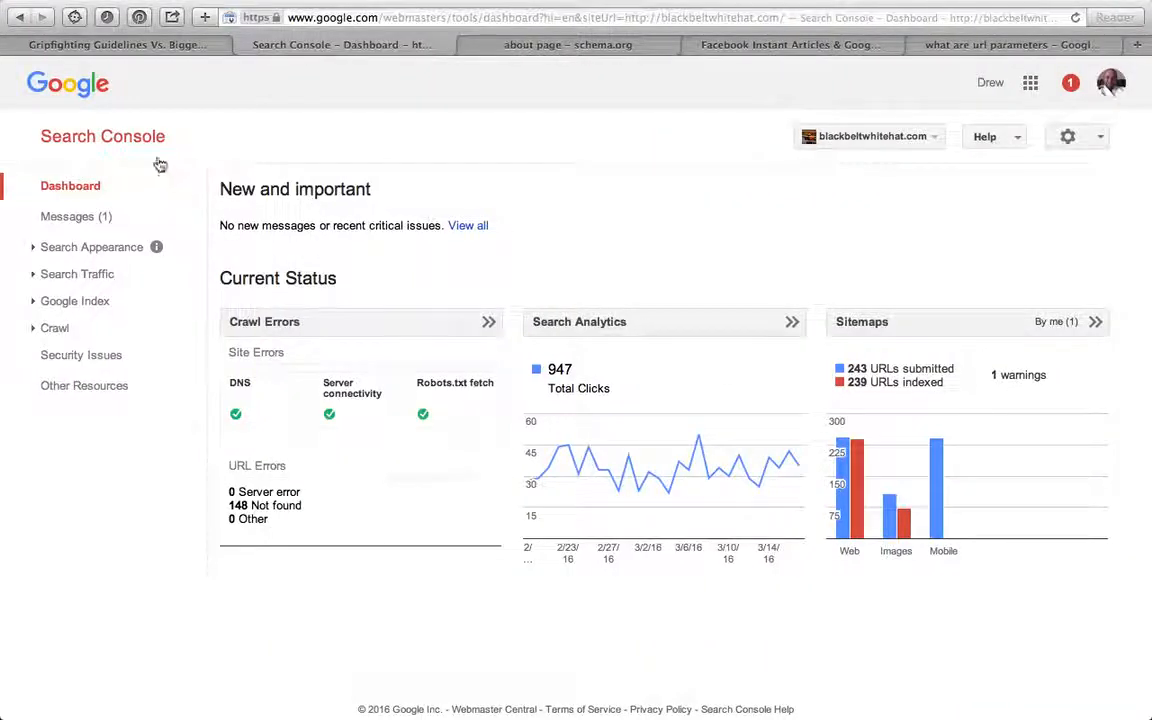
pyautogui.moveTo(147, 143)
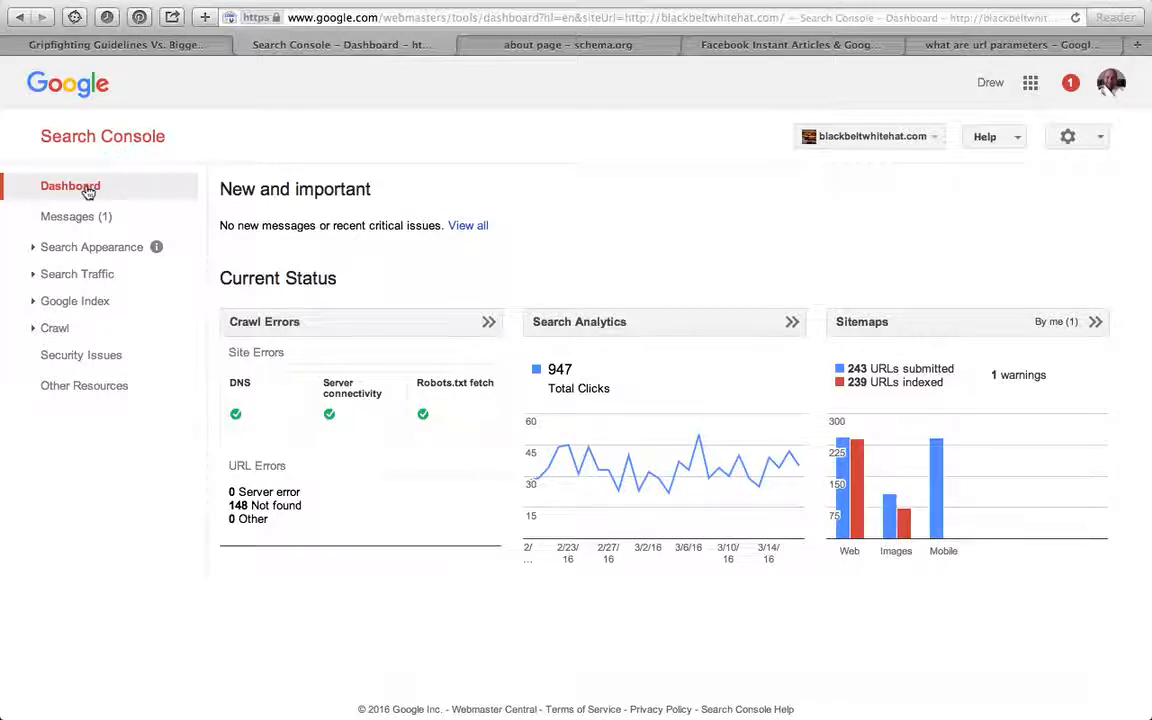
pyautogui.moveTo(117, 185)
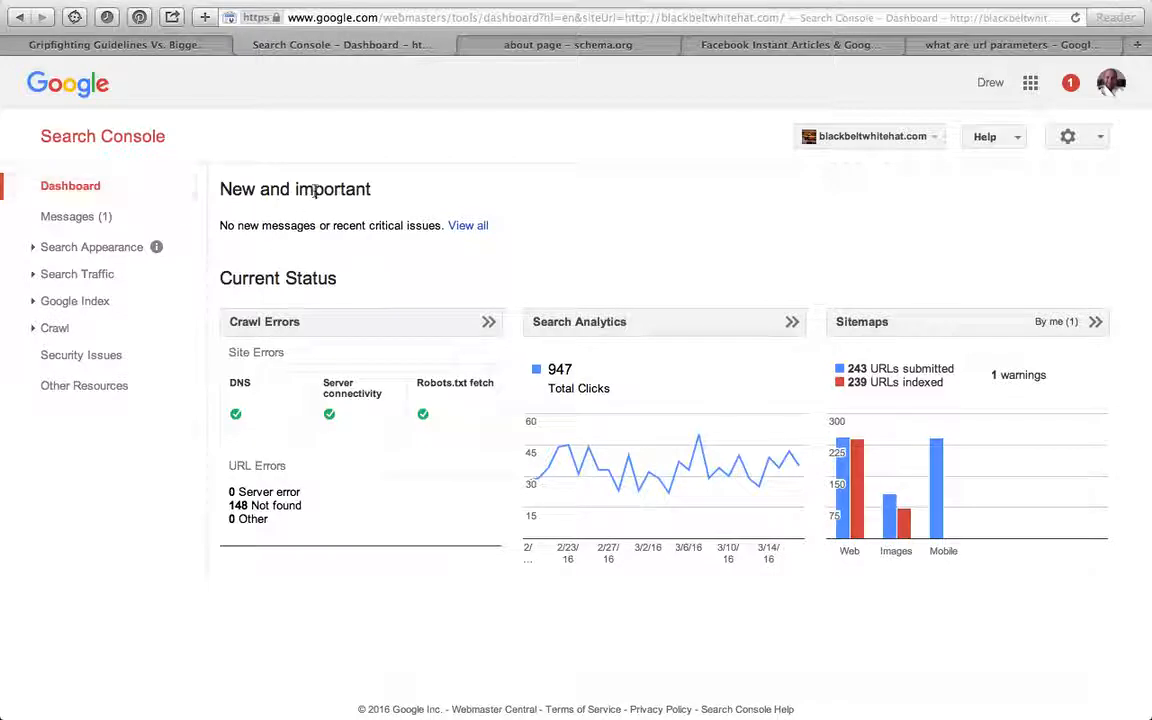
pyautogui.moveTo(537, 329)
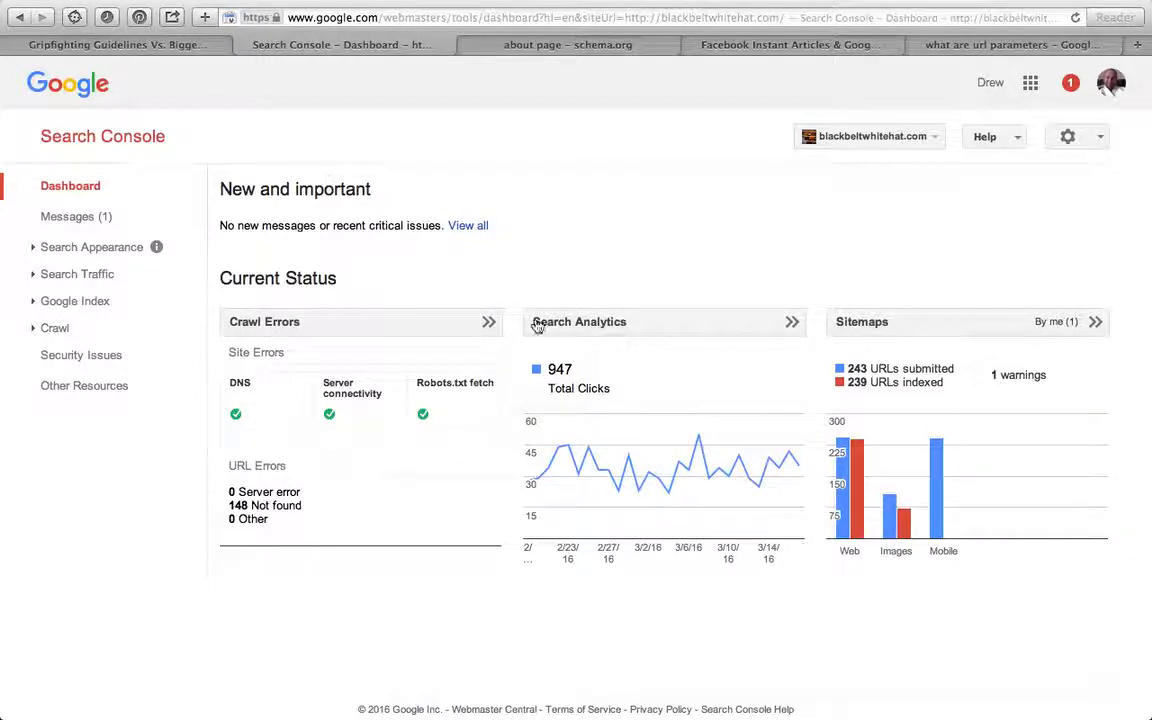
pyautogui.moveTo(286, 521)
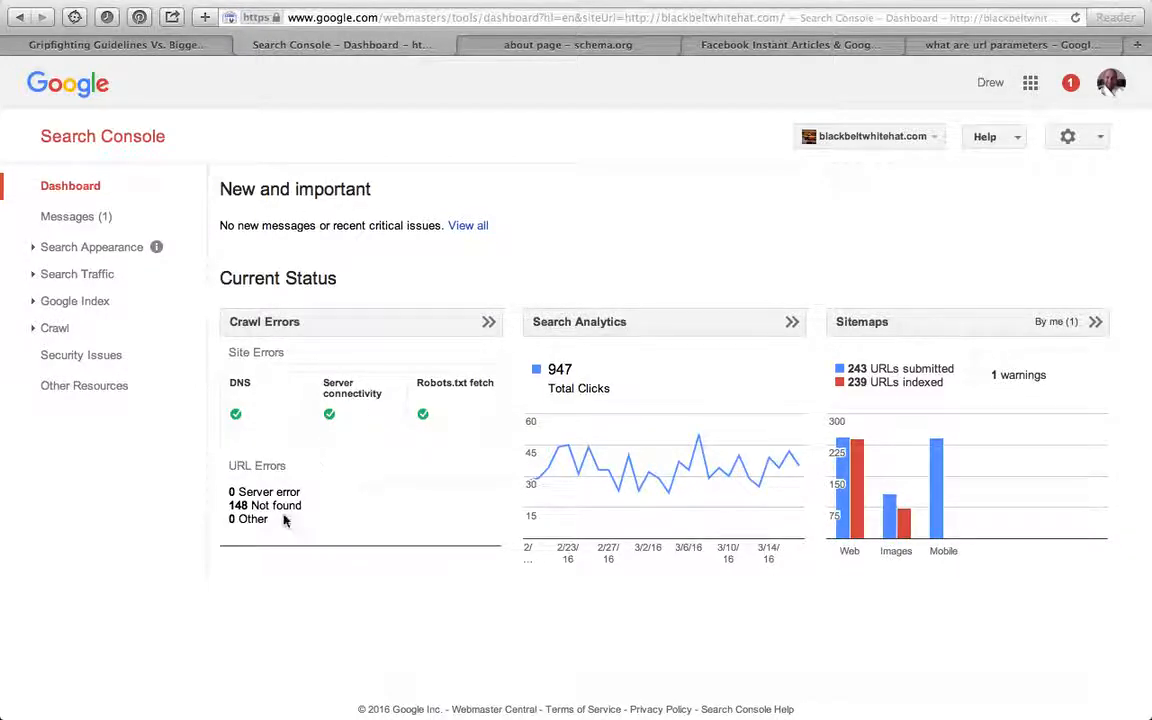
pyautogui.moveTo(420, 508)
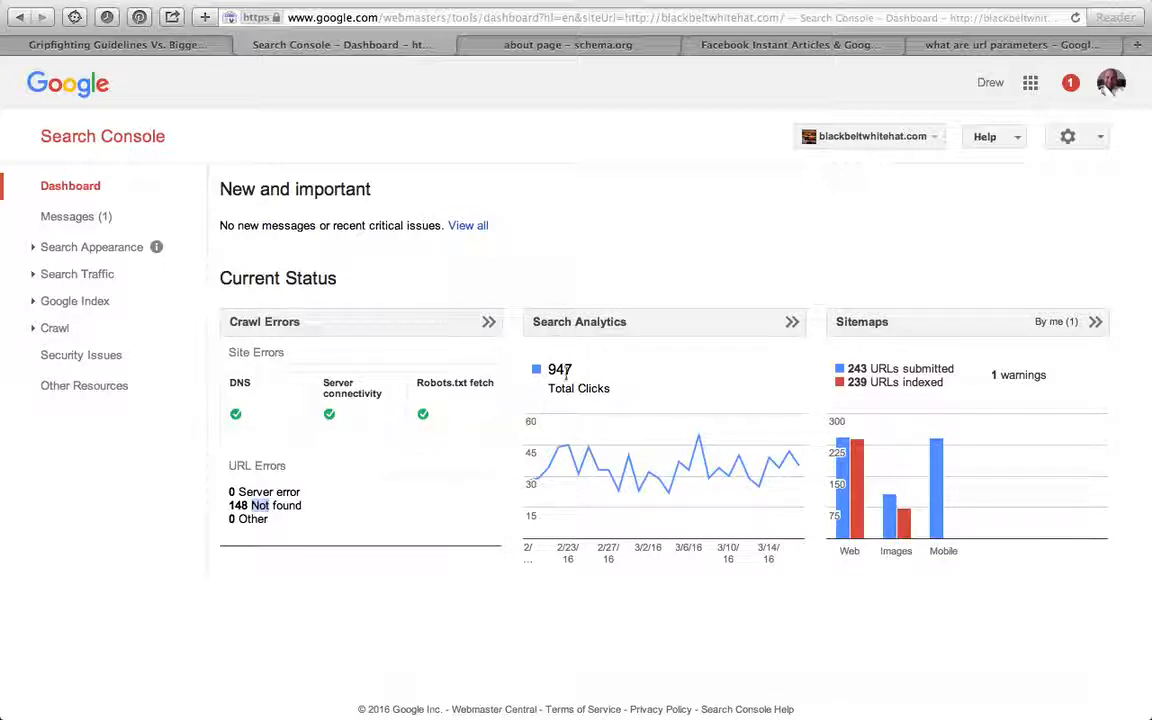
pyautogui.moveTo(785, 458)
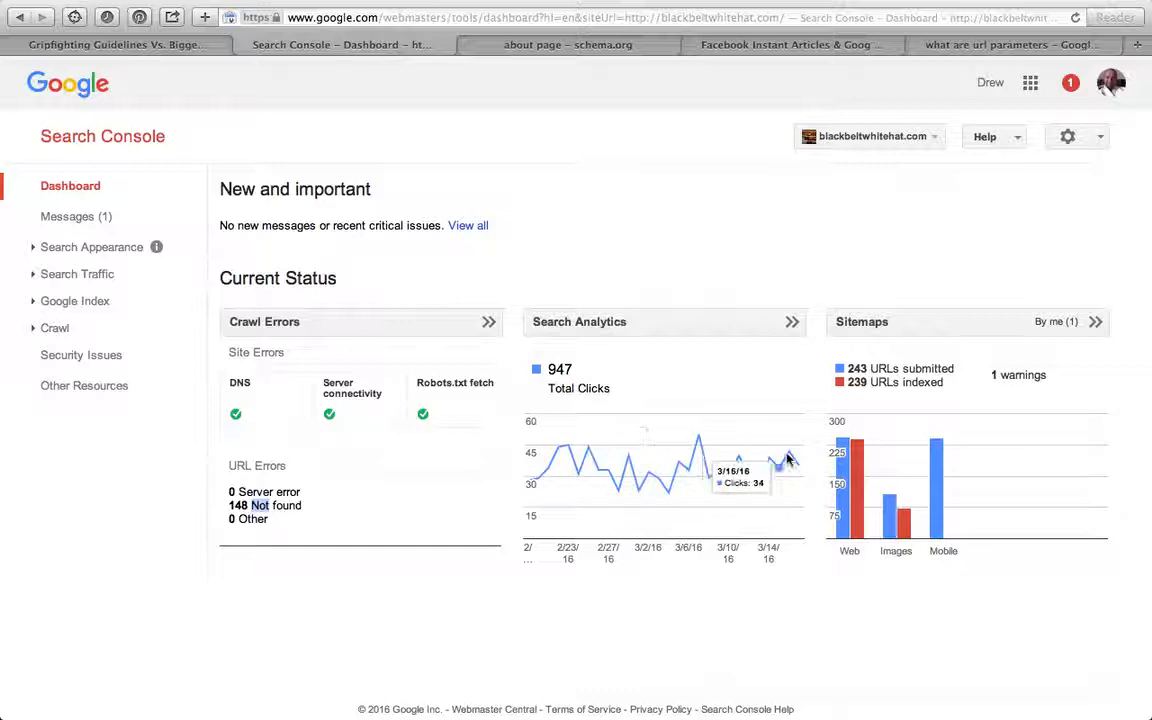
pyautogui.moveTo(797, 418)
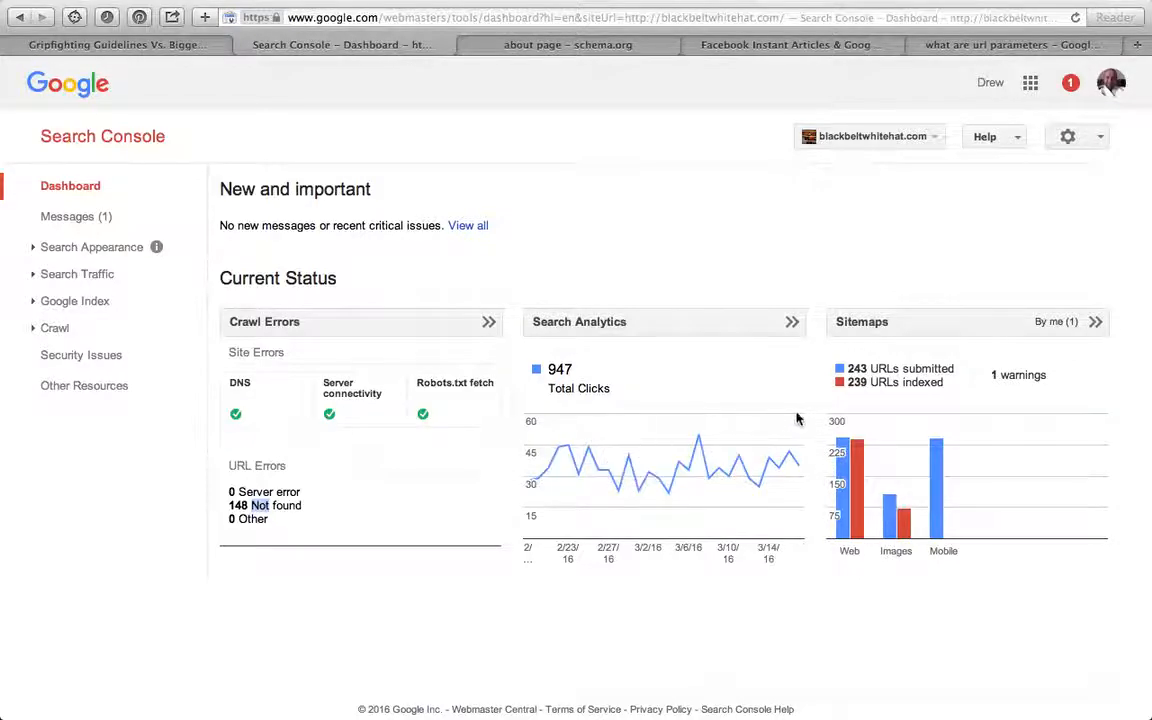
pyautogui.moveTo(811, 438)
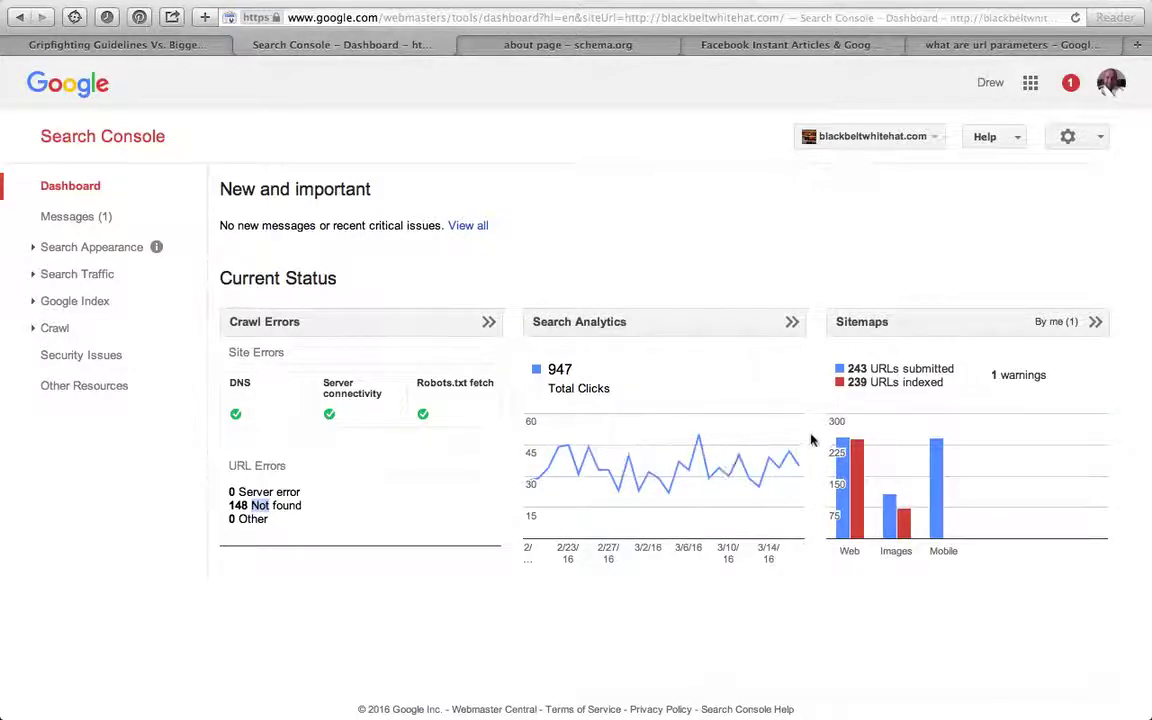
pyautogui.moveTo(835, 418)
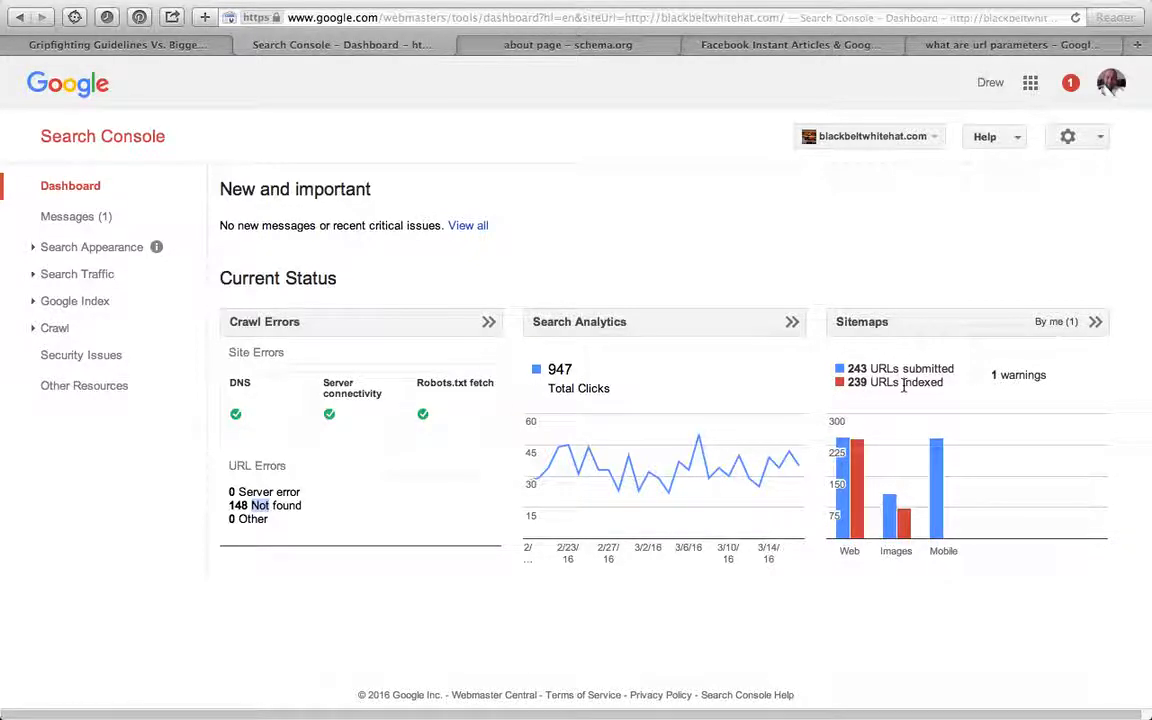
pyautogui.moveTo(995, 305)
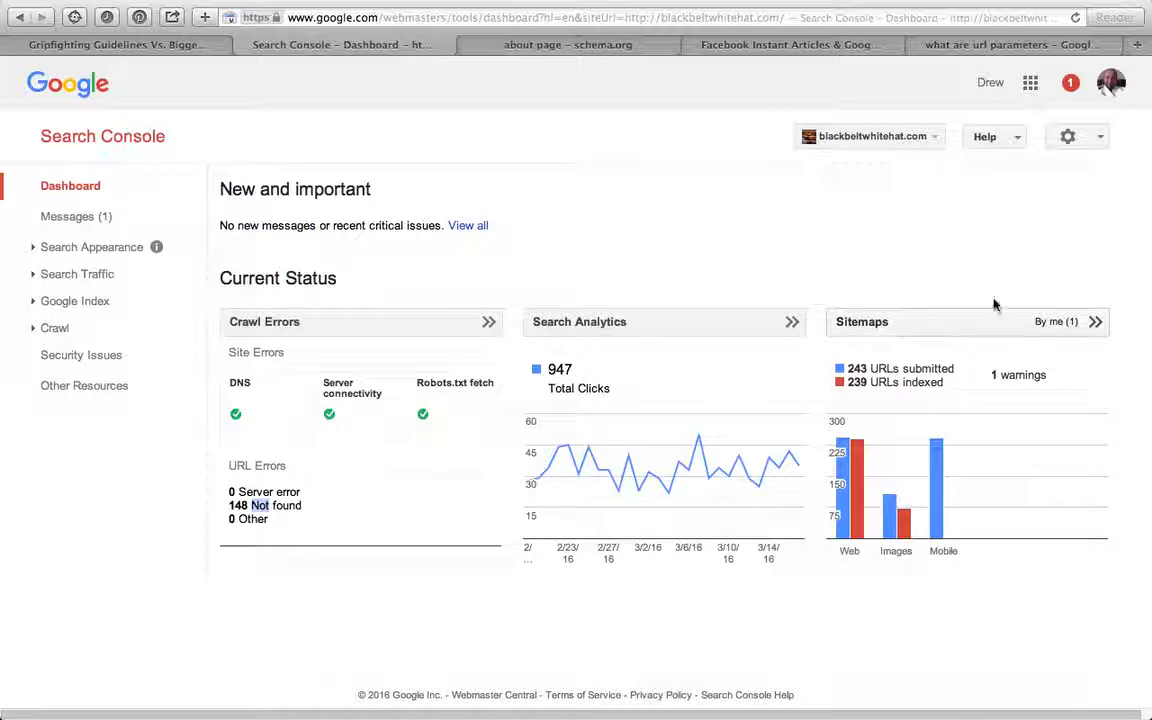
pyautogui.moveTo(950, 407)
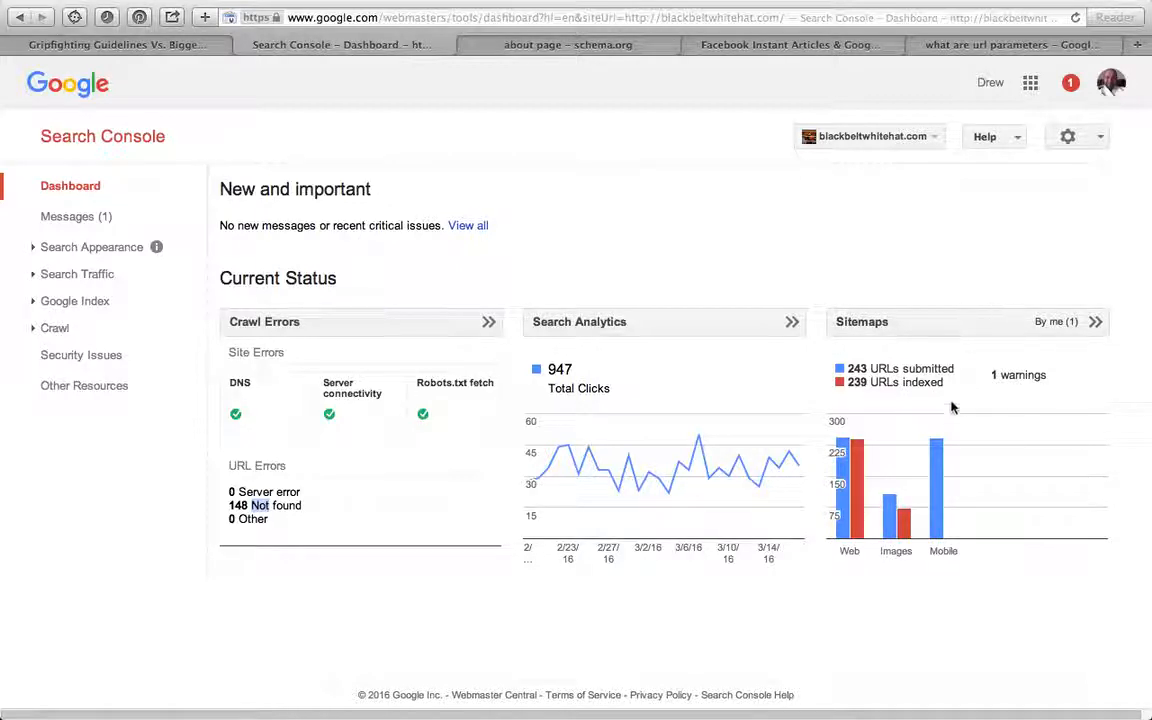
pyautogui.moveTo(935, 450)
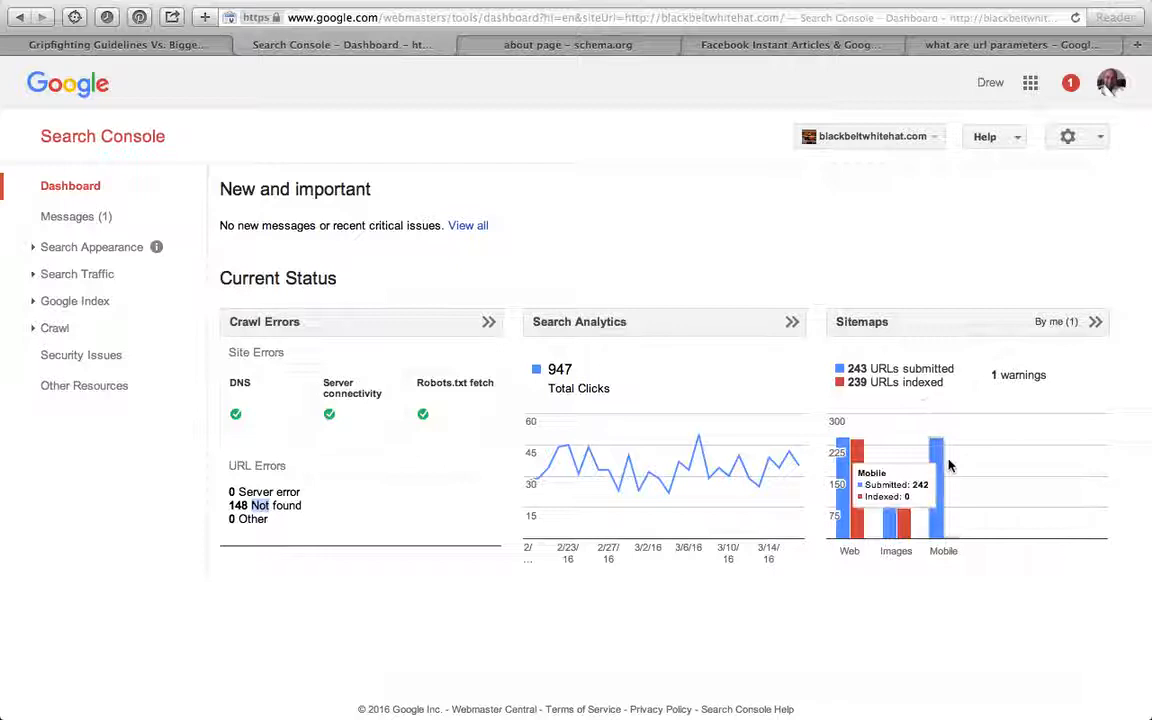
pyautogui.moveTo(35, 263)
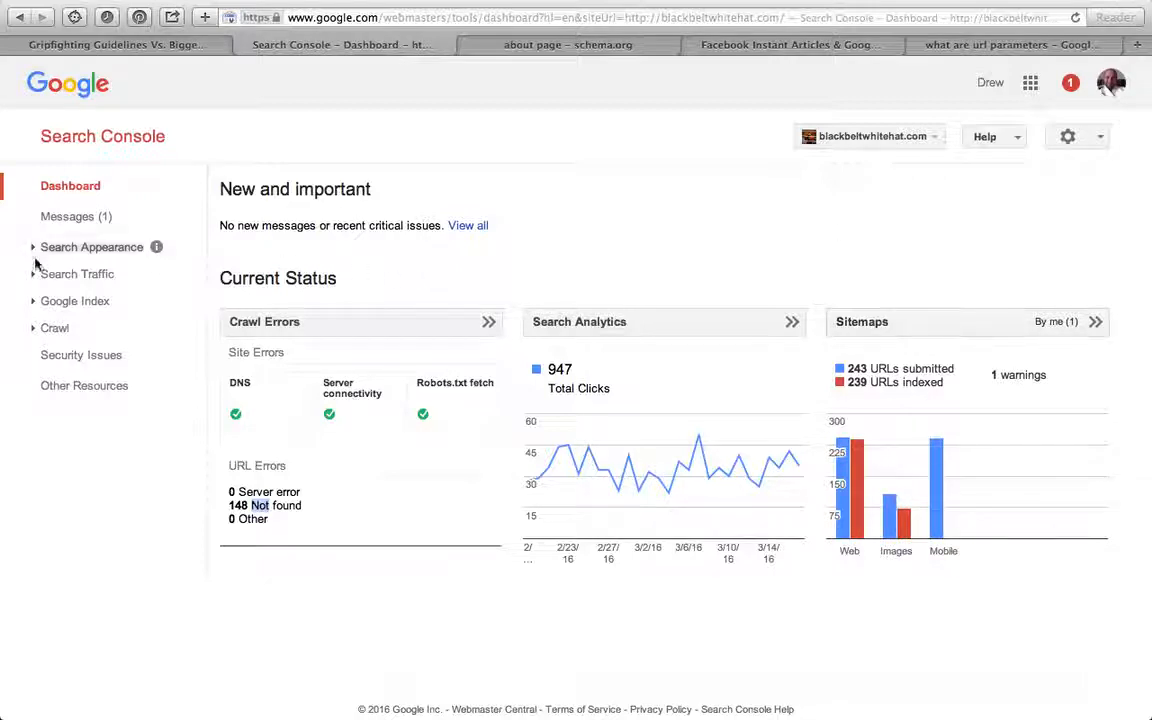
# Step: Review Structured Data and schema.org, then view Data Highlighter's four published Article page sets
pyautogui.click(91, 247)
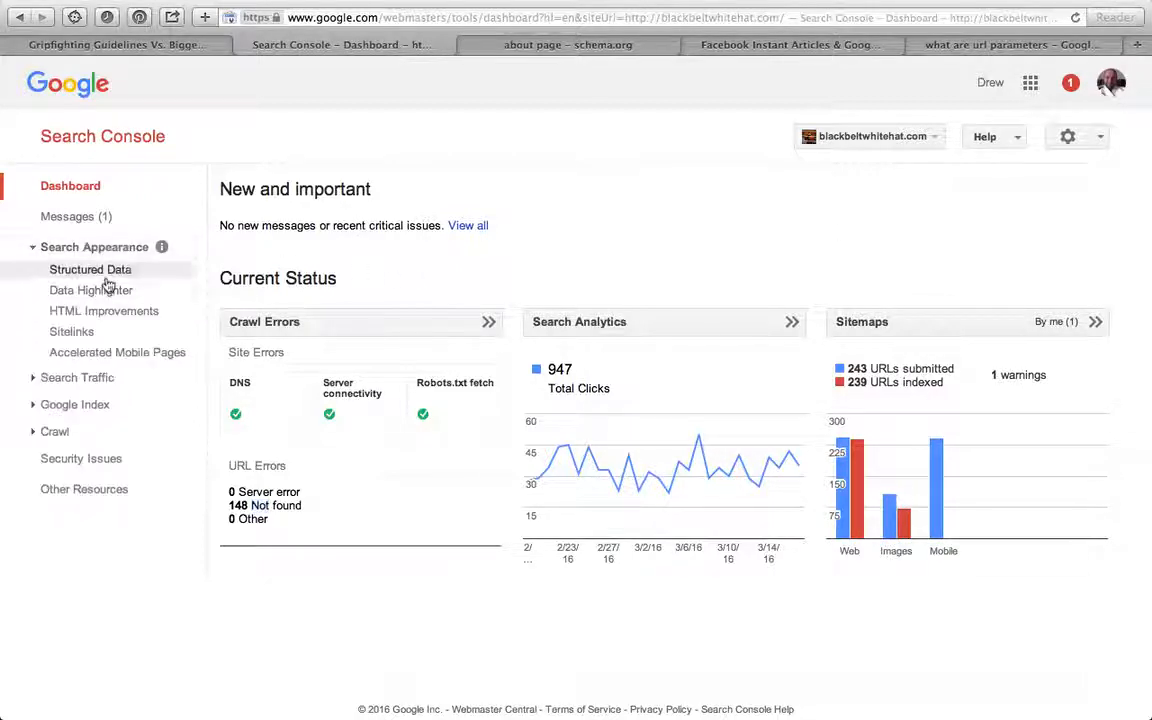
pyautogui.click(90, 269)
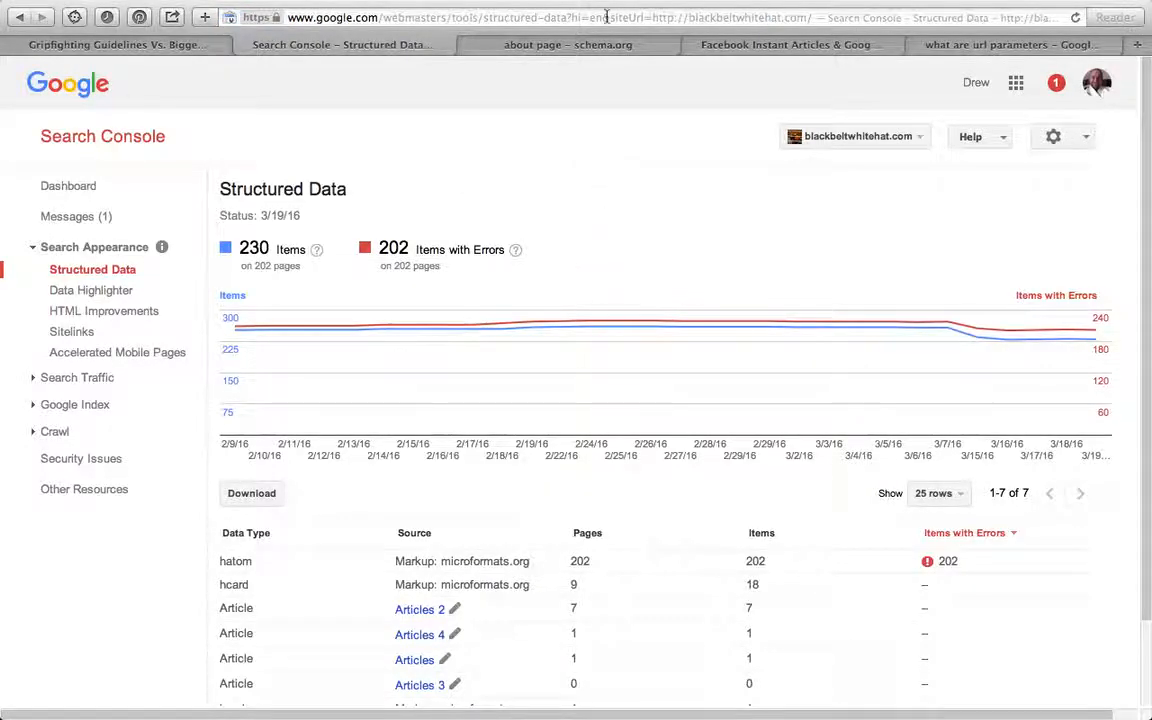
pyautogui.click(567, 44)
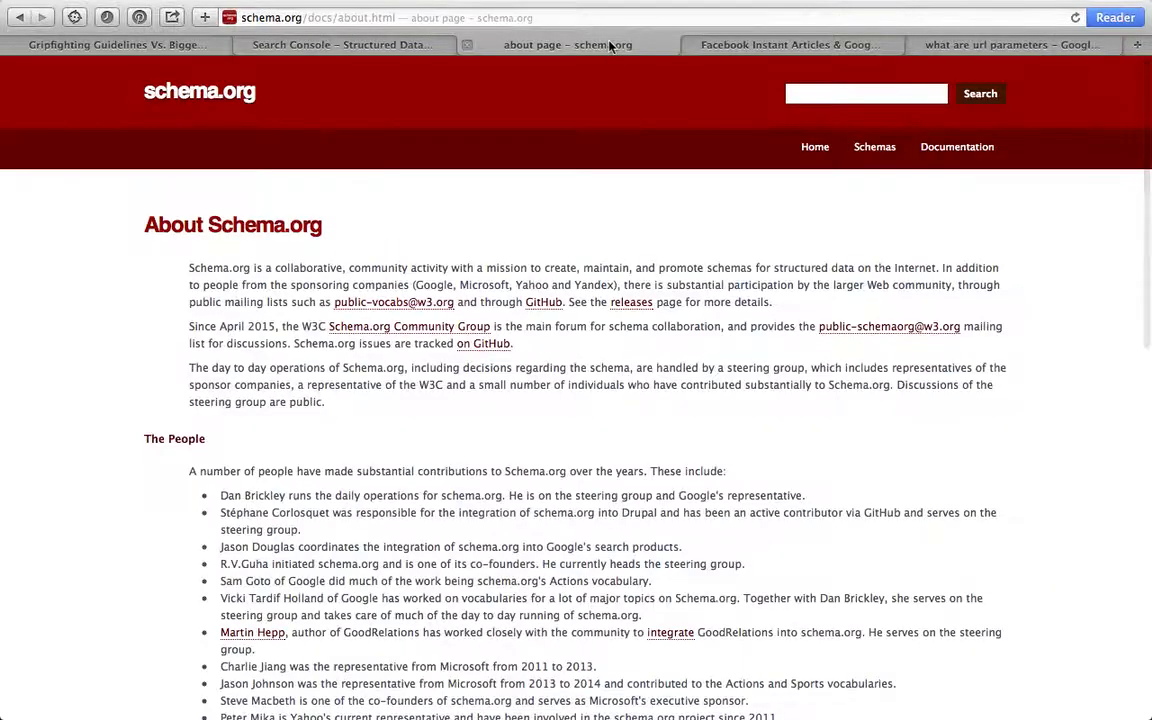
pyautogui.click(340, 44)
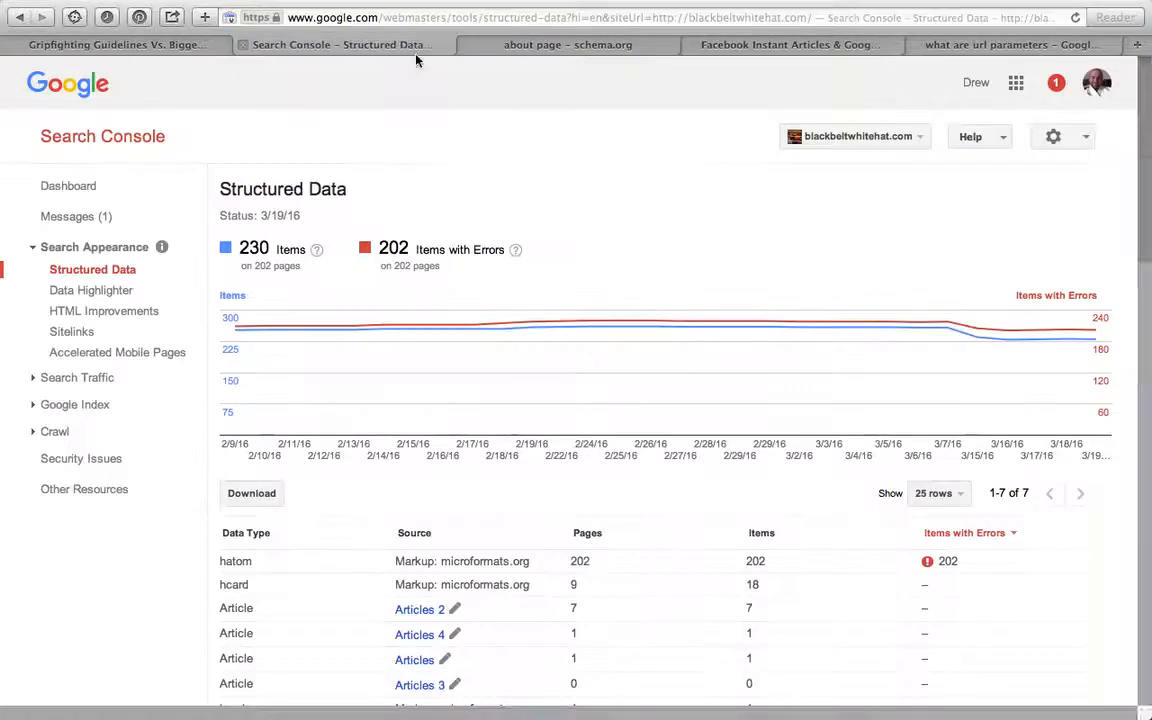
pyautogui.moveTo(443, 327)
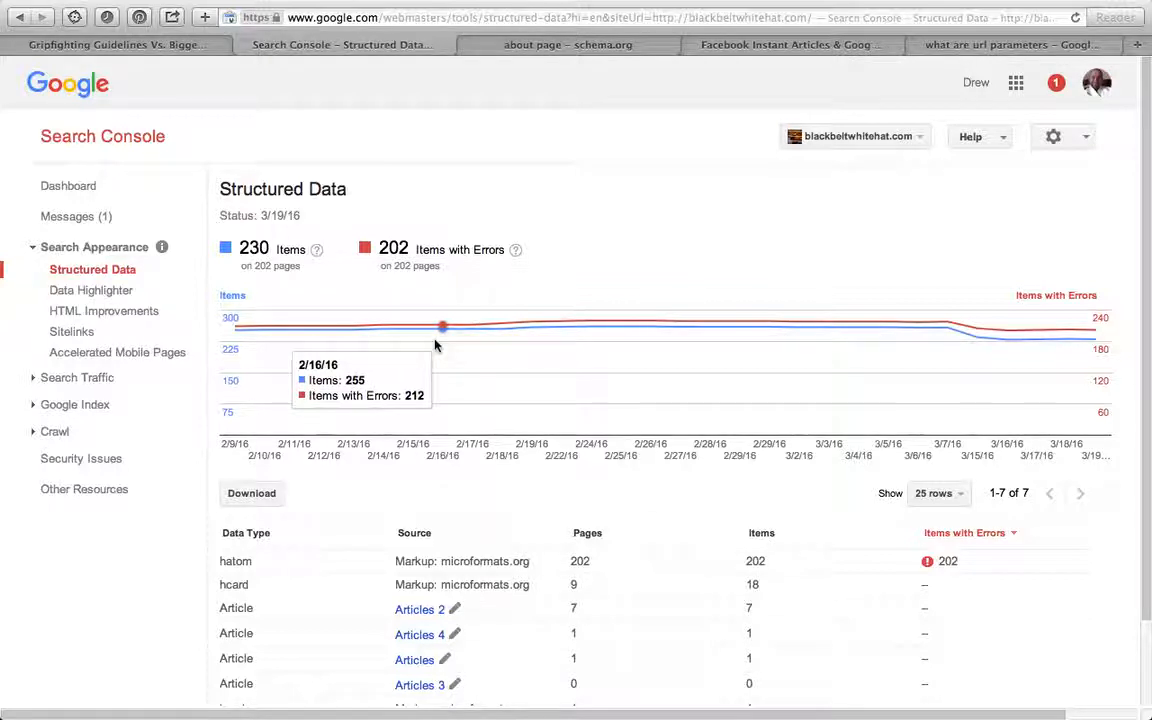
pyautogui.moveTo(204, 353)
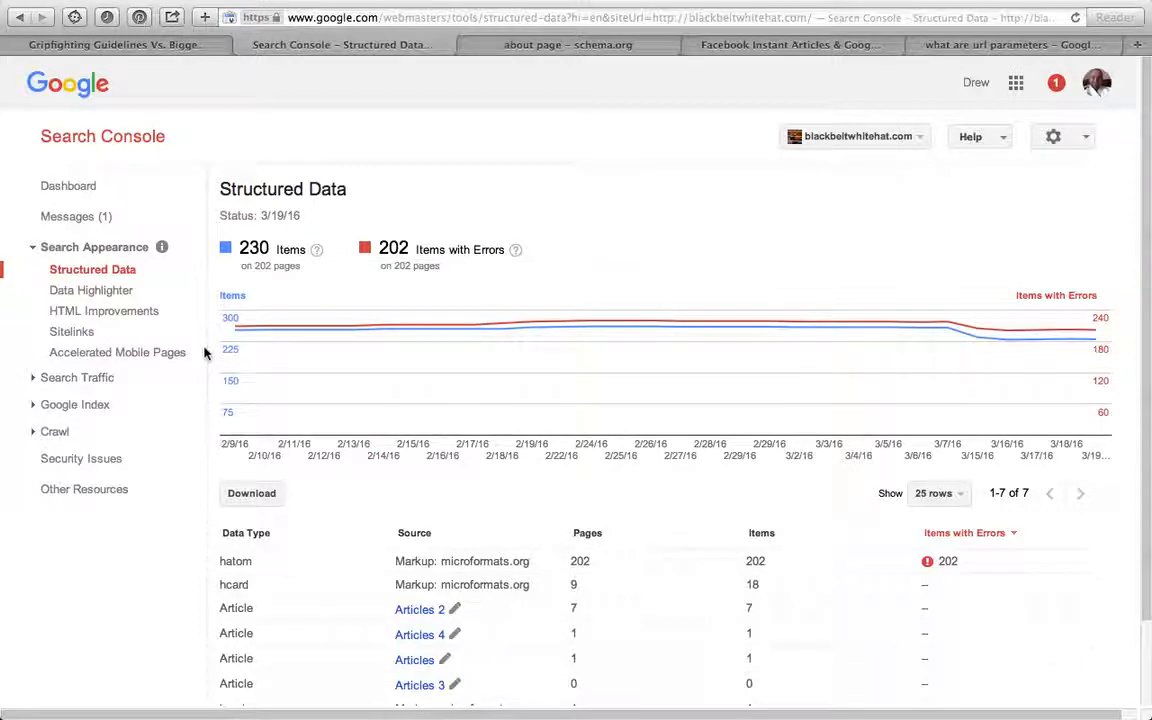
pyautogui.click(94, 290)
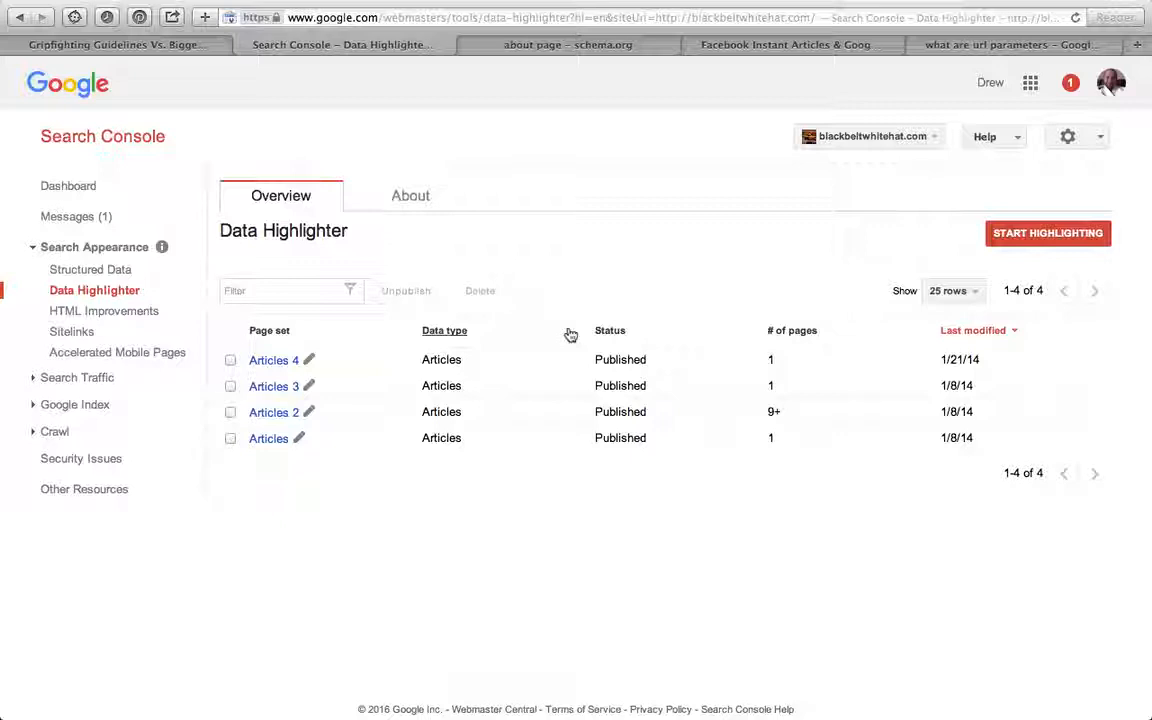
pyautogui.click(1047, 233)
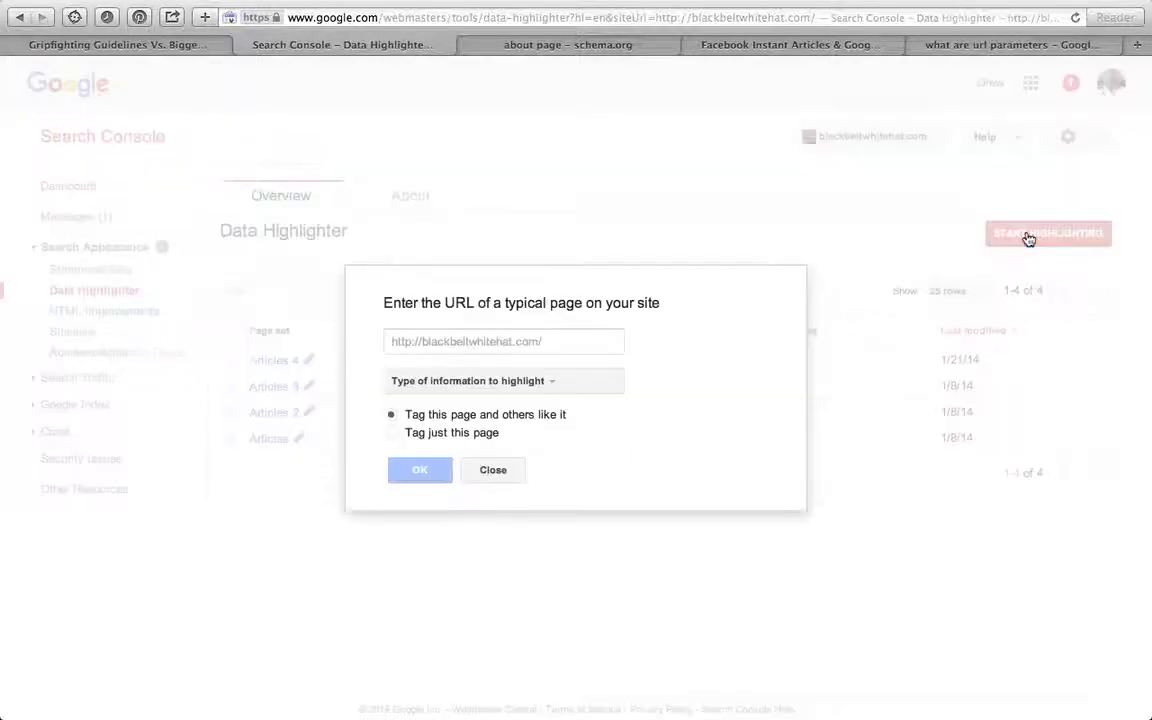
pyautogui.click(503, 380)
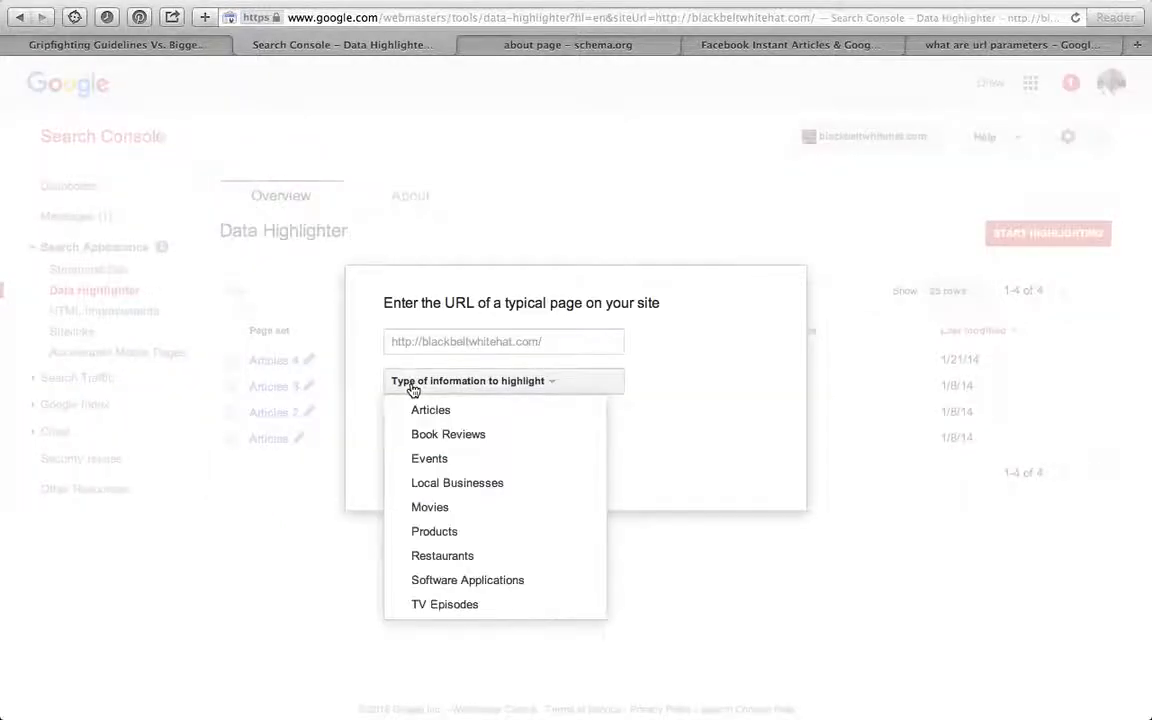
pyautogui.moveTo(448, 434)
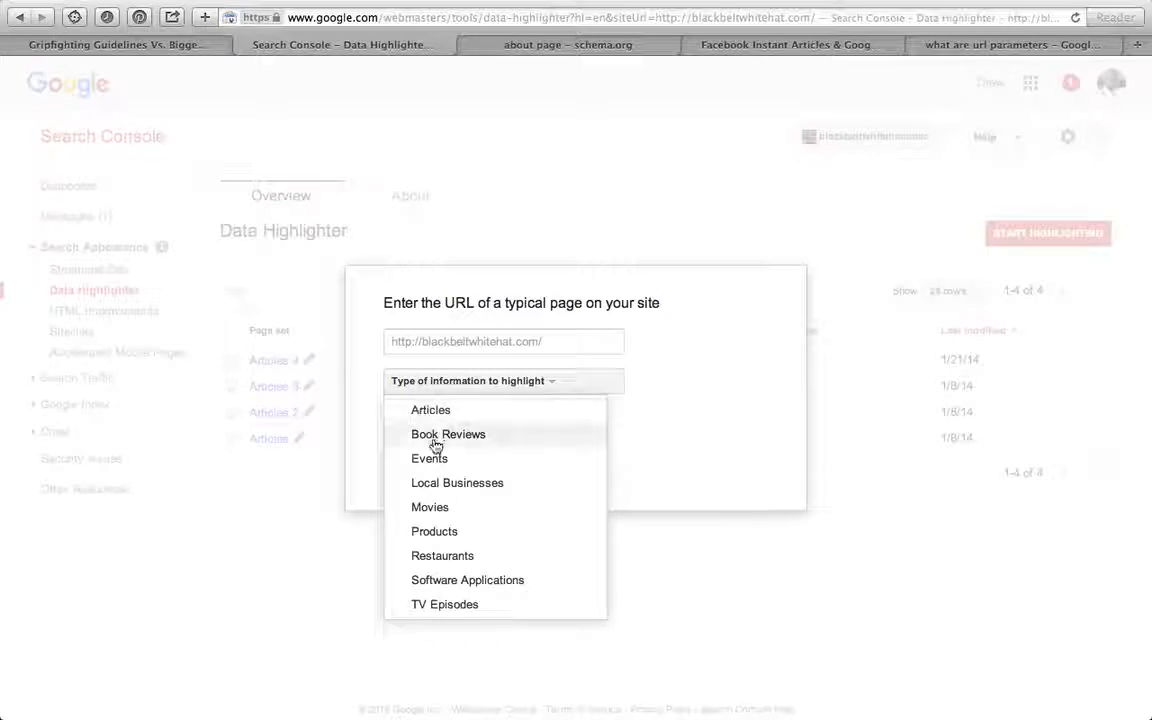
pyautogui.moveTo(605, 467)
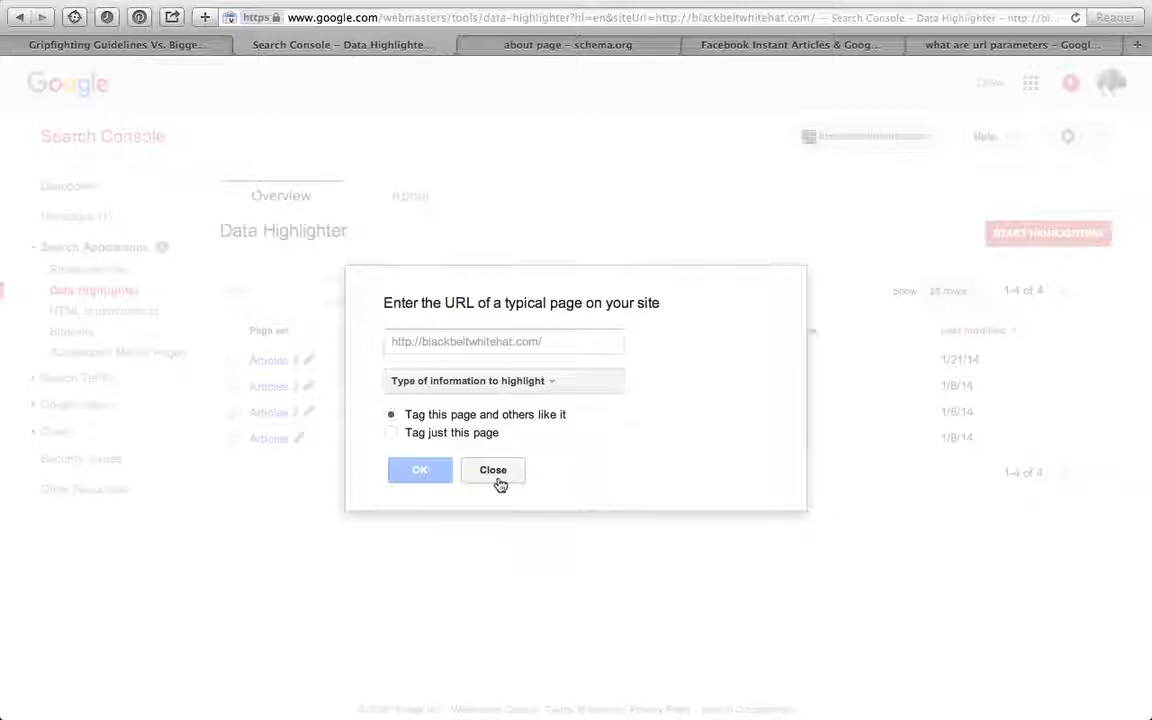
pyautogui.click(492, 470)
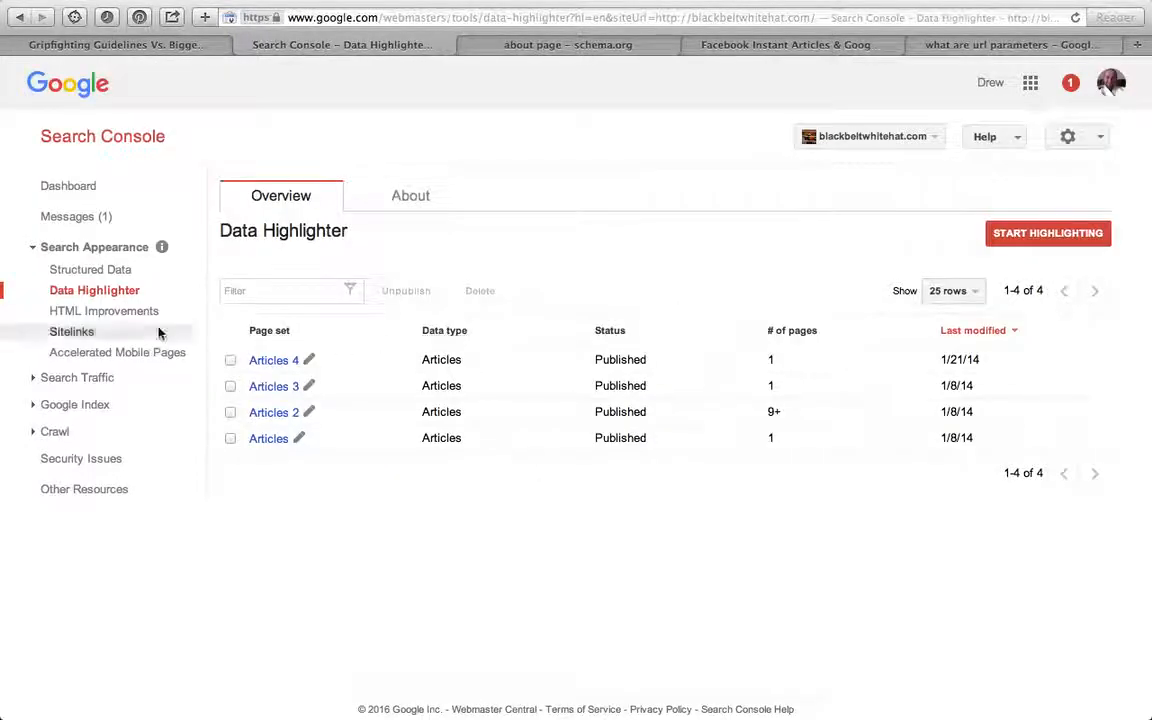
# Step: Review HTML Improvements: 9 duplicate and 32 short meta descriptions, 7 duplicate titles
pyautogui.click(104, 311)
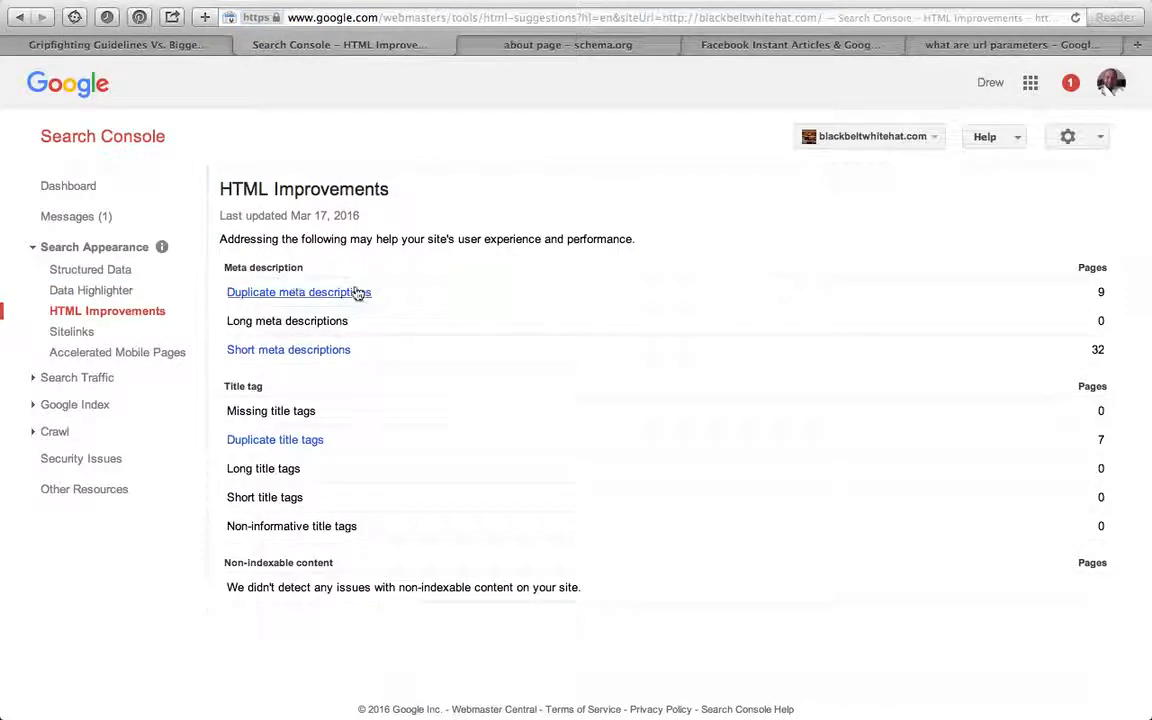
pyautogui.moveTo(309, 304)
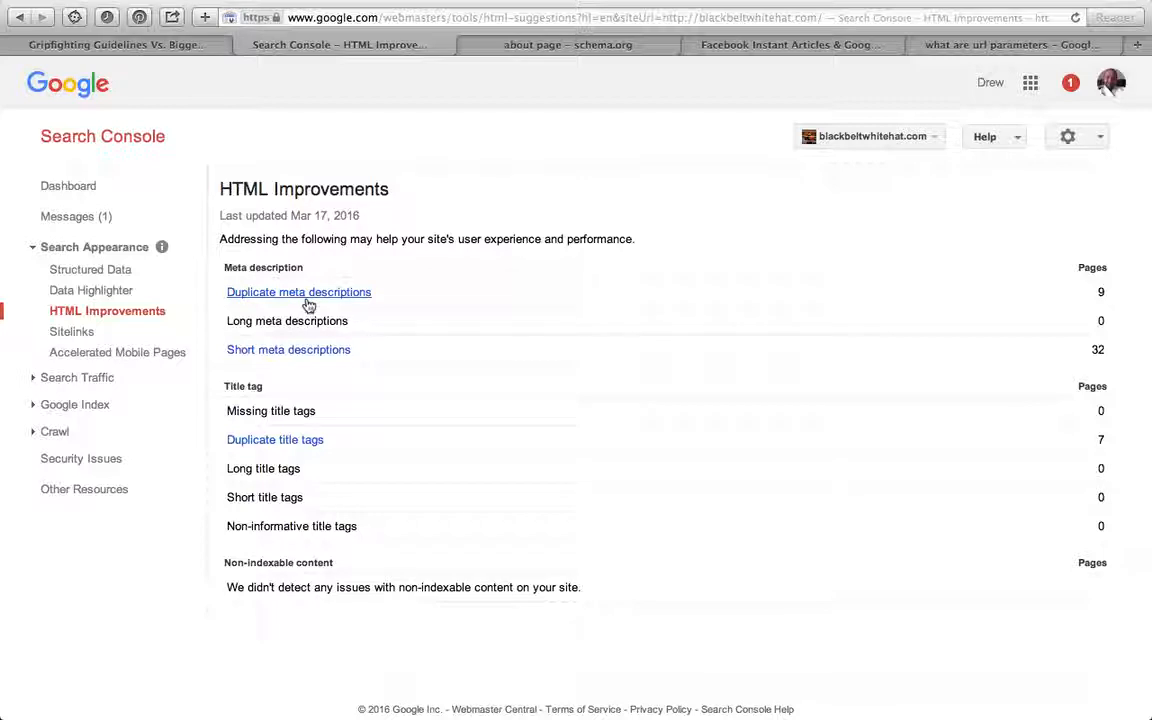
pyautogui.moveTo(289, 349)
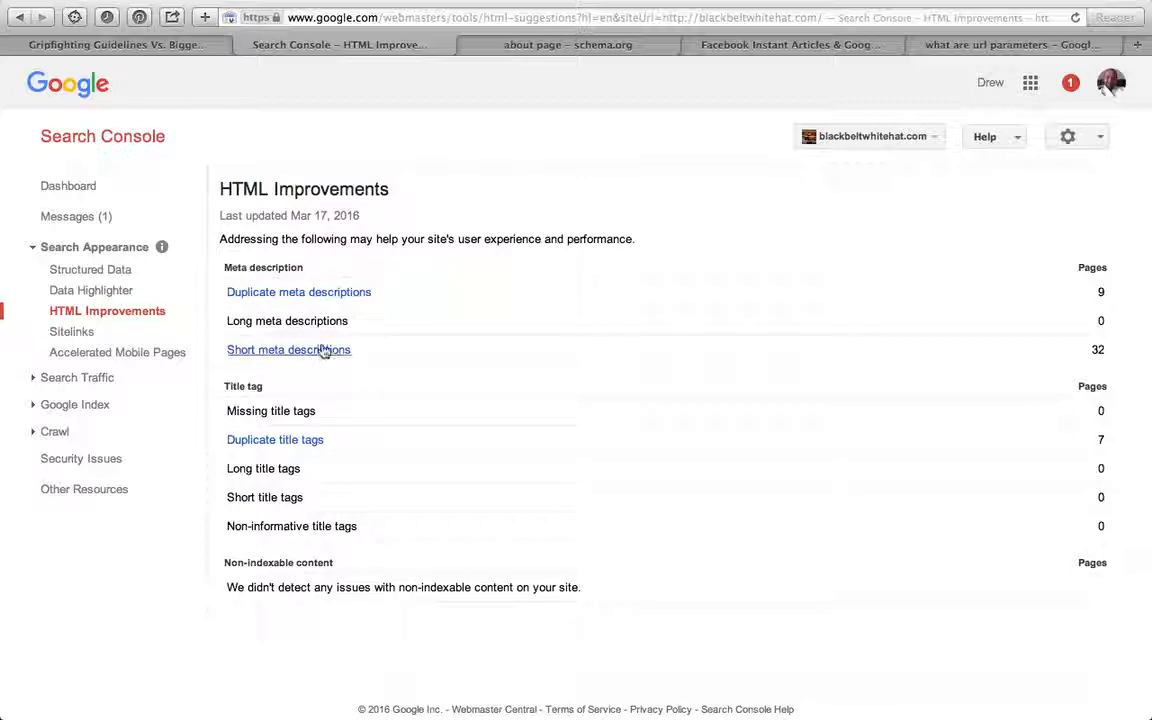
pyautogui.moveTo(410, 383)
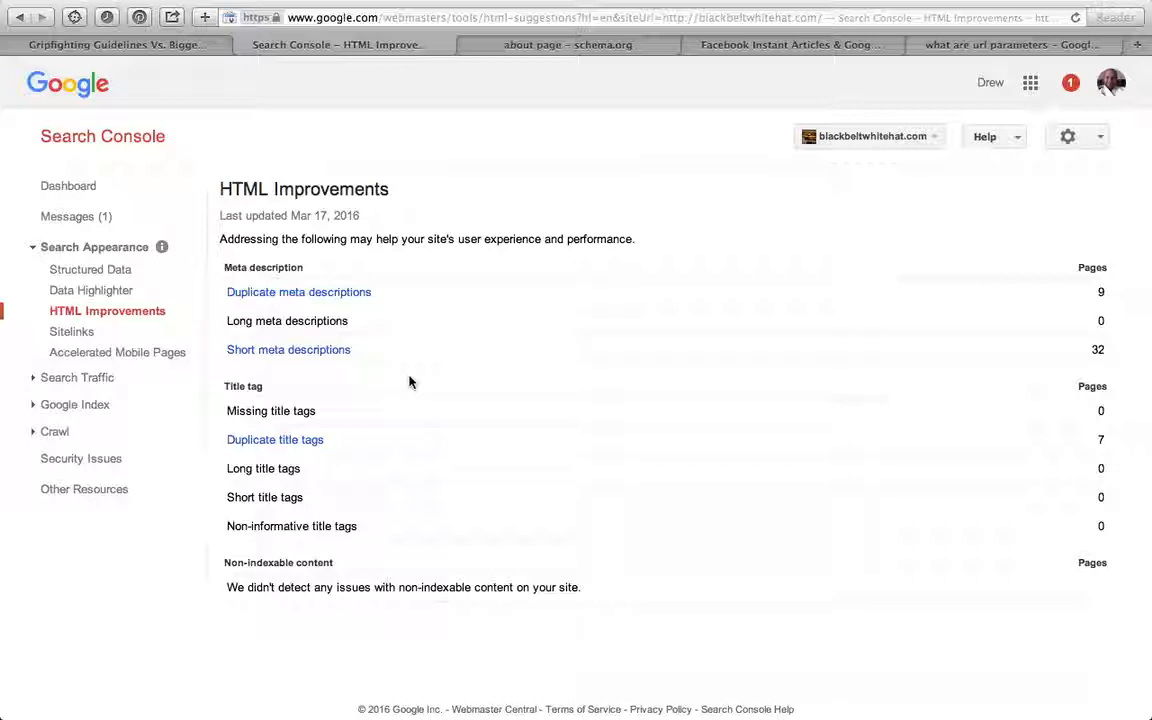
pyautogui.moveTo(716, 213)
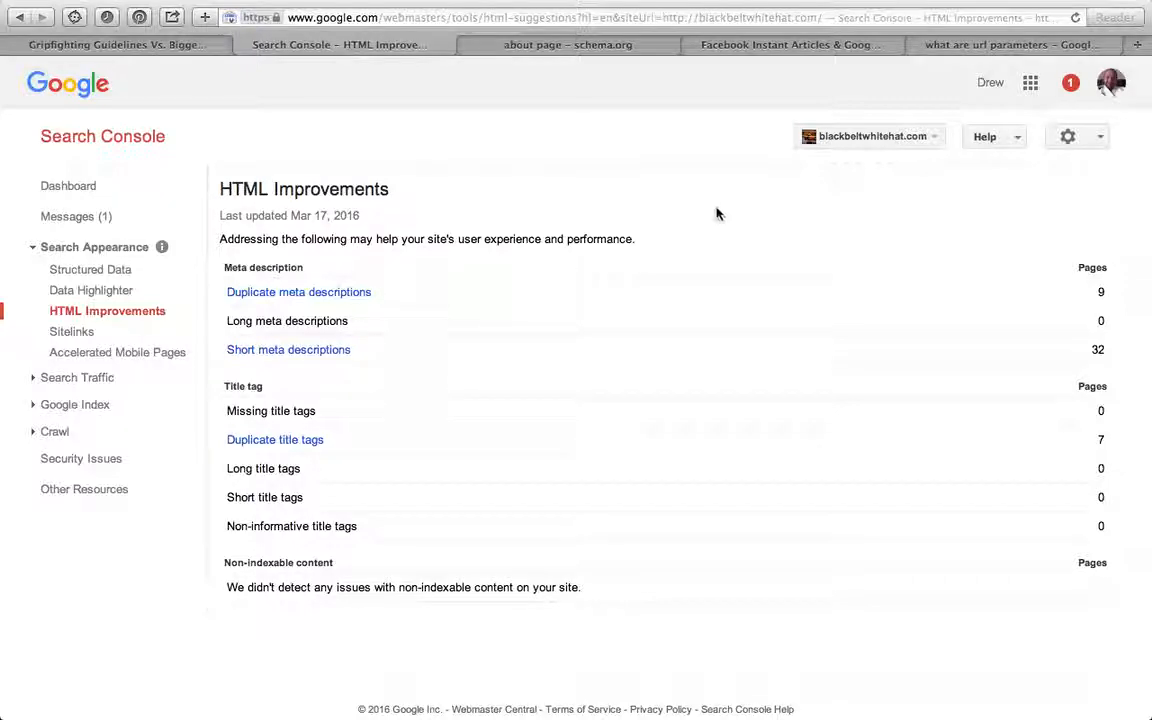
pyautogui.moveTo(871, 173)
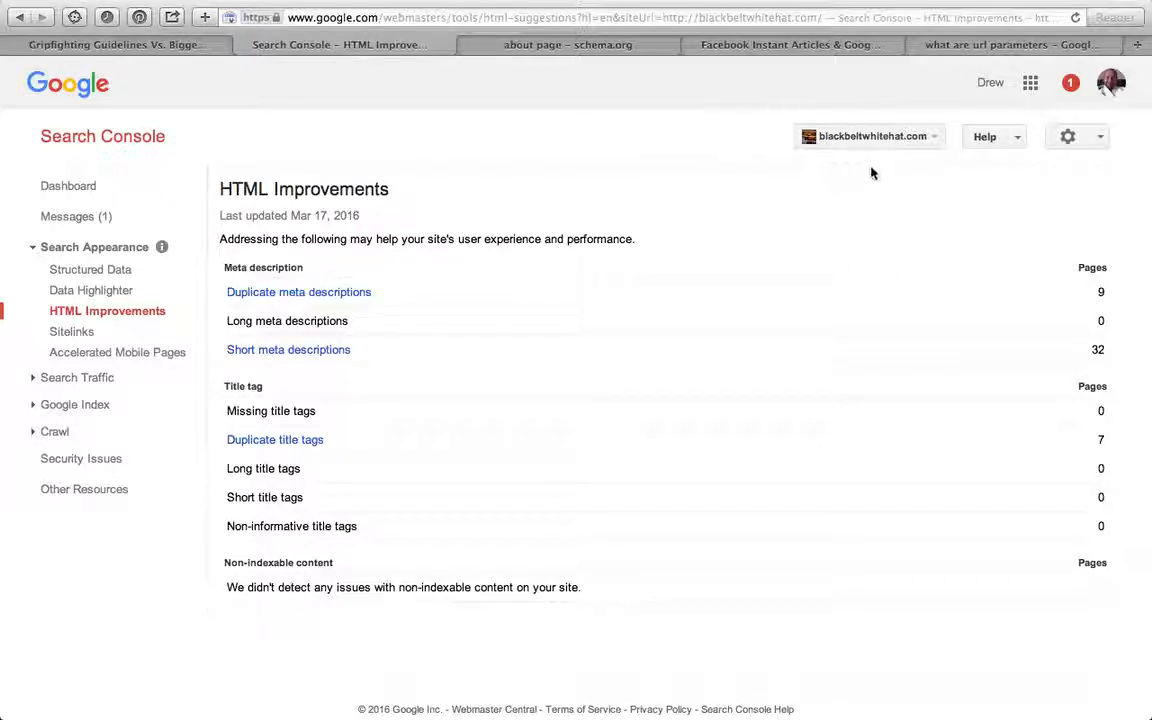
pyautogui.moveTo(825, 291)
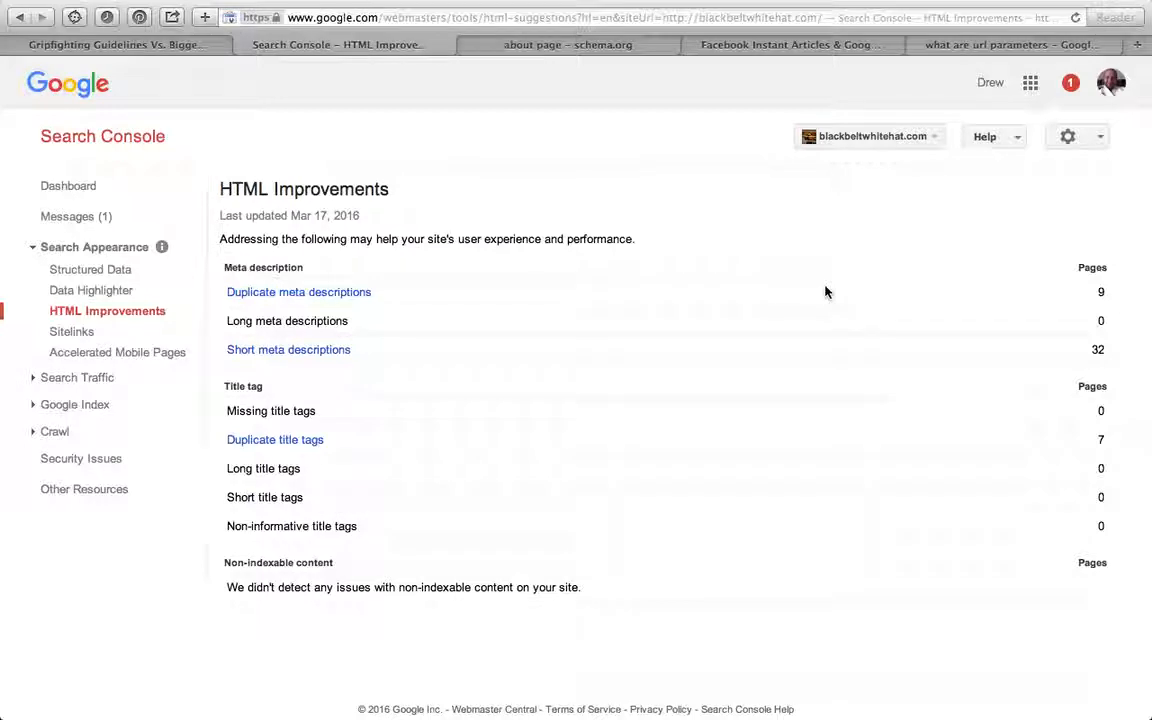
pyautogui.moveTo(547, 310)
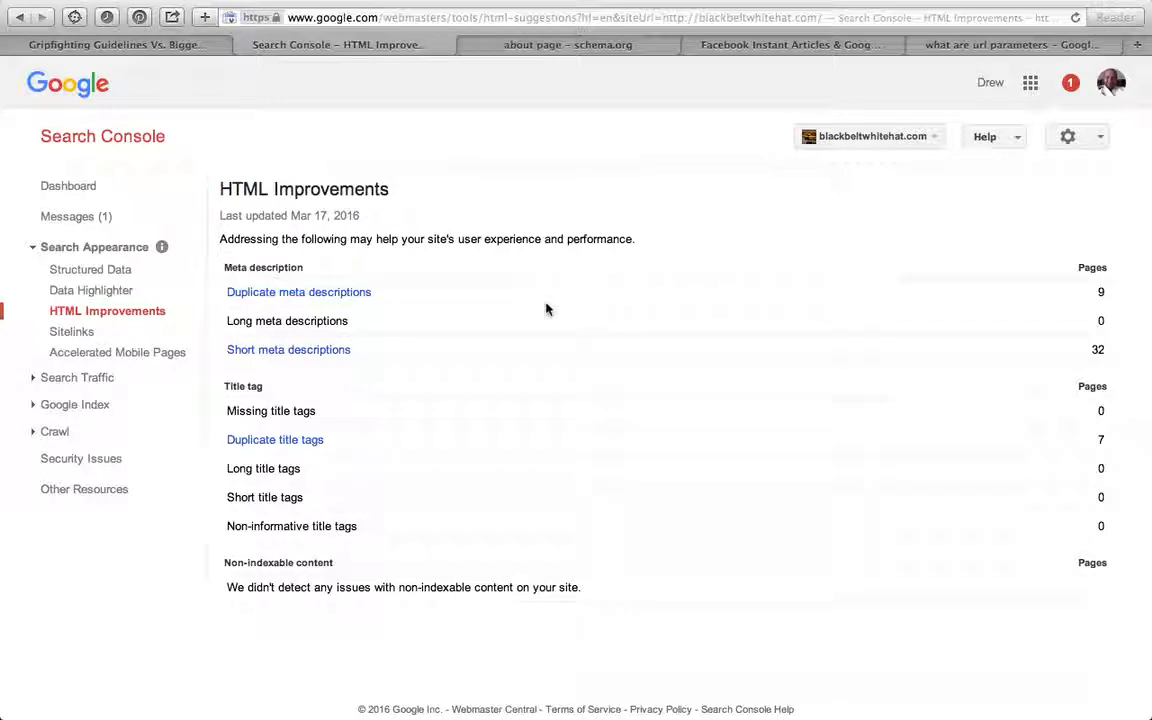
pyautogui.moveTo(395, 367)
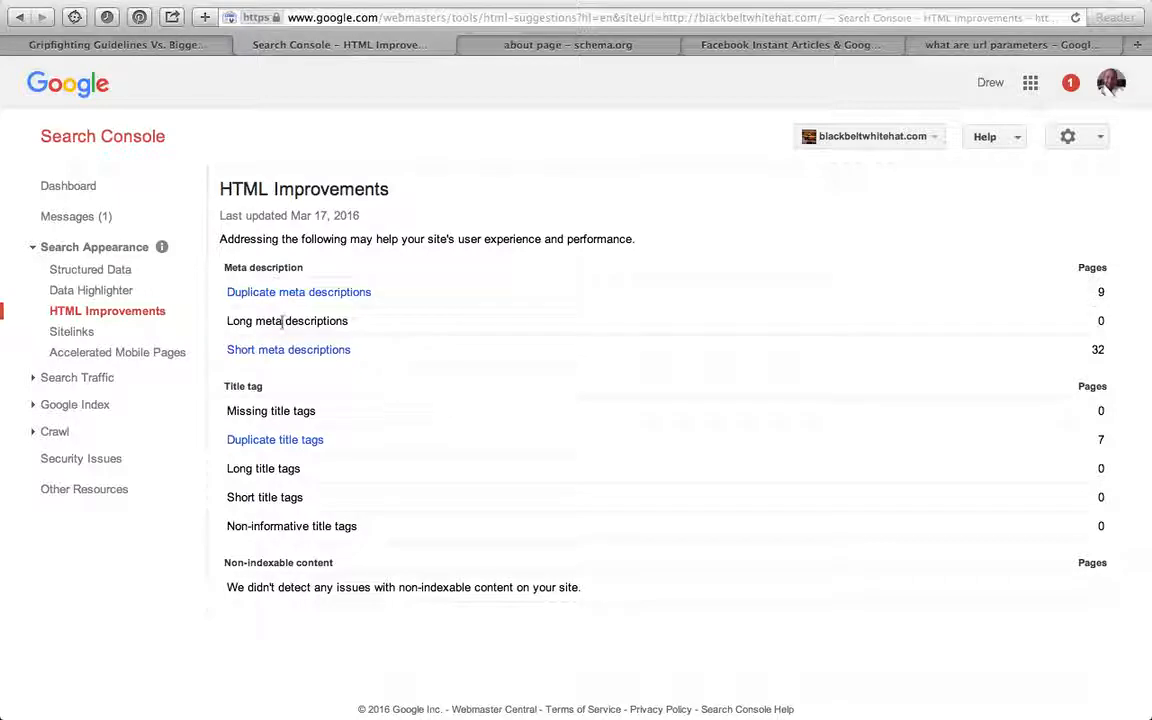
pyautogui.click(71, 331)
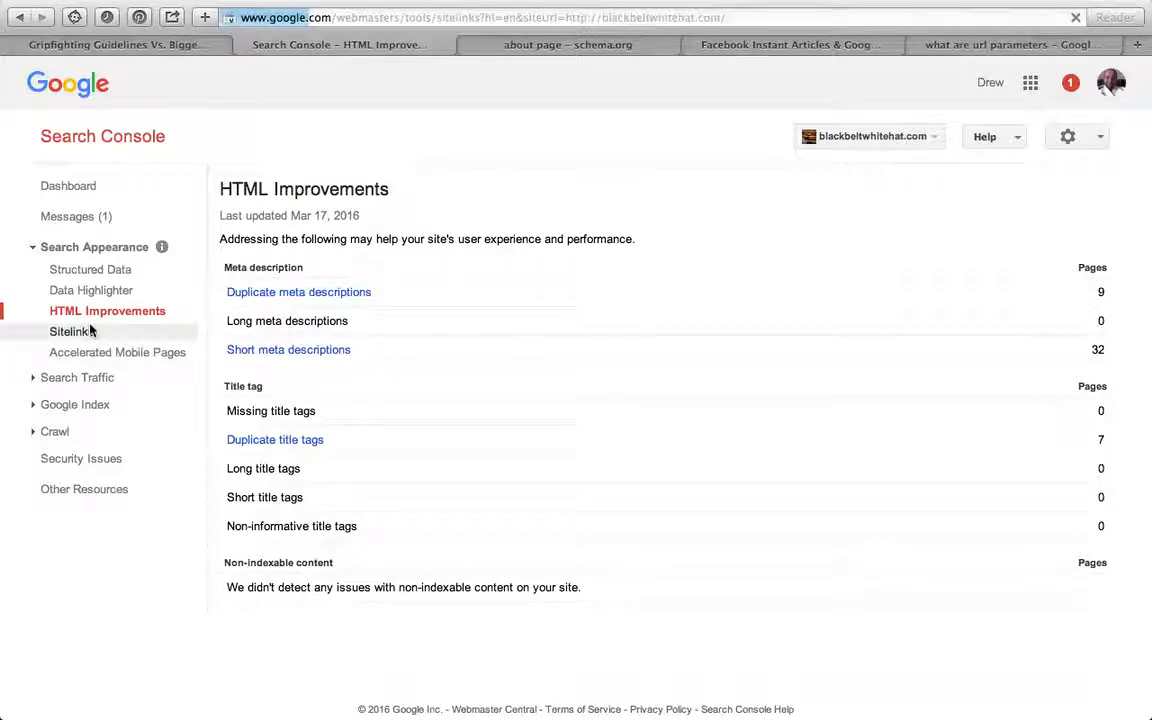
# Step: Search Google for 'blackbelt' to see the site's sitelinks, then return to Sitelinks
pyautogui.click(69, 331)
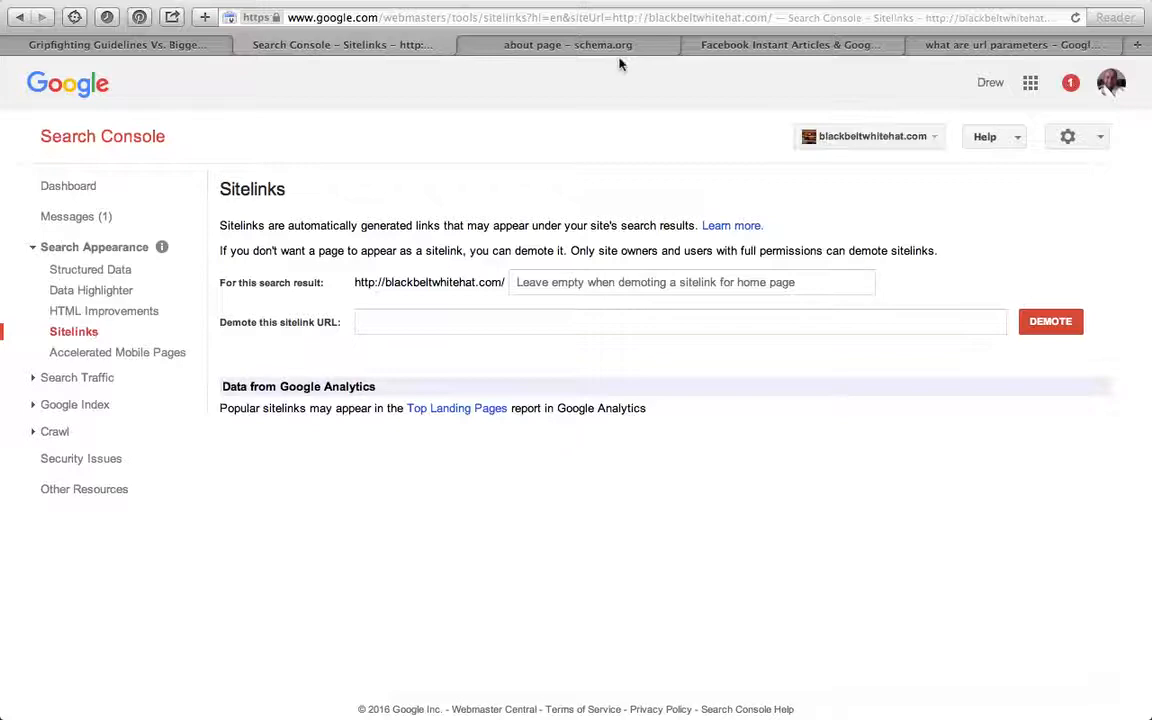
pyautogui.click(567, 44)
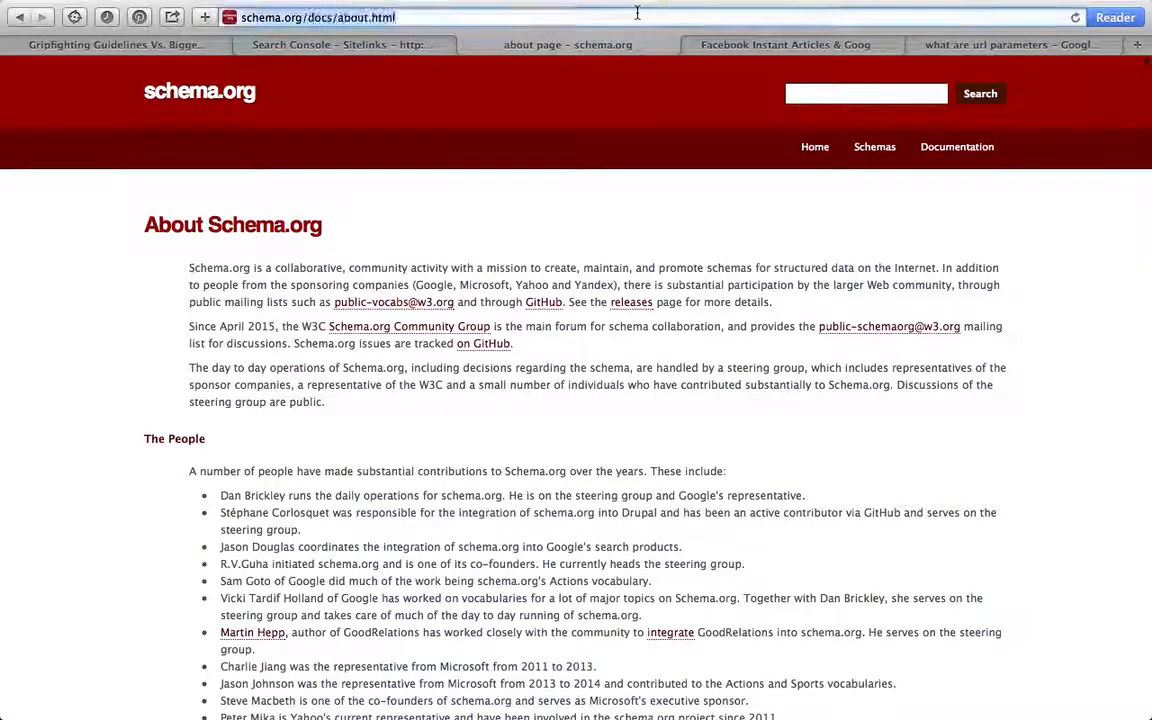
pyautogui.write('blackbeltwhitehat')
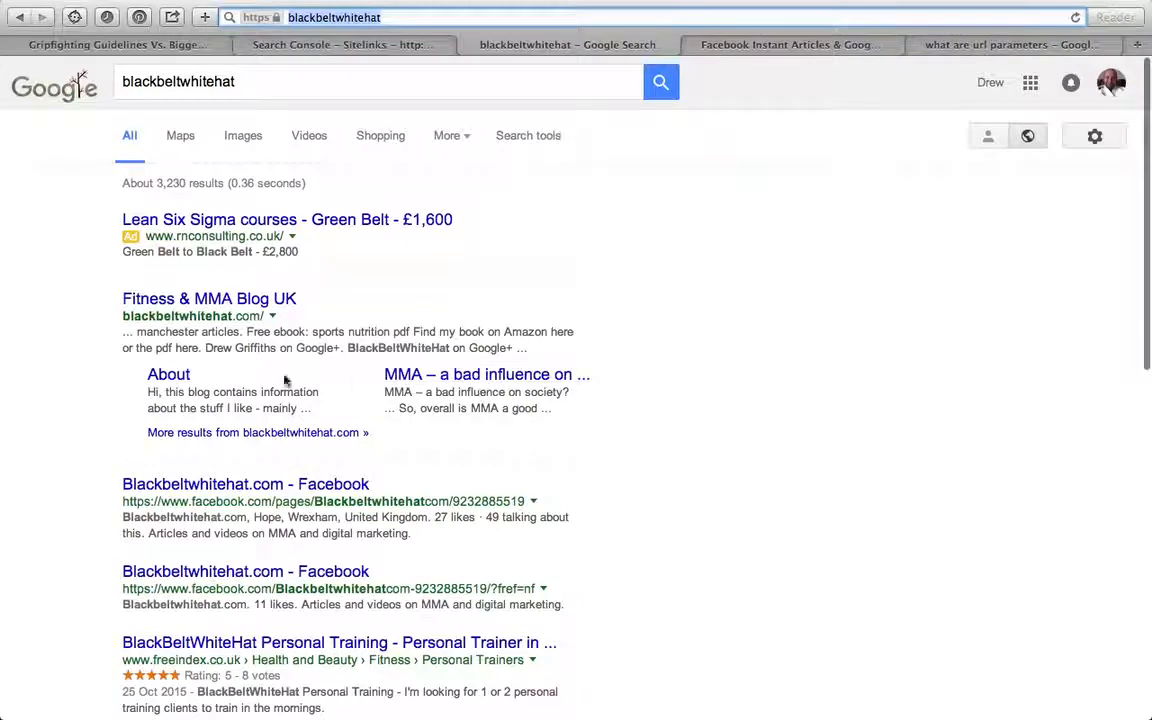
pyautogui.moveTo(475, 410)
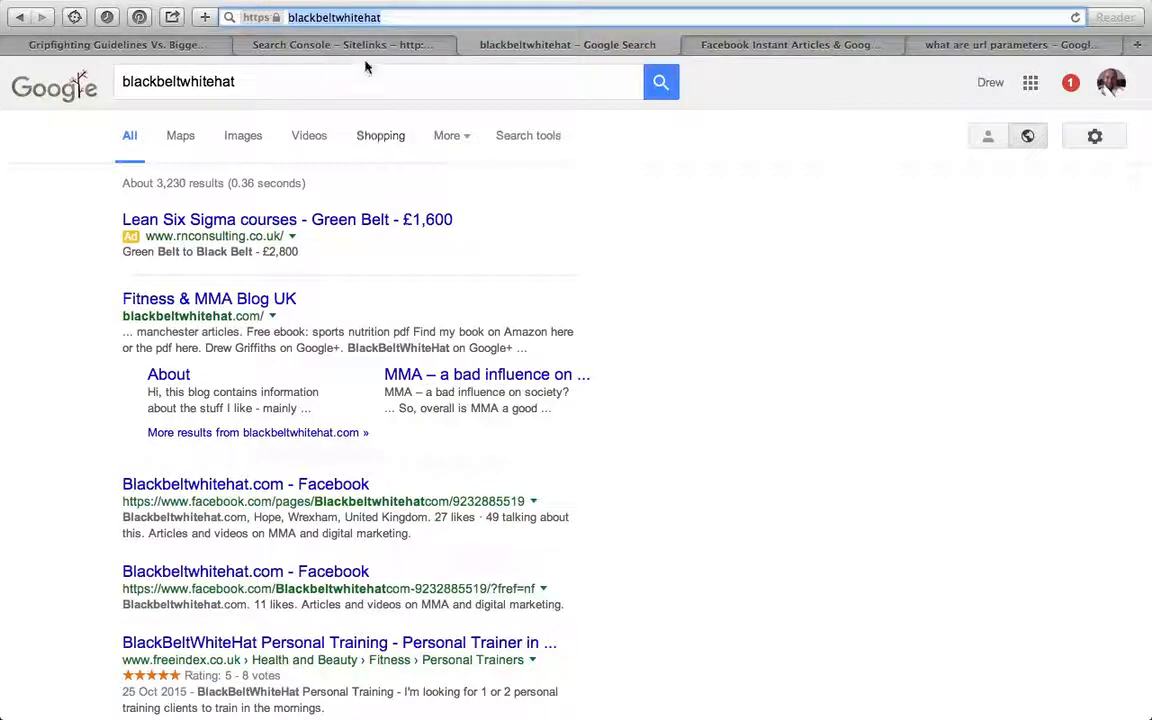
pyautogui.click(341, 44)
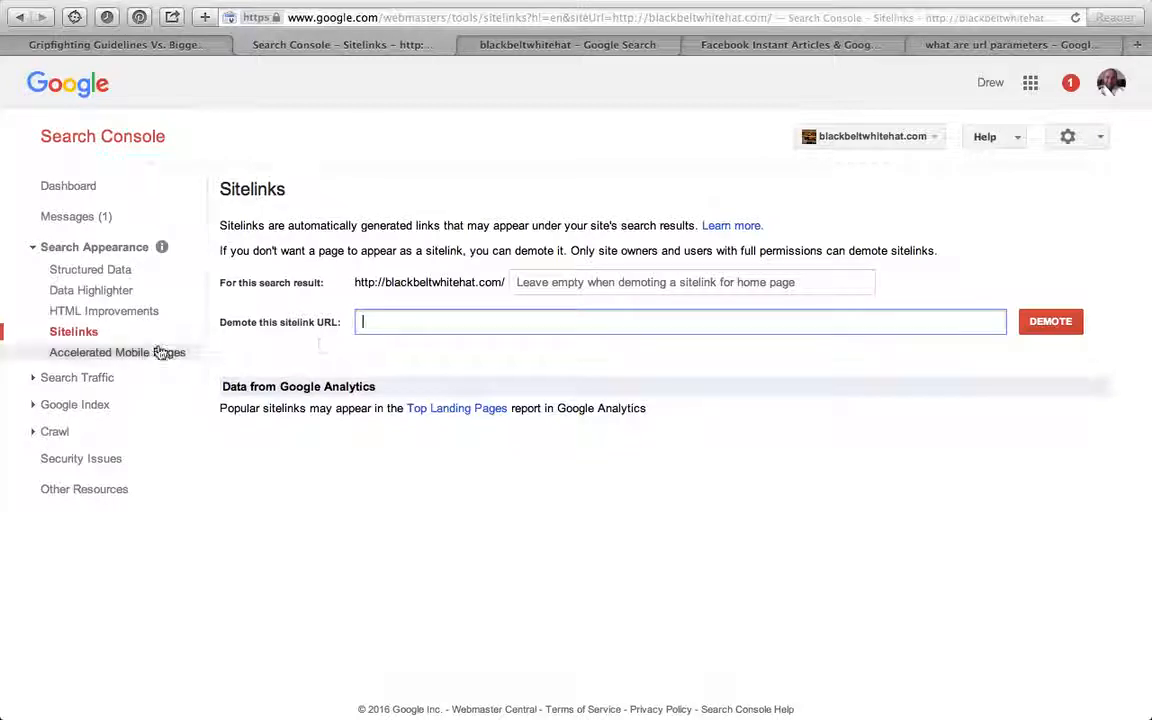
# Step: Review the Accelerated Mobile Pages report's 44 error pages and expand Search Traffic
pyautogui.click(120, 352)
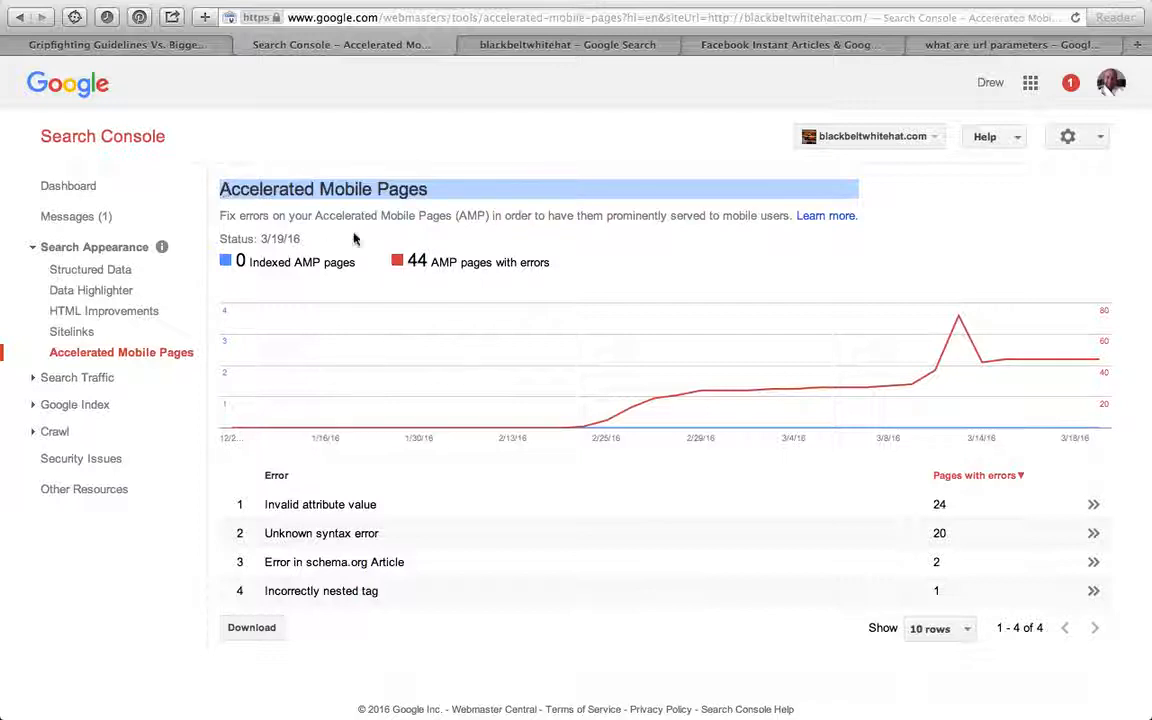
pyautogui.moveTo(545, 293)
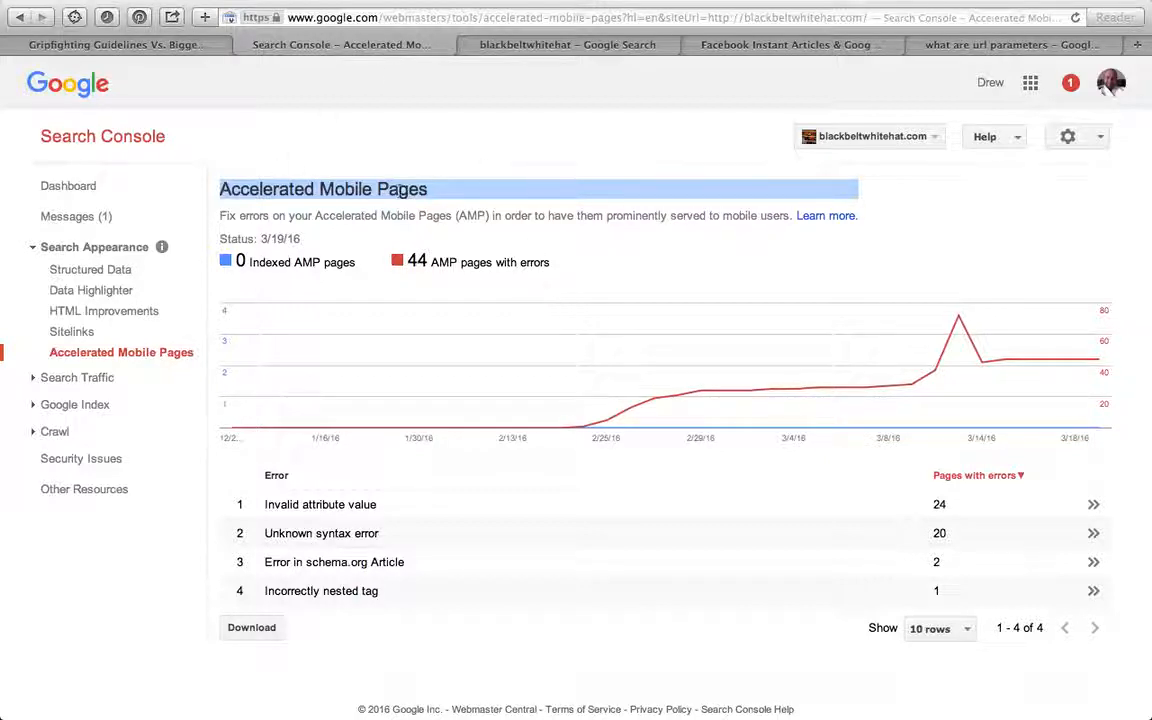
pyautogui.moveTo(600, 285)
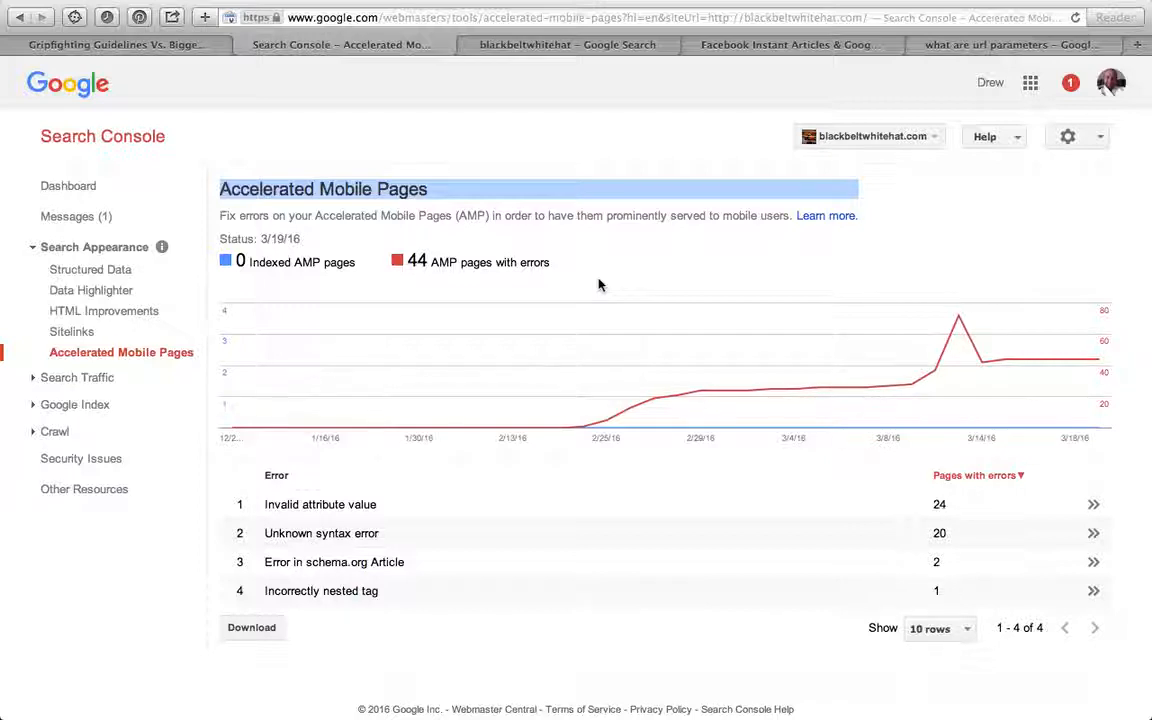
pyautogui.moveTo(200, 352)
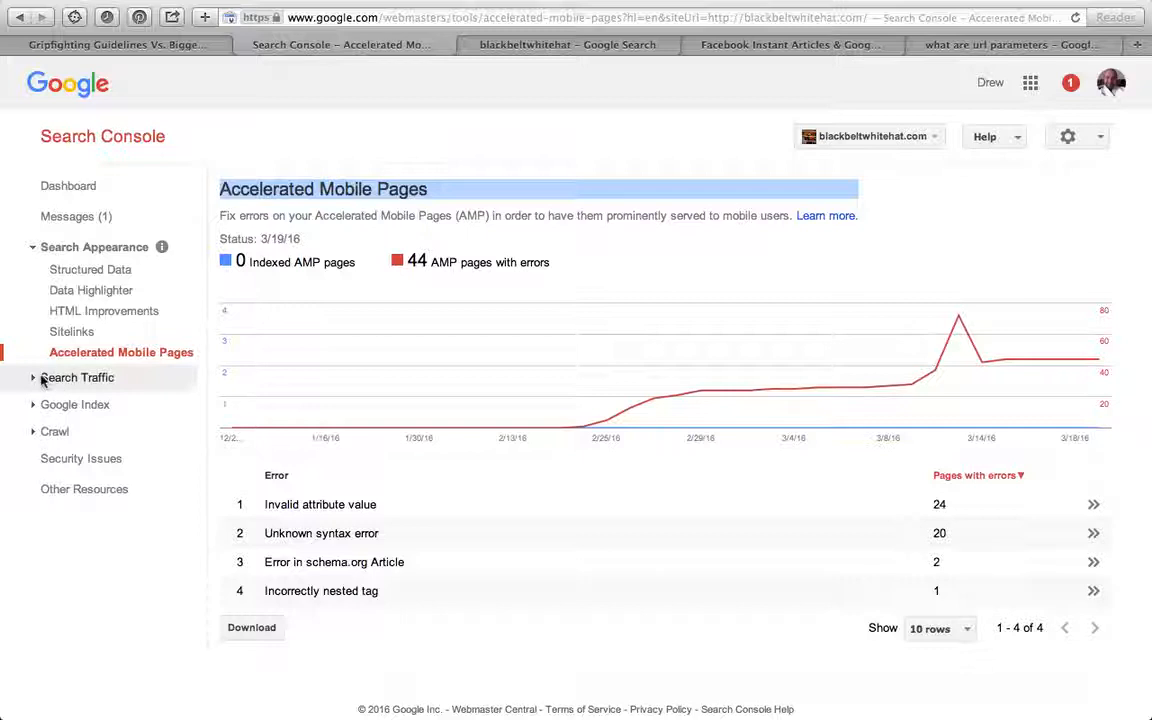
pyautogui.click(77, 377)
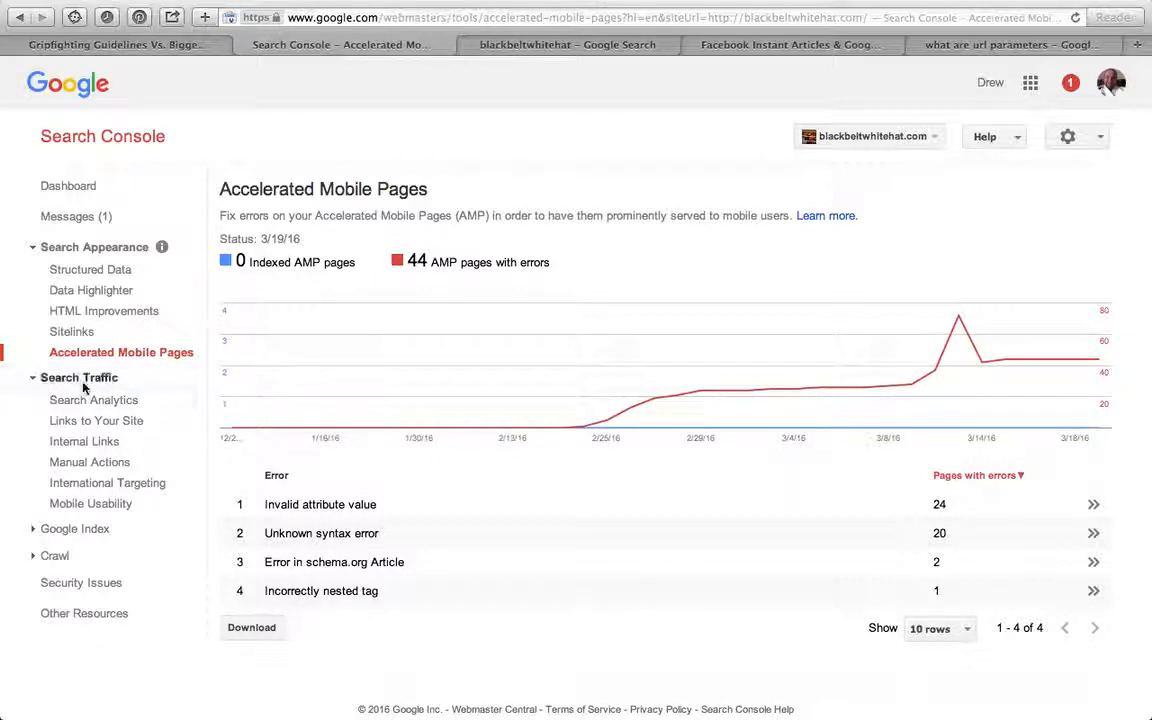
pyautogui.click(94, 247)
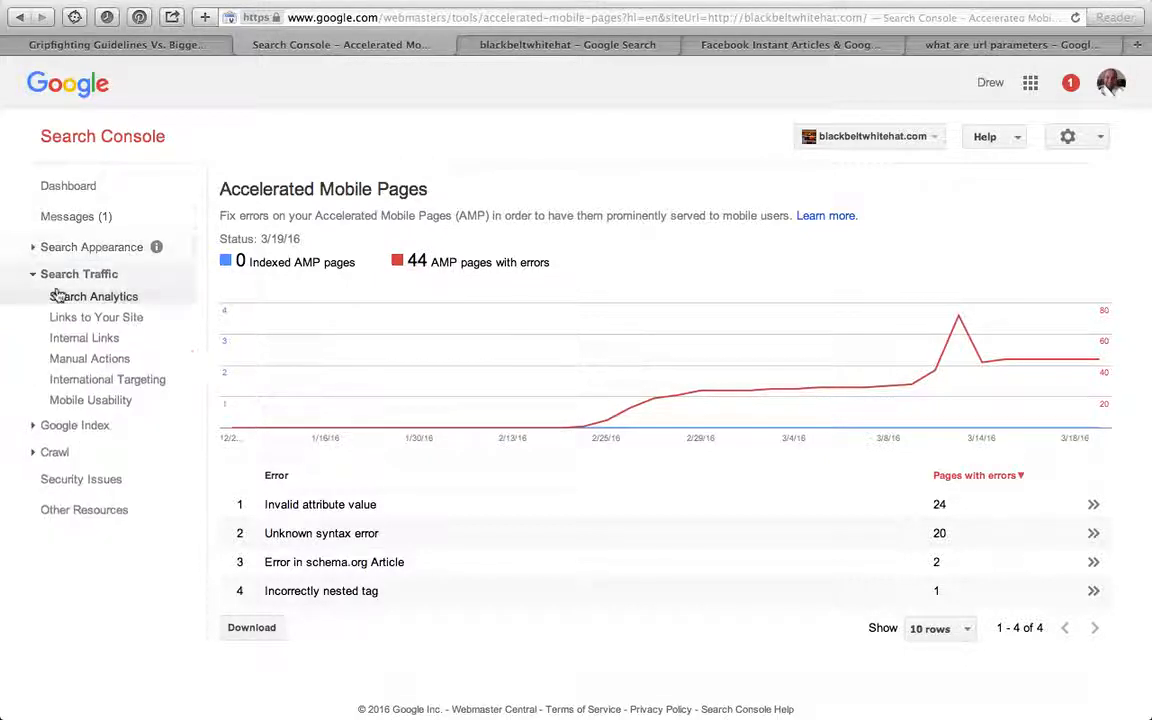
pyautogui.click(94, 296)
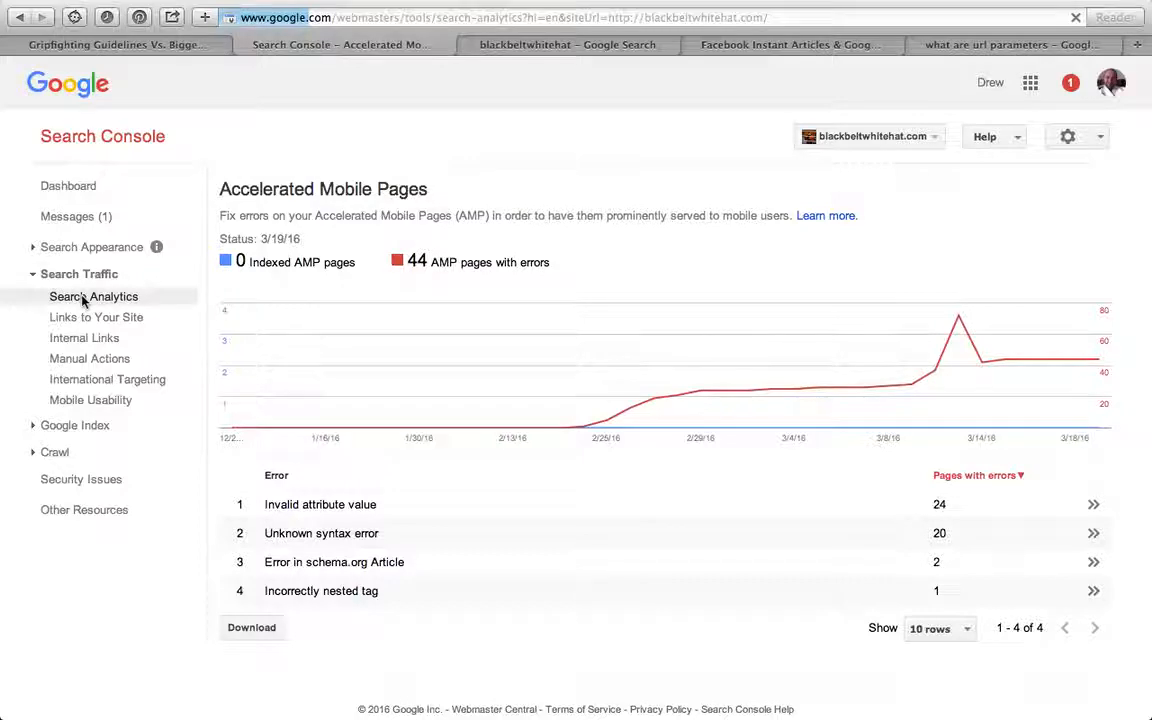
pyautogui.click(94, 296)
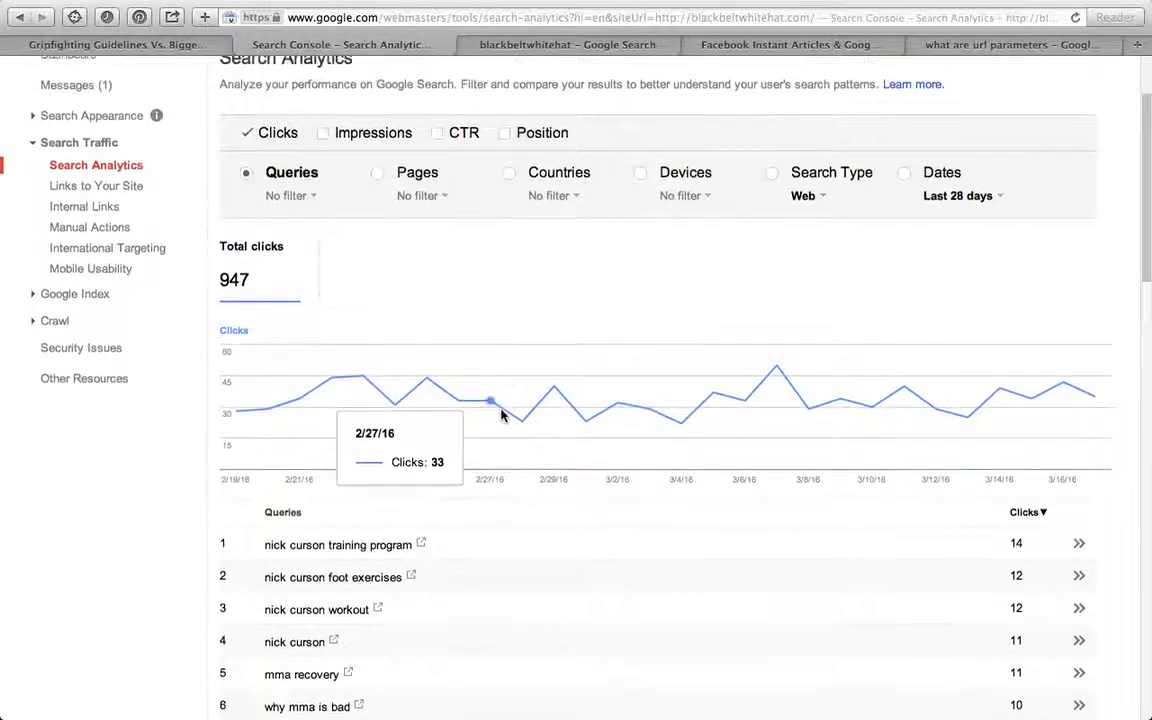
pyautogui.scroll(3)
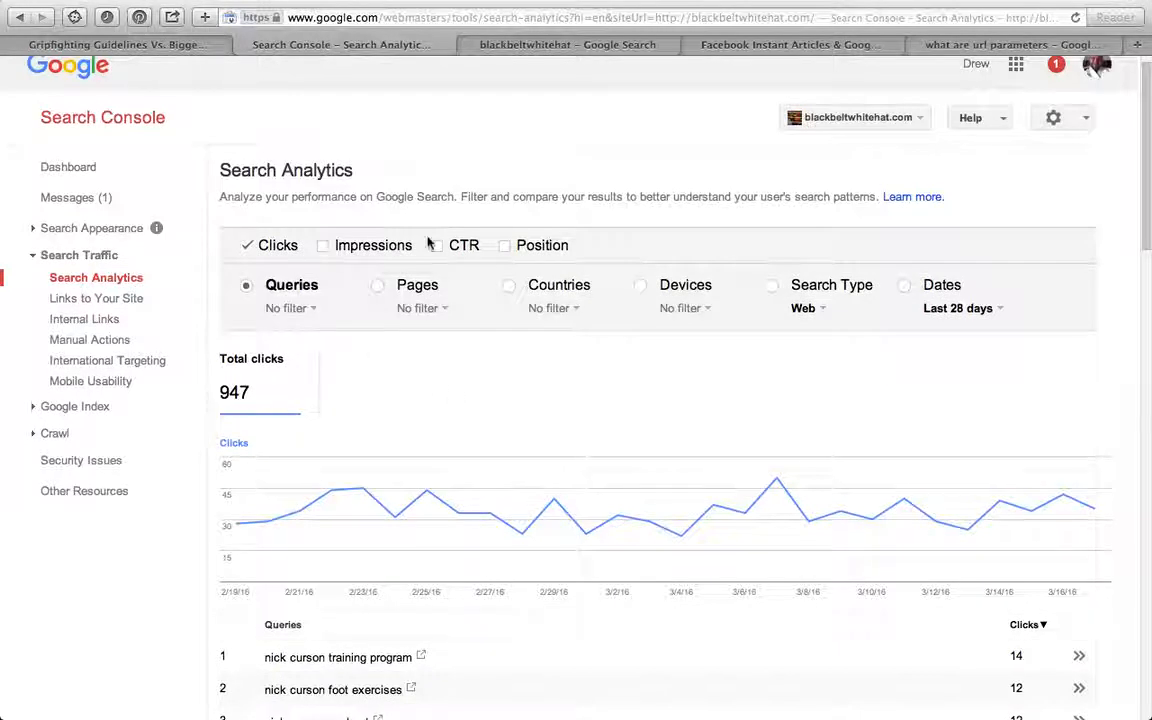
pyautogui.click(437, 245)
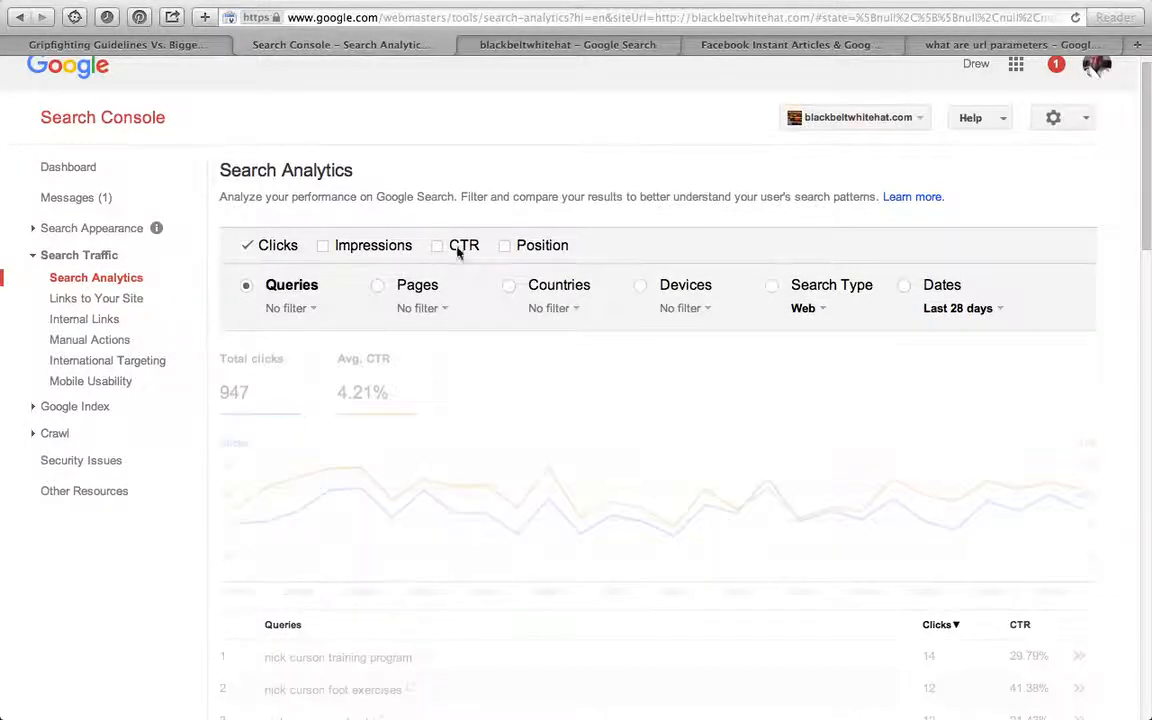
pyautogui.click(436, 245)
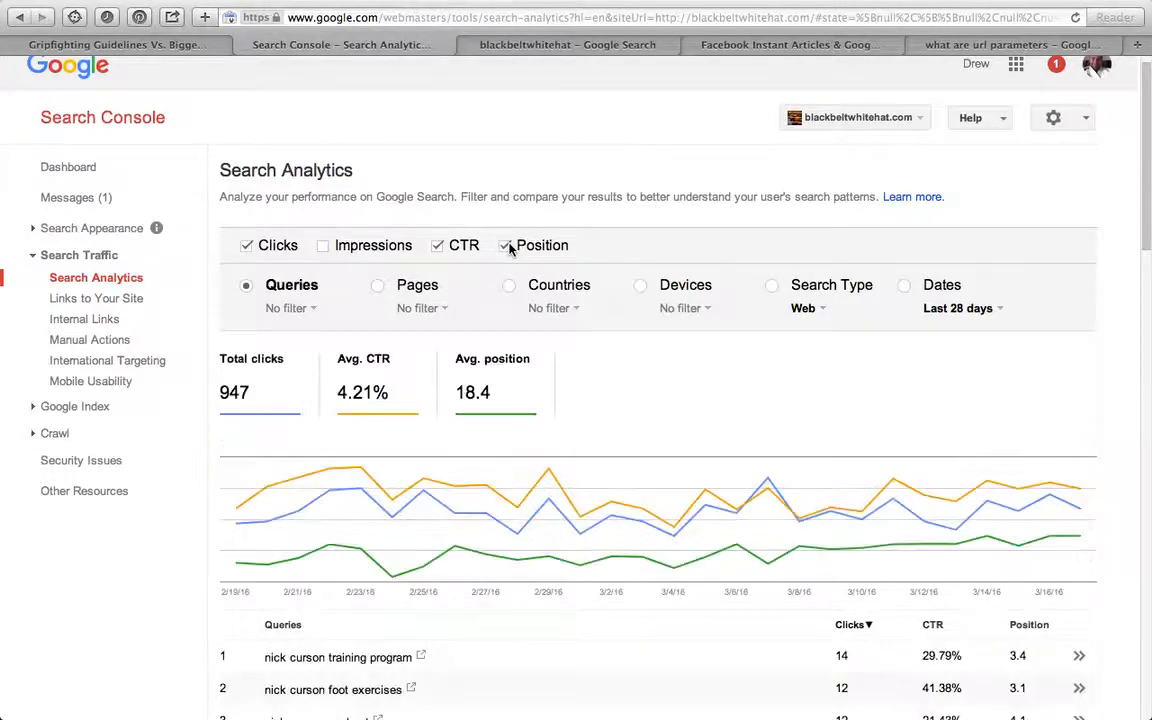
pyautogui.scroll(-3)
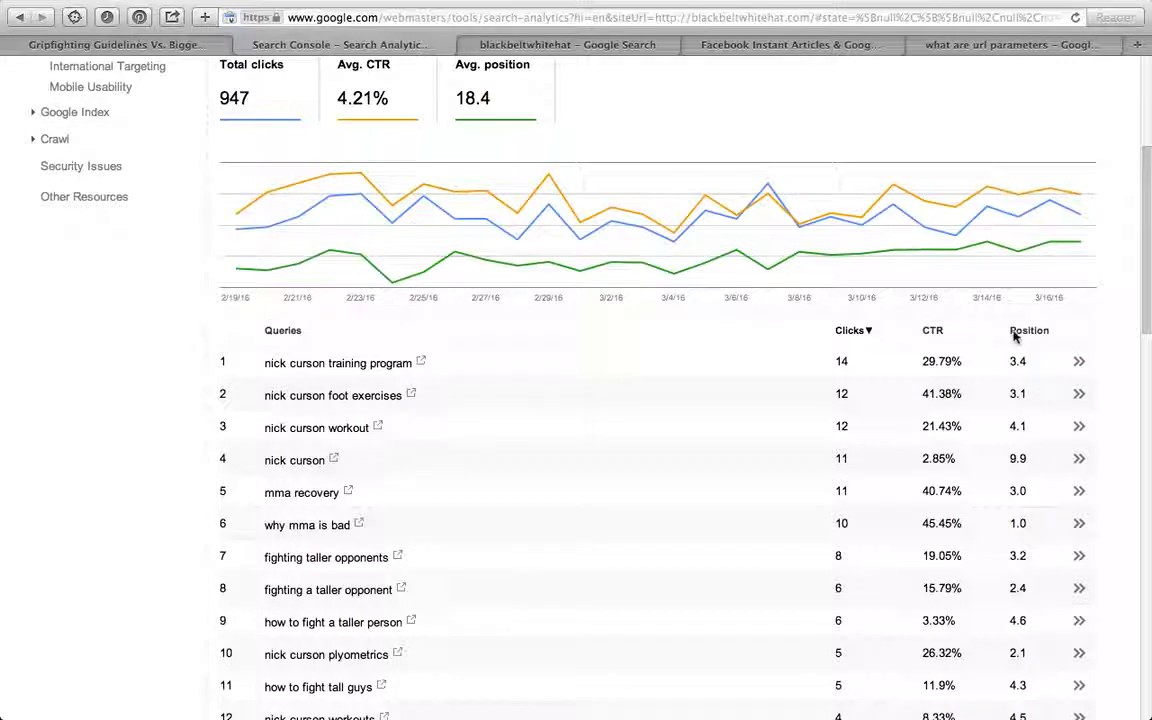
pyautogui.click(1029, 330)
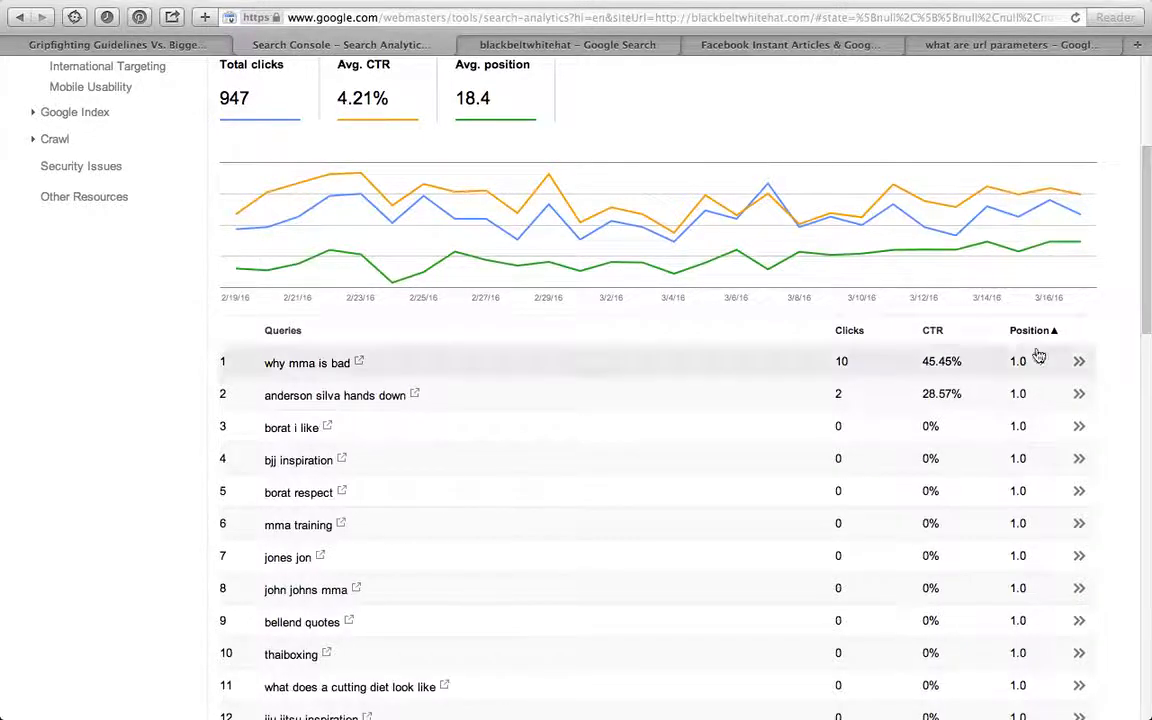
pyautogui.moveTo(1040, 336)
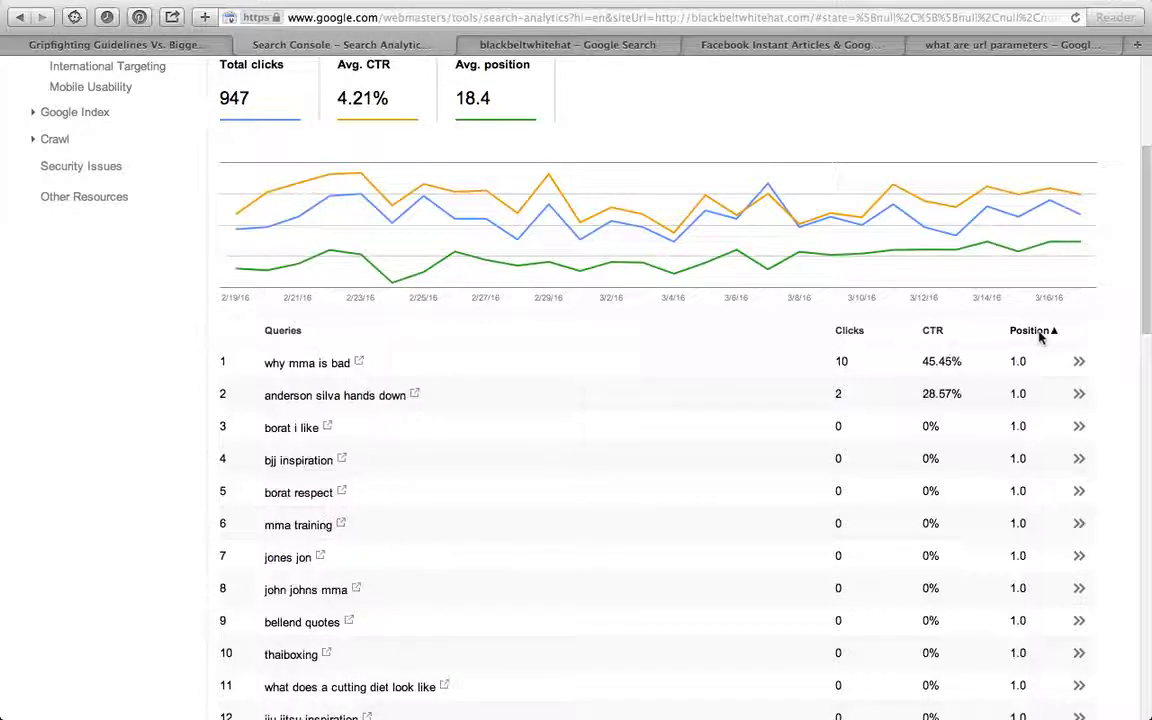
pyautogui.scroll(-3)
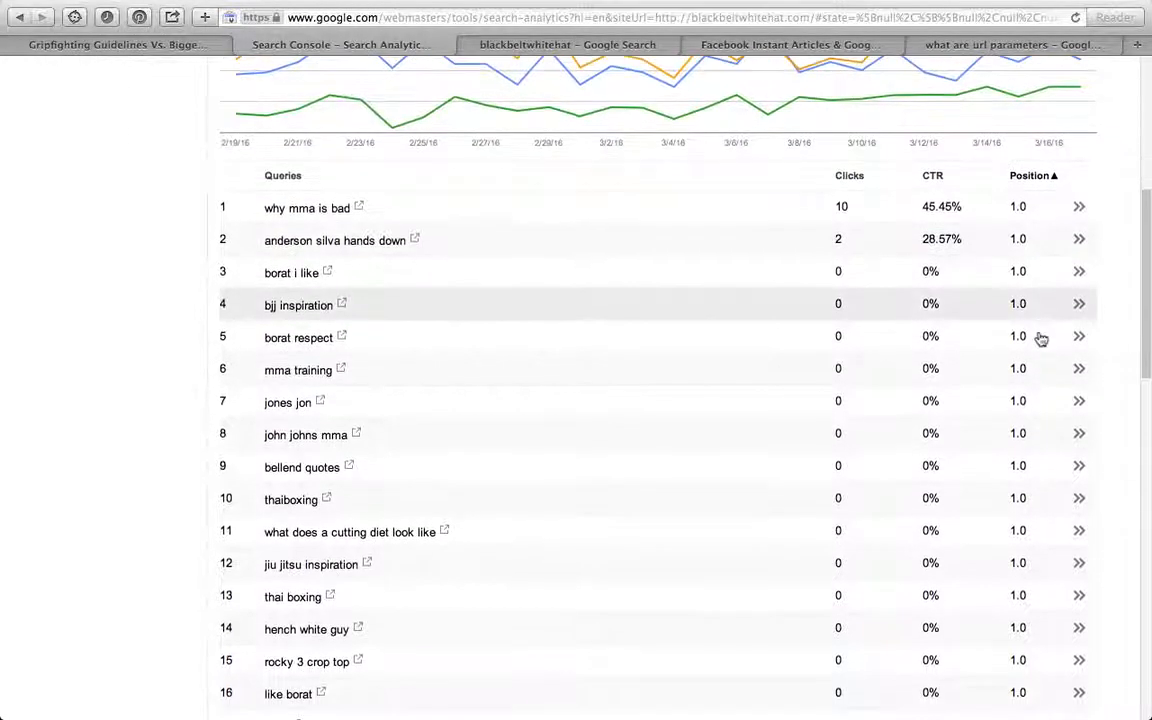
pyautogui.scroll(-3)
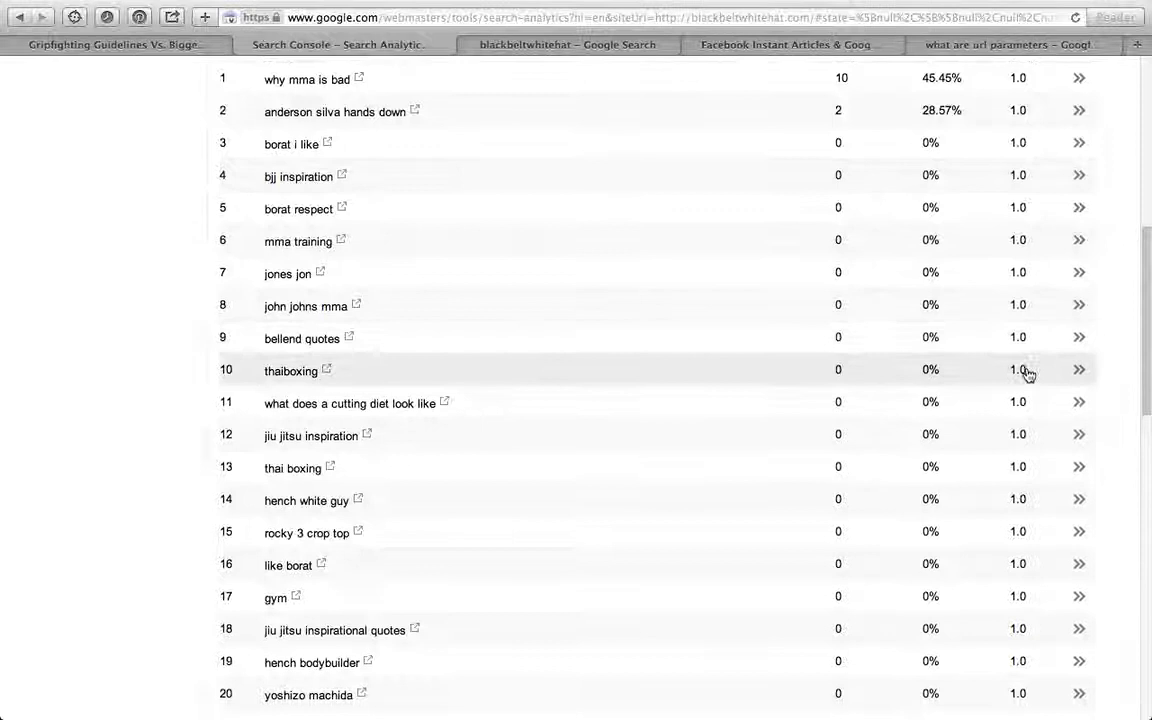
pyautogui.scroll(-3)
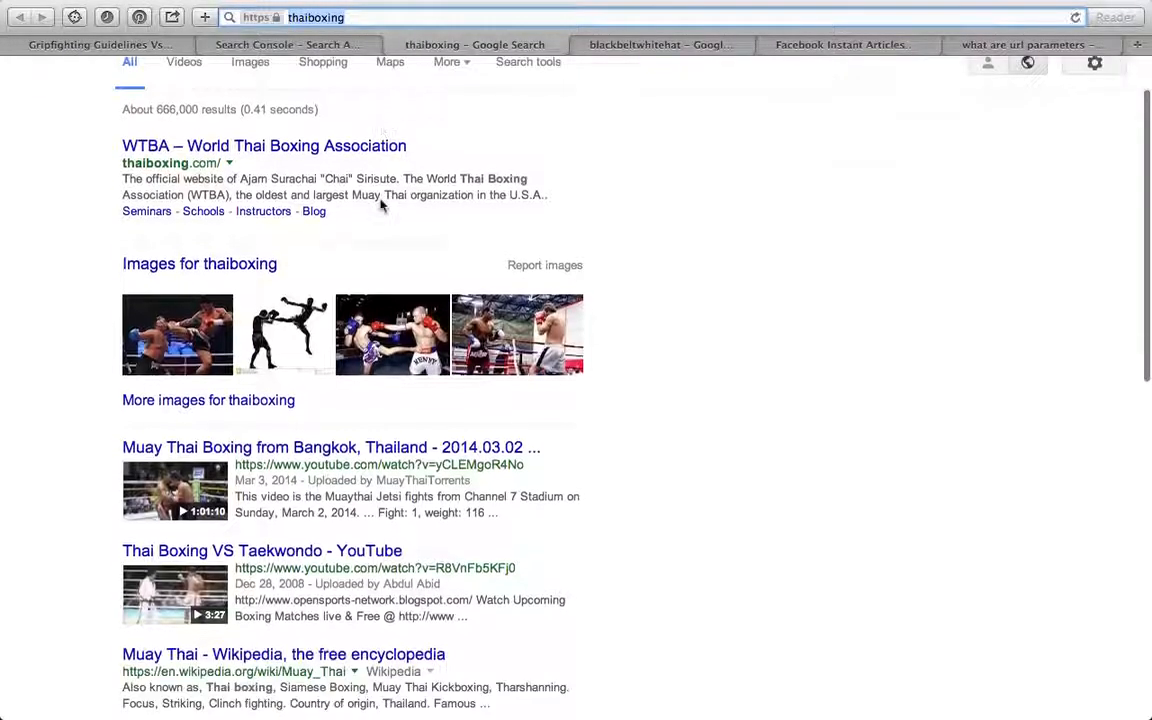
# Step: Look over the thaiboxing Google results and return to the Search Console queries table
pyautogui.scroll(3)
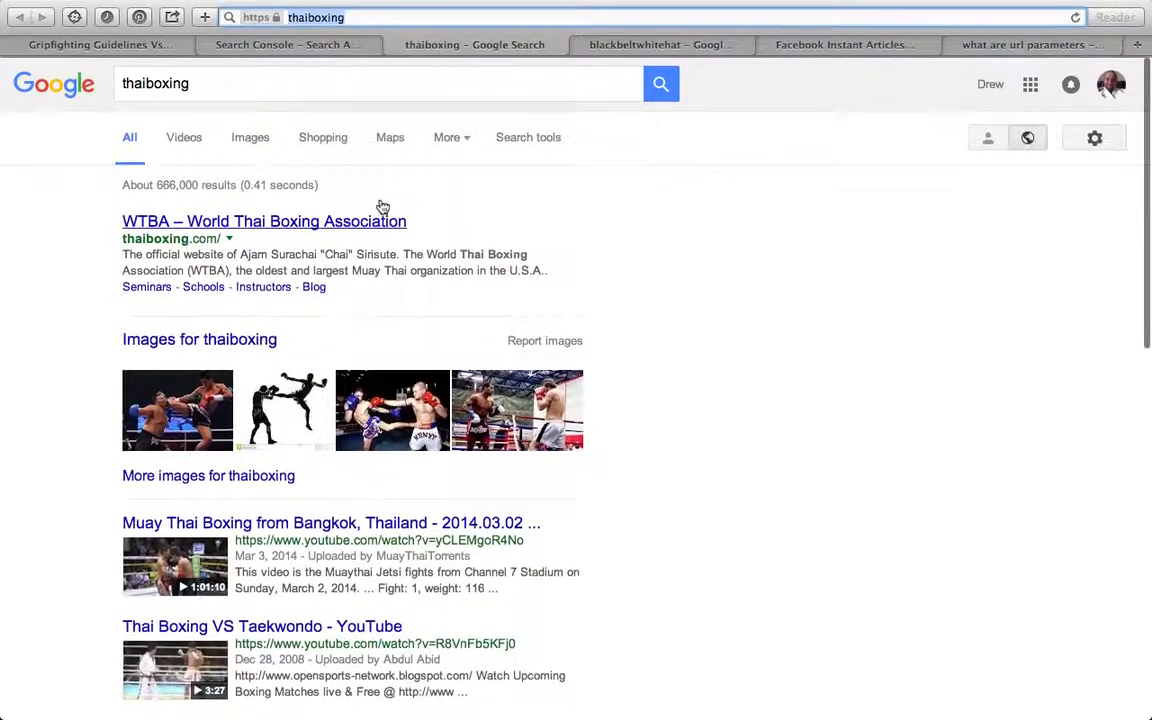
pyautogui.click(288, 44)
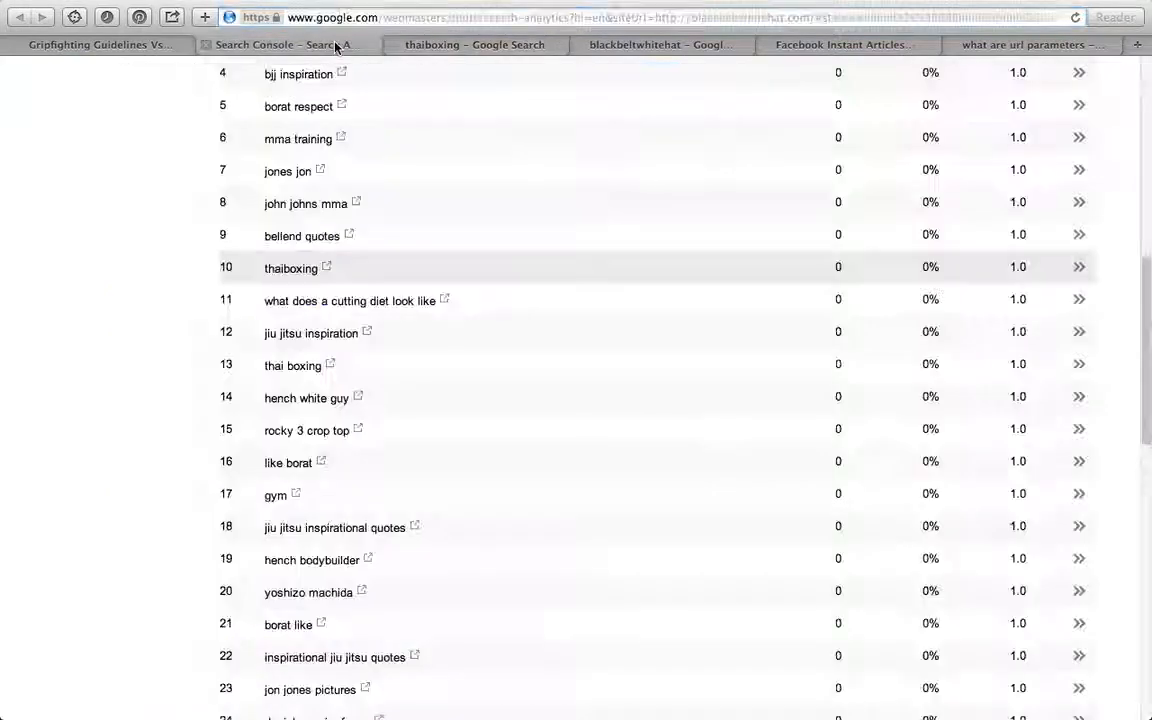
# Step: Add Impressions (22,504 total) to Search Analytics, then view Links to Your Site (2,119 links)
pyautogui.scroll(3)
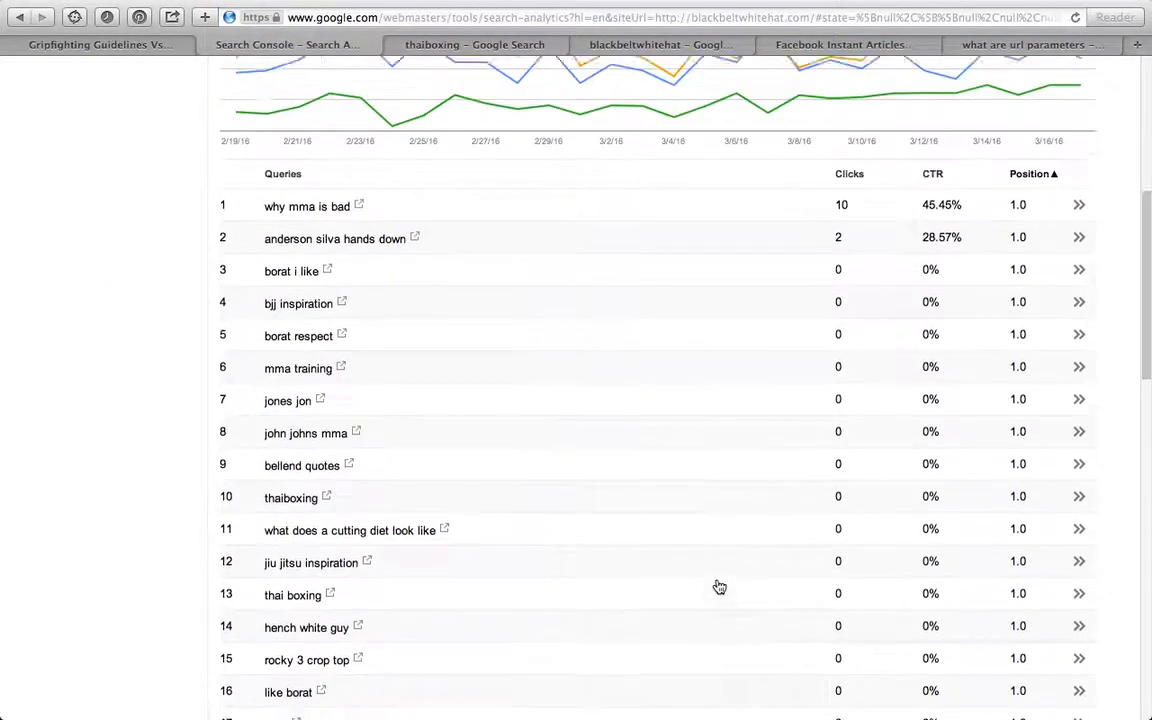
pyautogui.scroll(3)
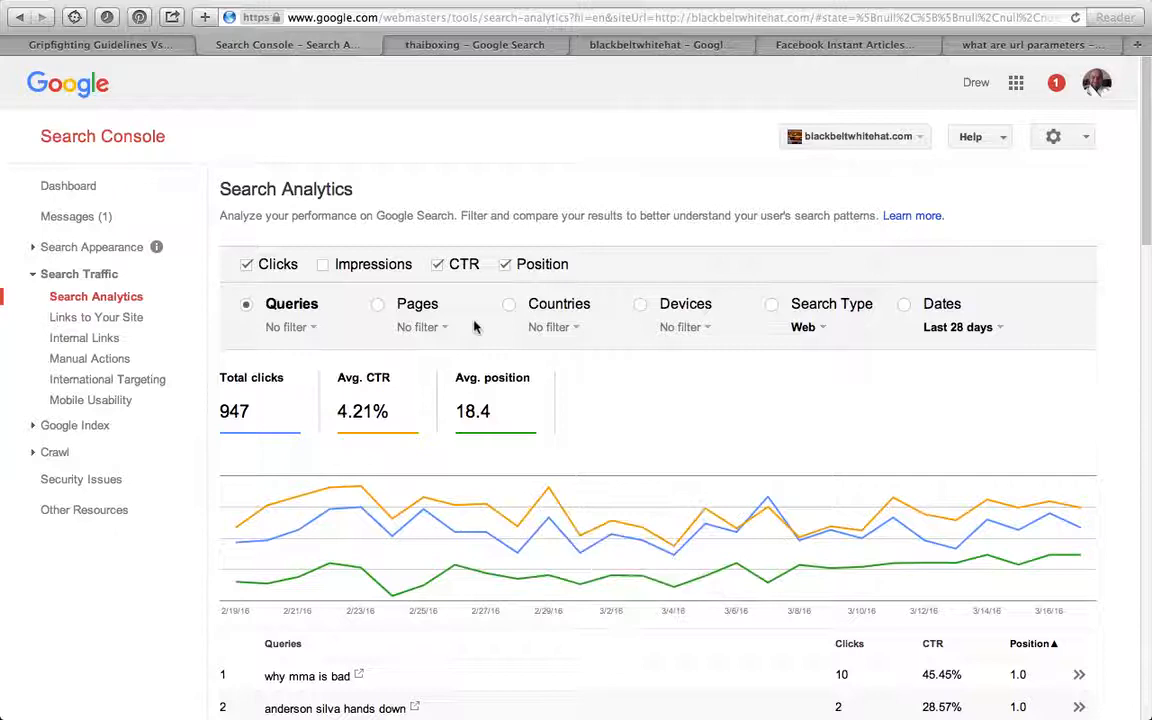
pyautogui.scroll(-3)
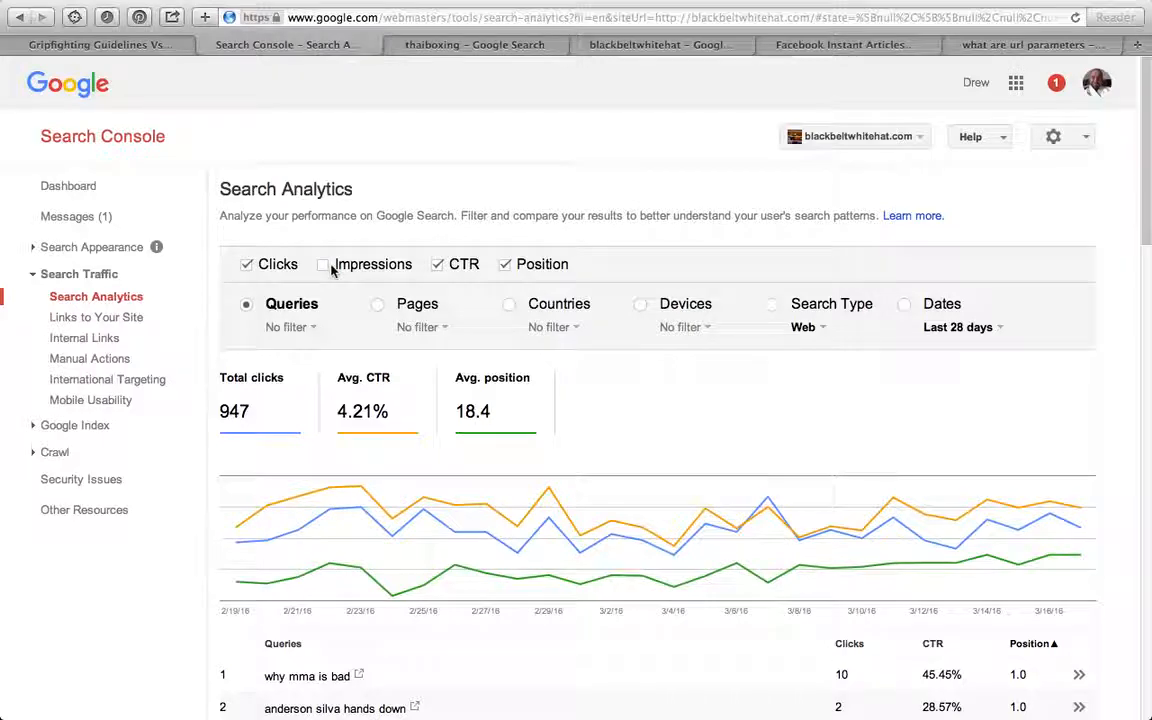
pyautogui.click(323, 264)
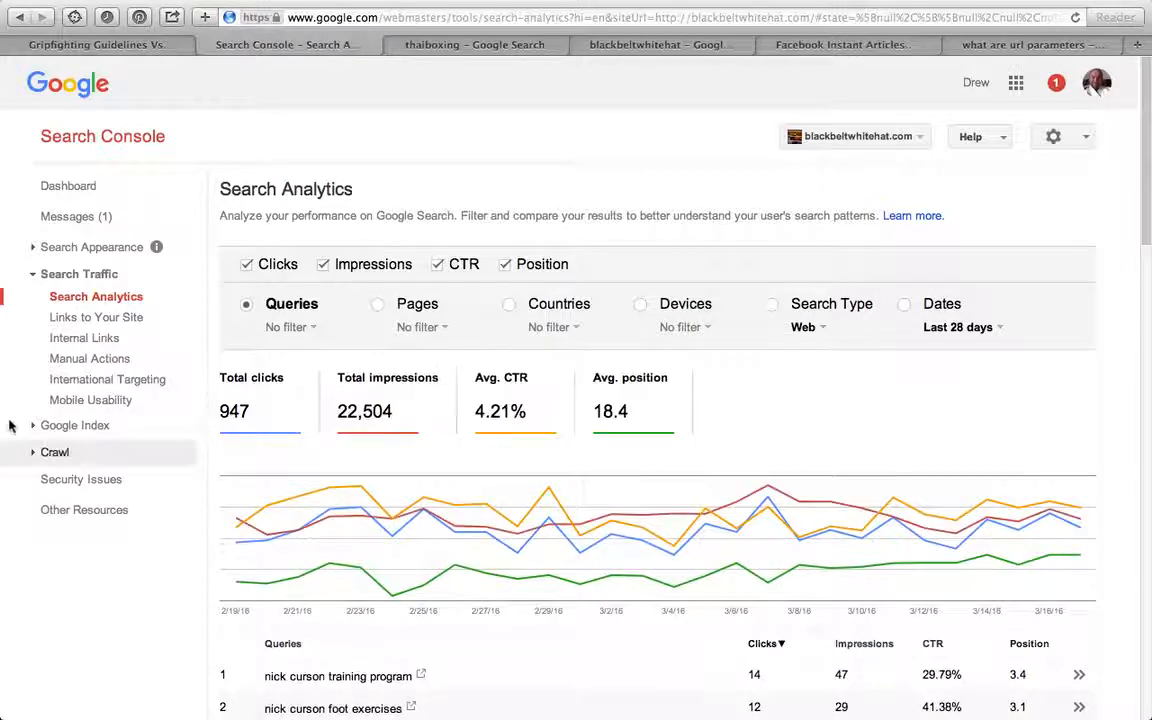
pyautogui.click(99, 317)
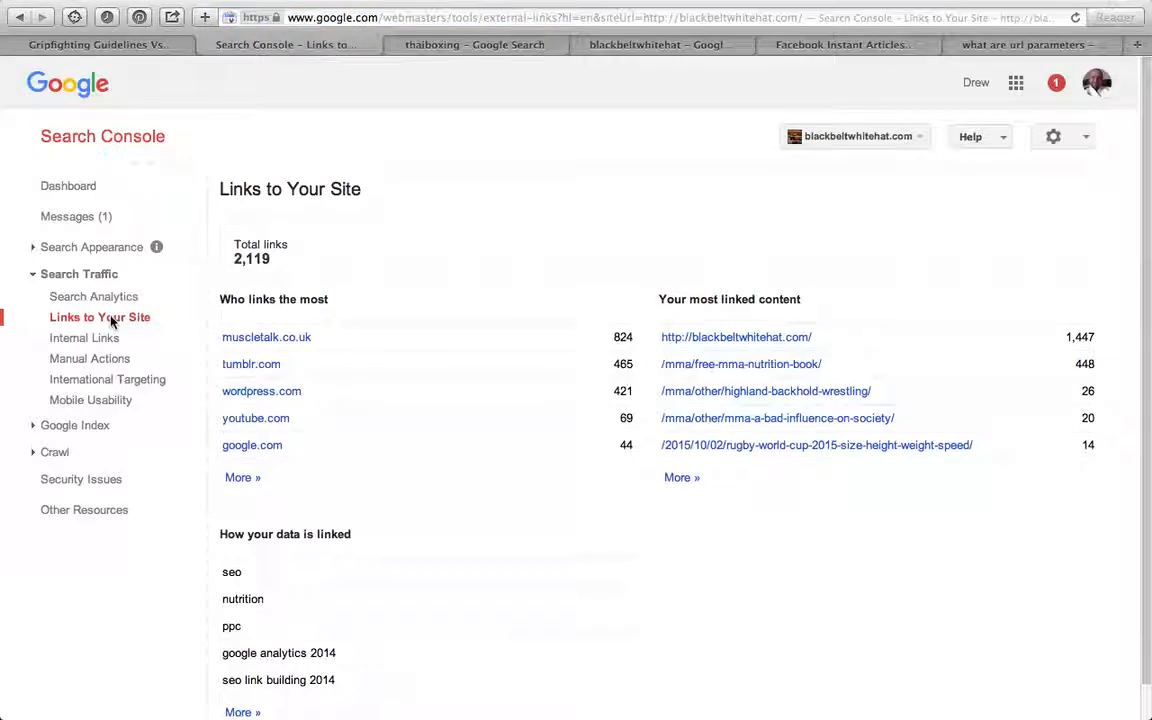
# Step: Open Internal Links, listing 218 target pages with the homepage at 1,069 links
pyautogui.scroll(-3)
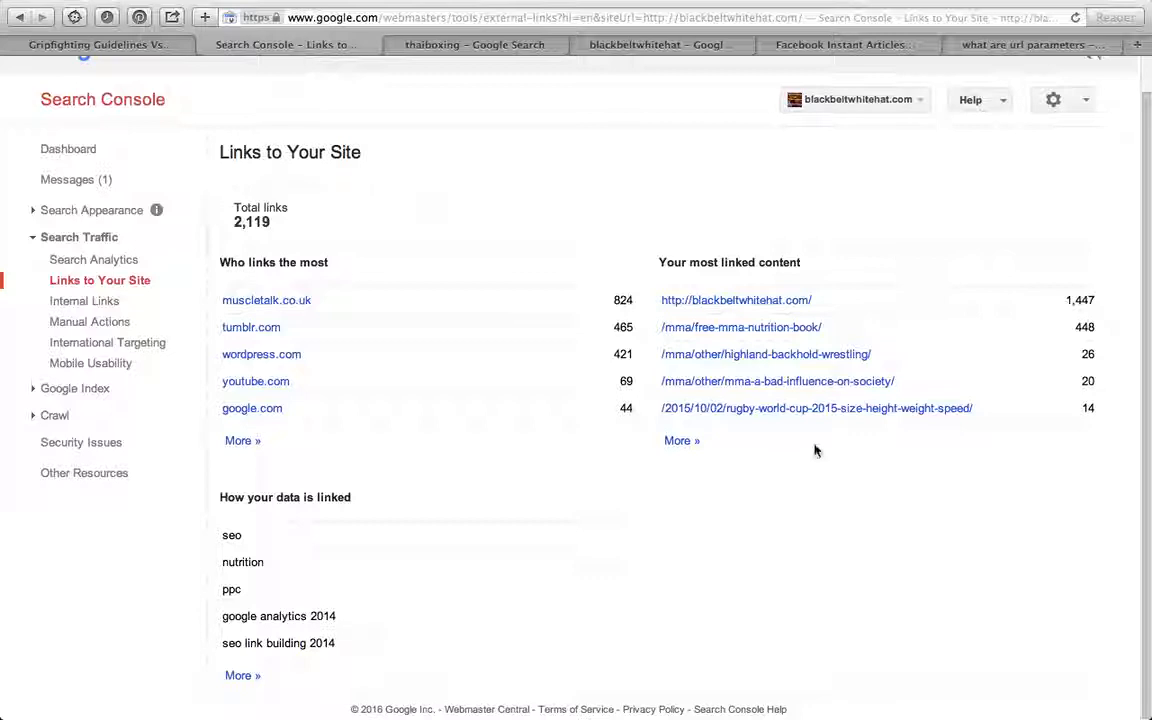
pyautogui.click(84, 301)
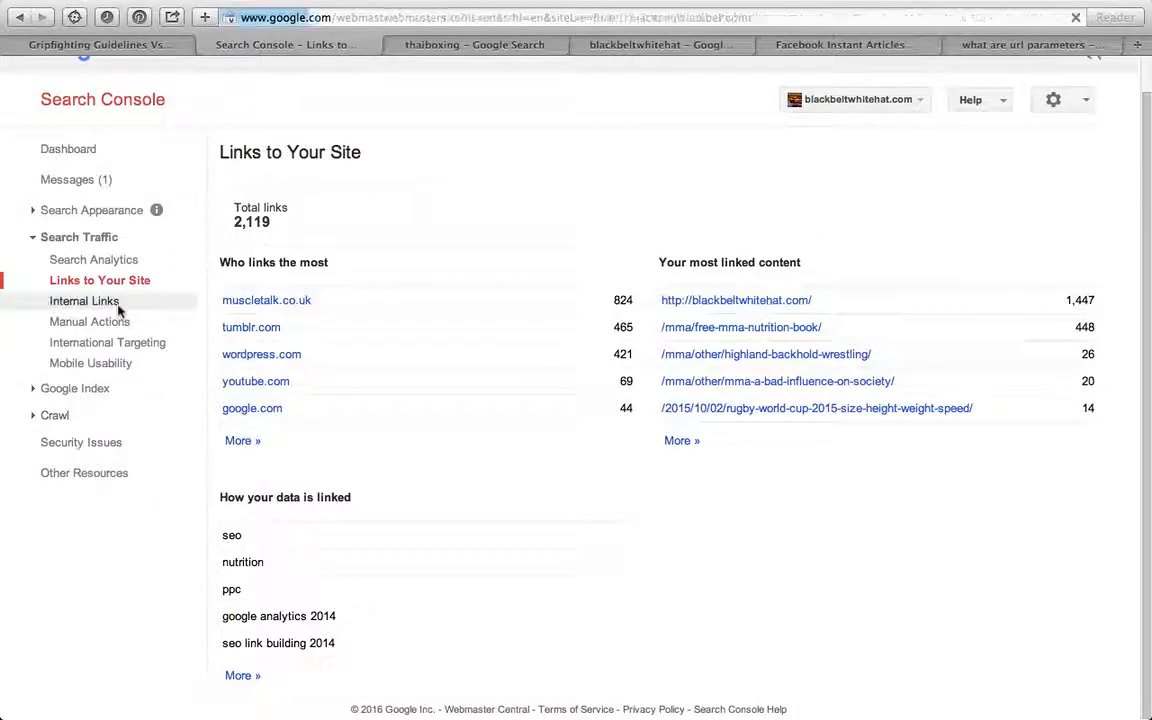
pyautogui.click(84, 301)
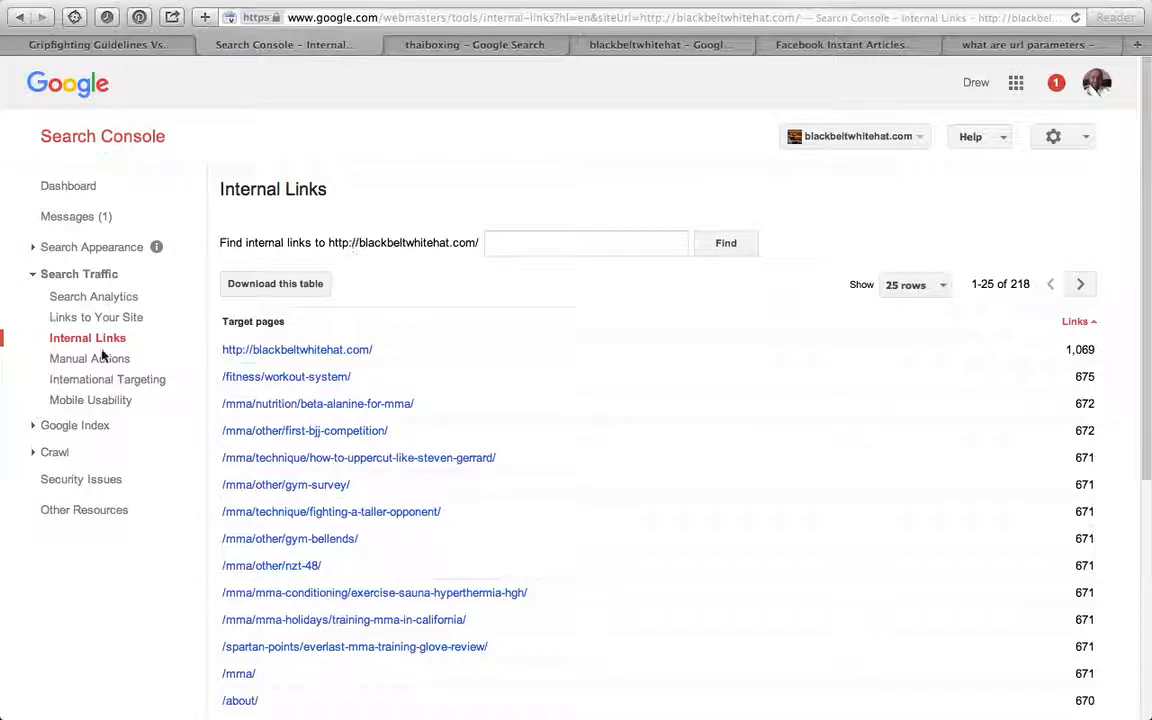
# Step: Confirm no manual webspam actions, then view International Targeting reporting no hreflang tags
pyautogui.click(89, 358)
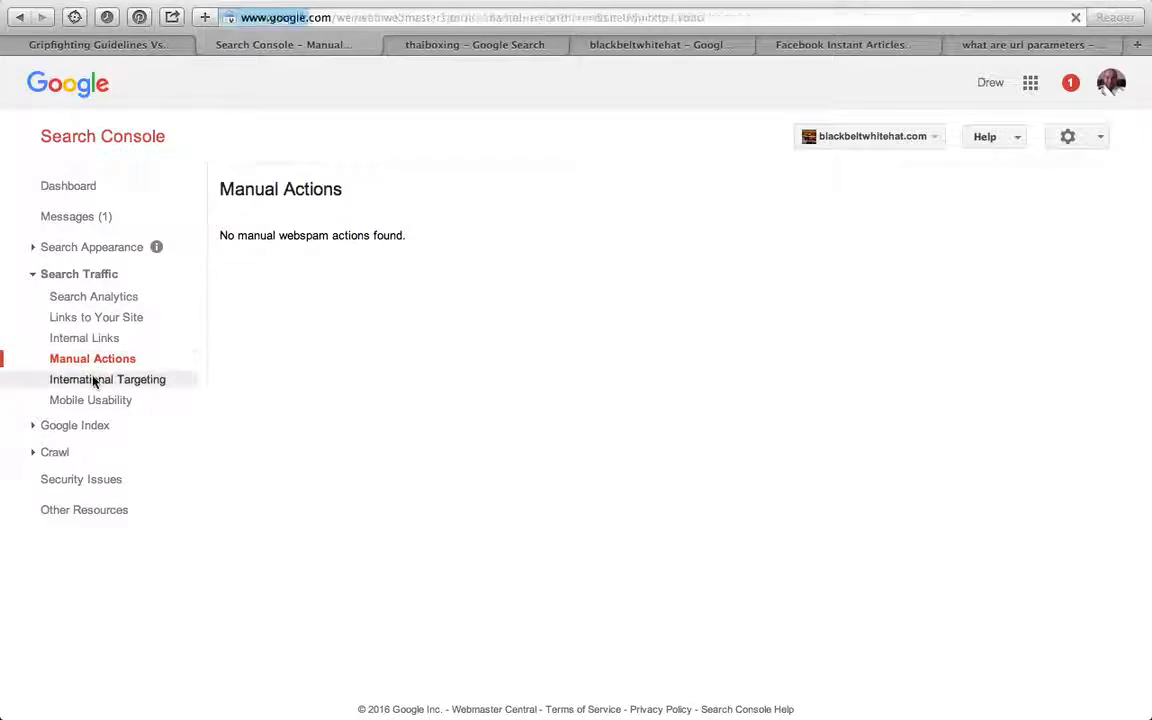
pyautogui.click(112, 379)
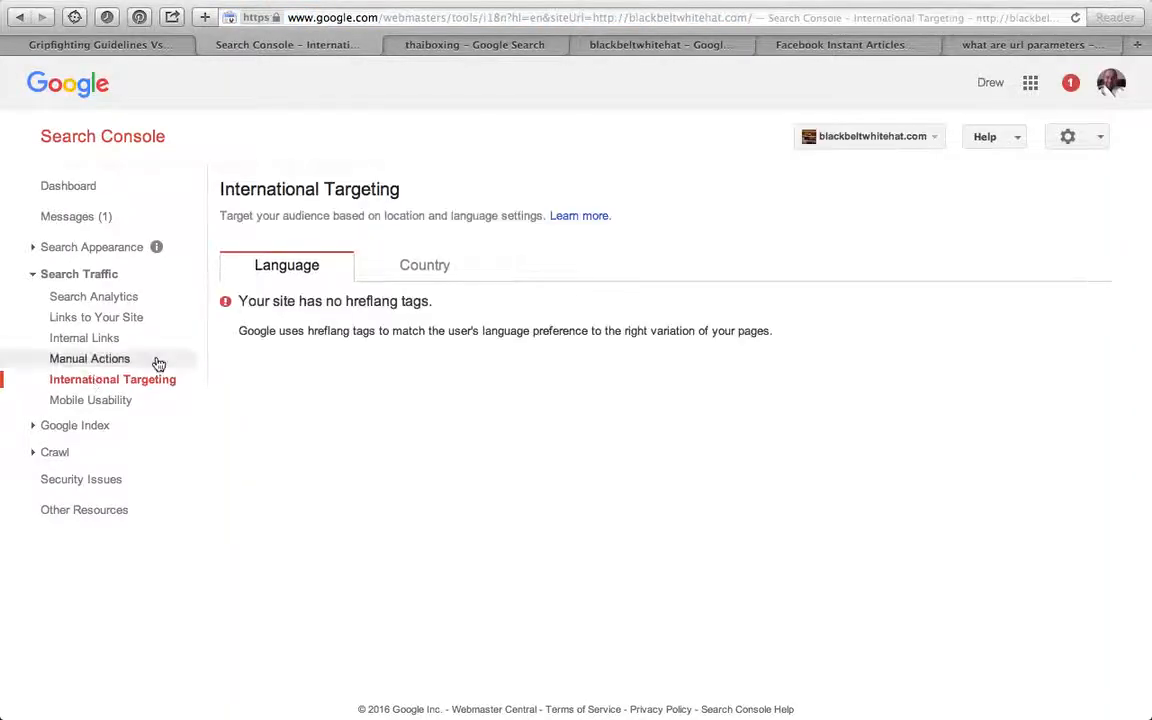
# Step: View country targeting, confirm Mobile Usability shows no errors, and collapse Search Traffic
pyautogui.click(424, 265)
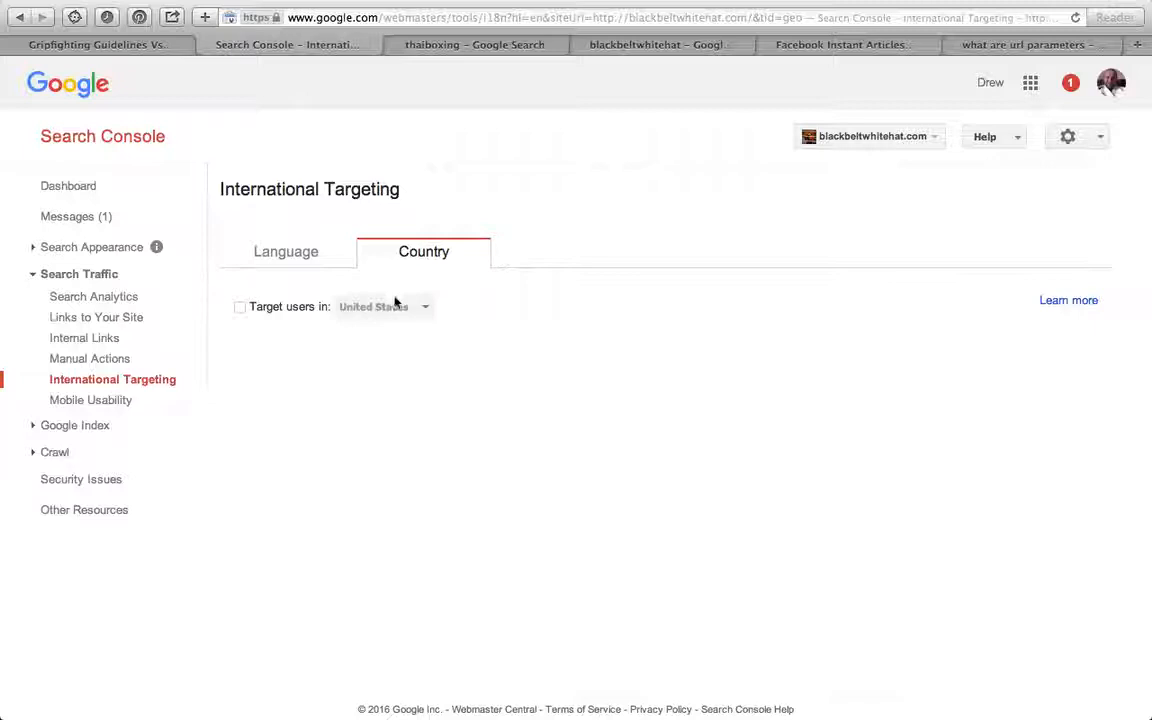
pyautogui.moveTo(280, 120)
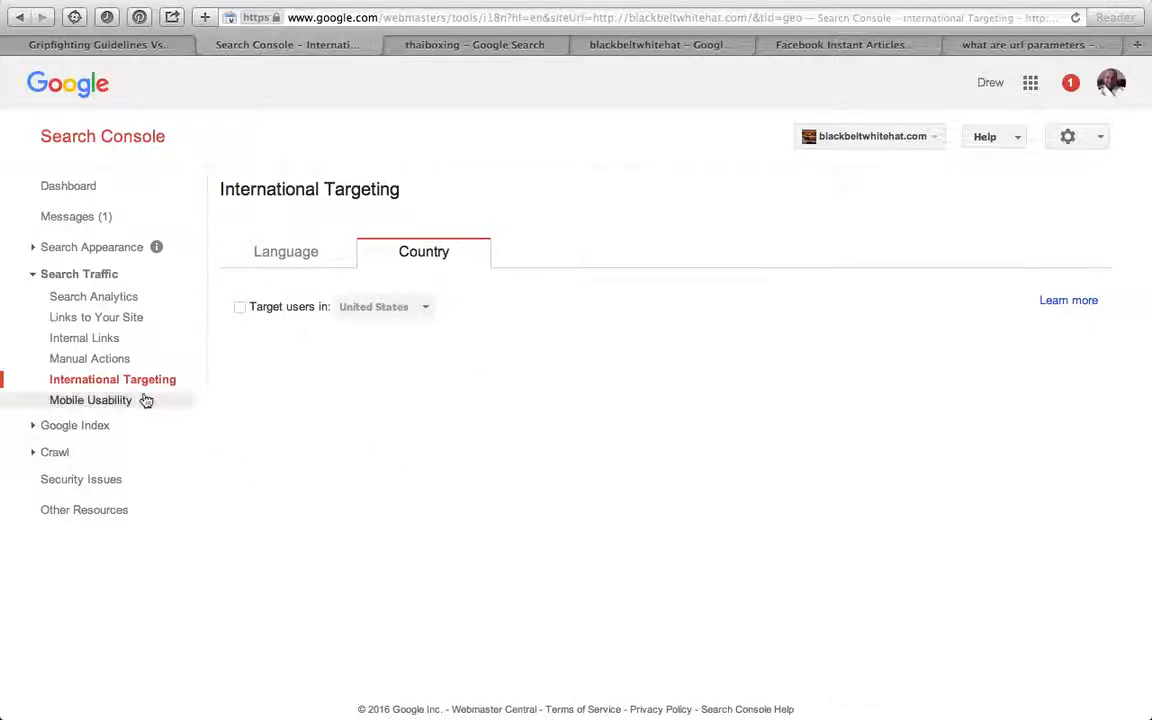
pyautogui.click(90, 400)
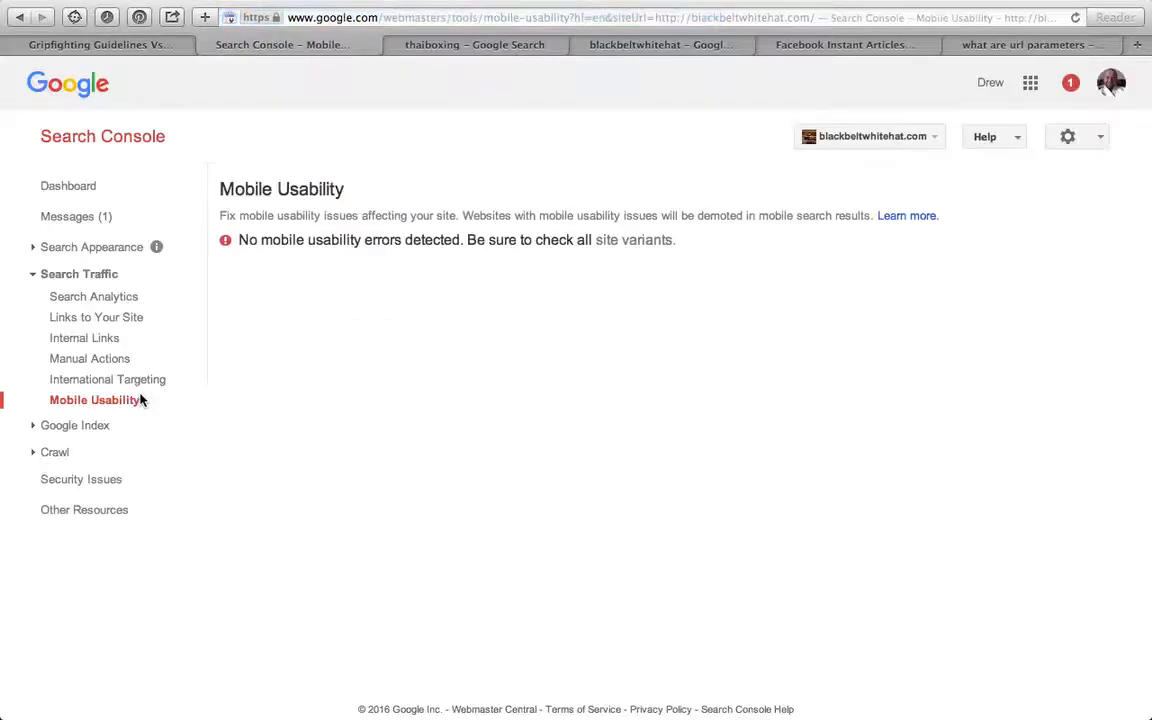
pyautogui.moveTo(233, 405)
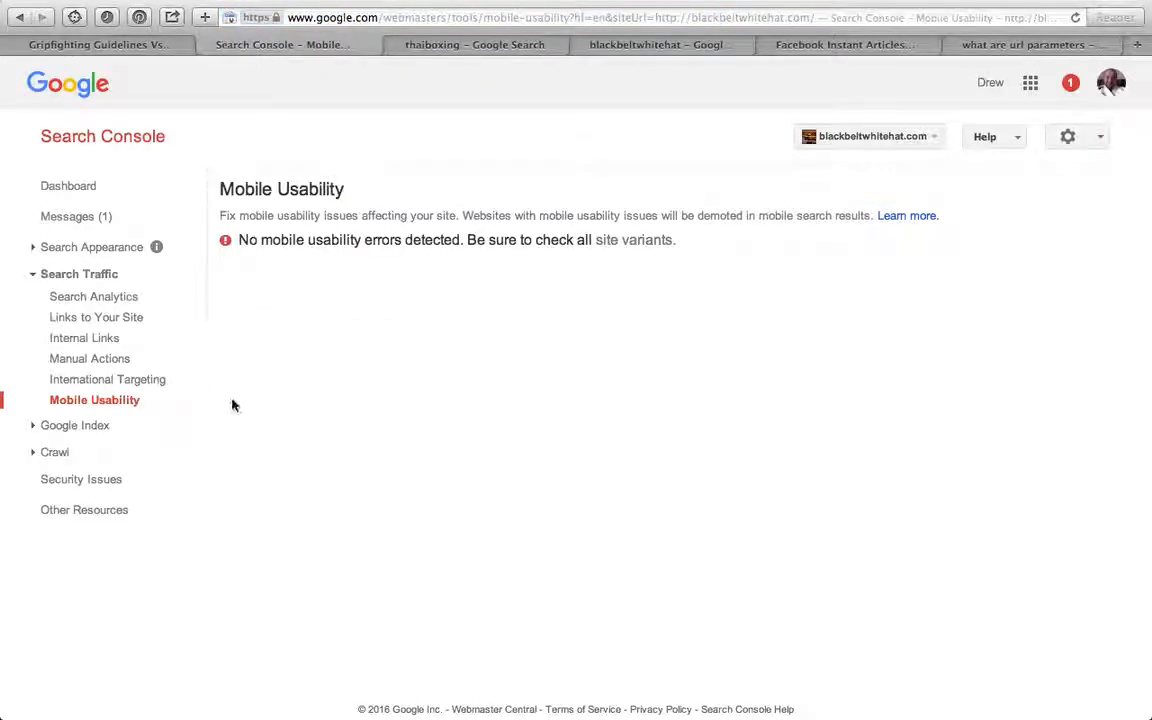
pyautogui.click(78, 273)
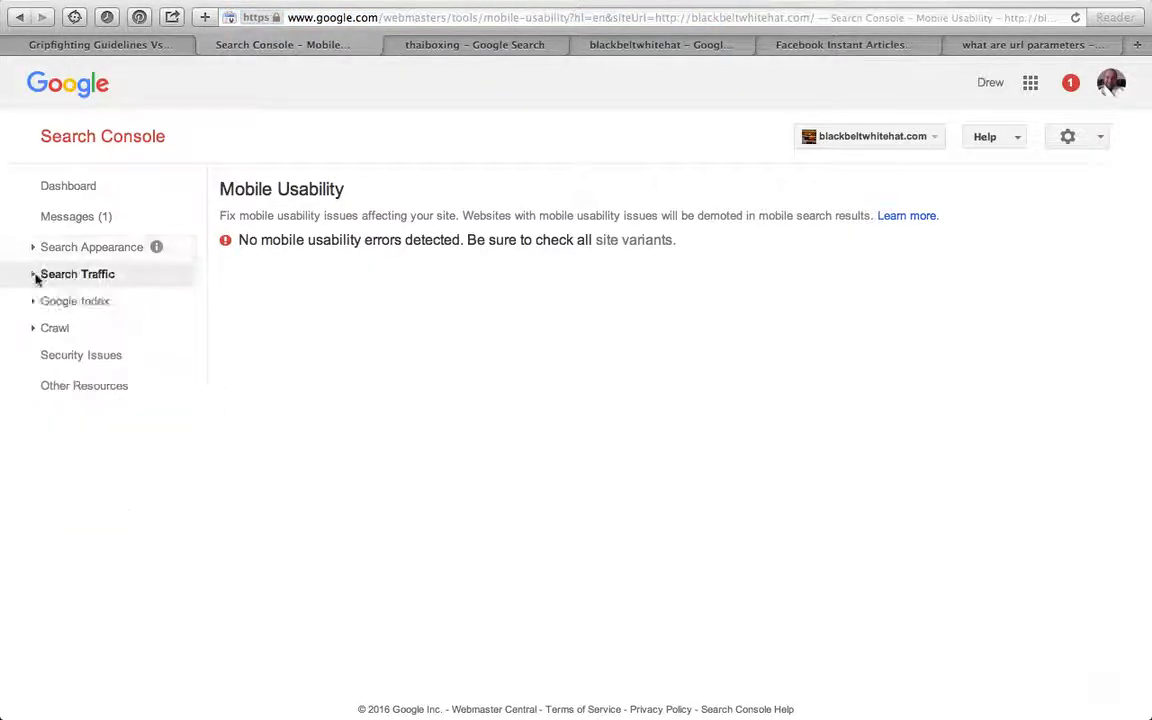
# Step: Review Index Status (646 indexed), Content Keywords (mma, fitness, seo), and Blocked Resources
pyautogui.click(77, 300)
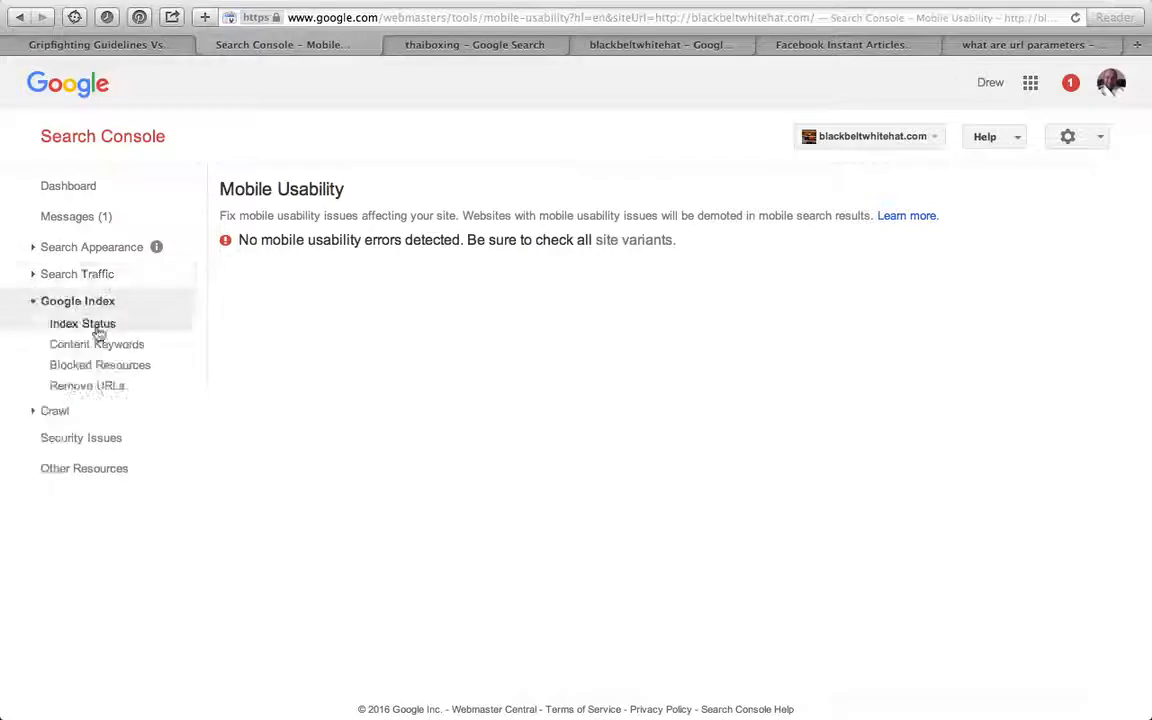
pyautogui.click(83, 323)
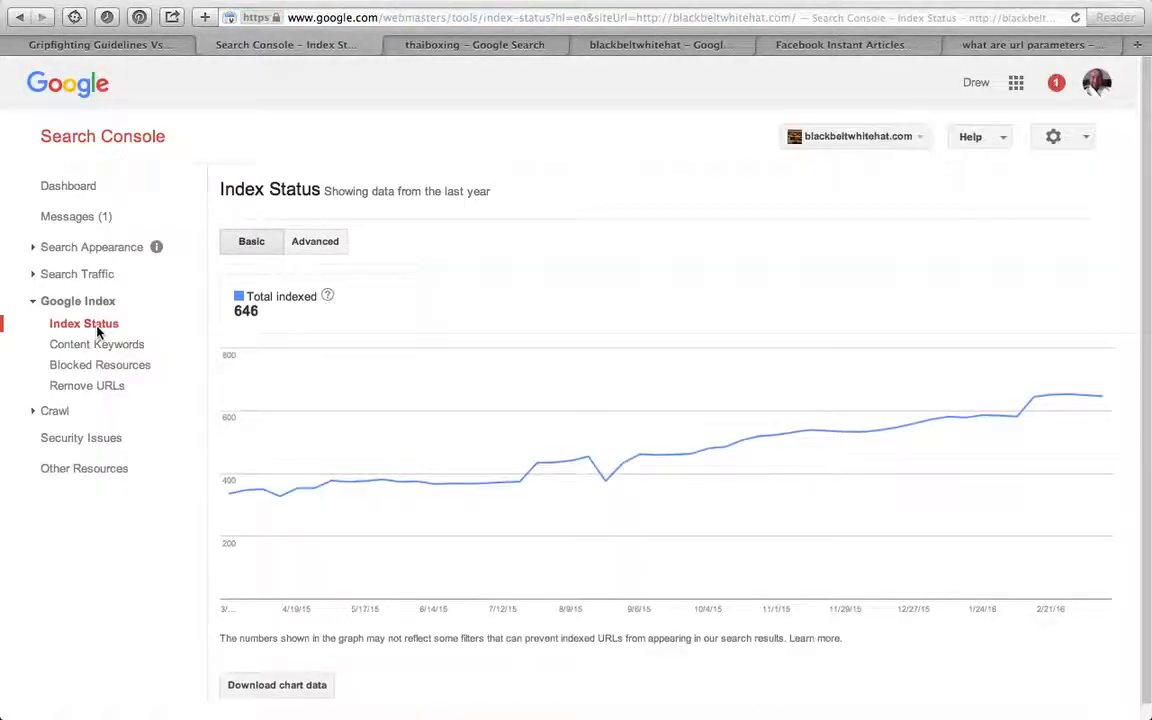
pyautogui.moveTo(280, 497)
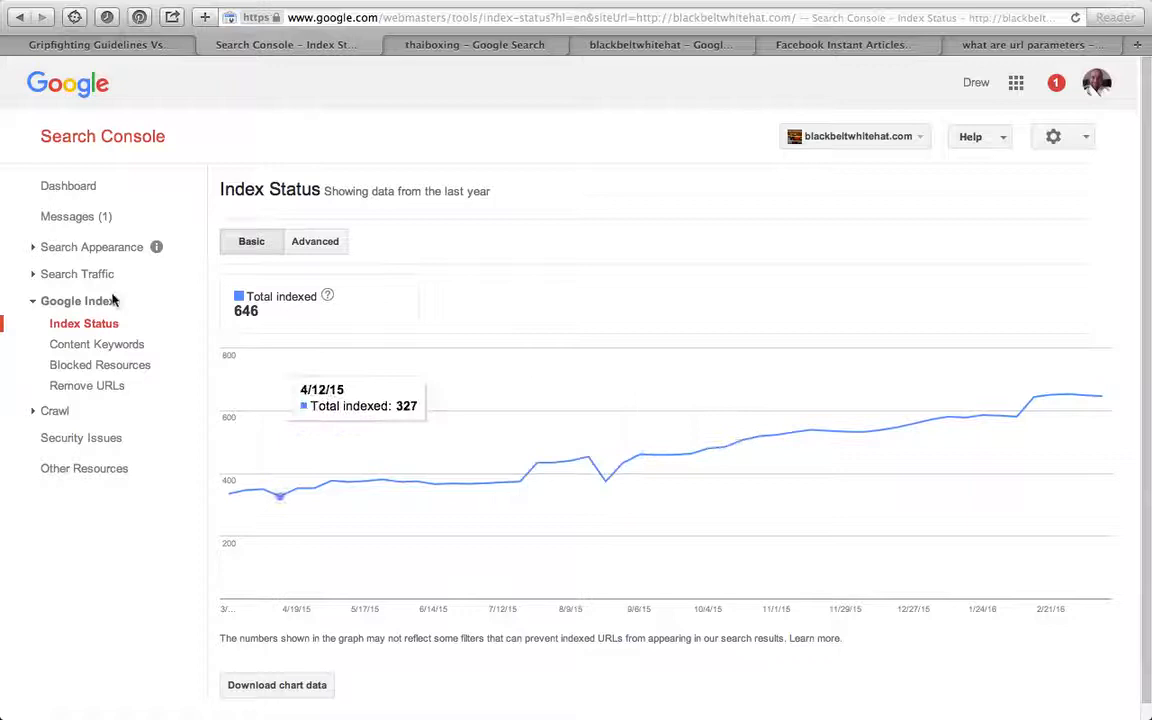
pyautogui.moveTo(143, 323)
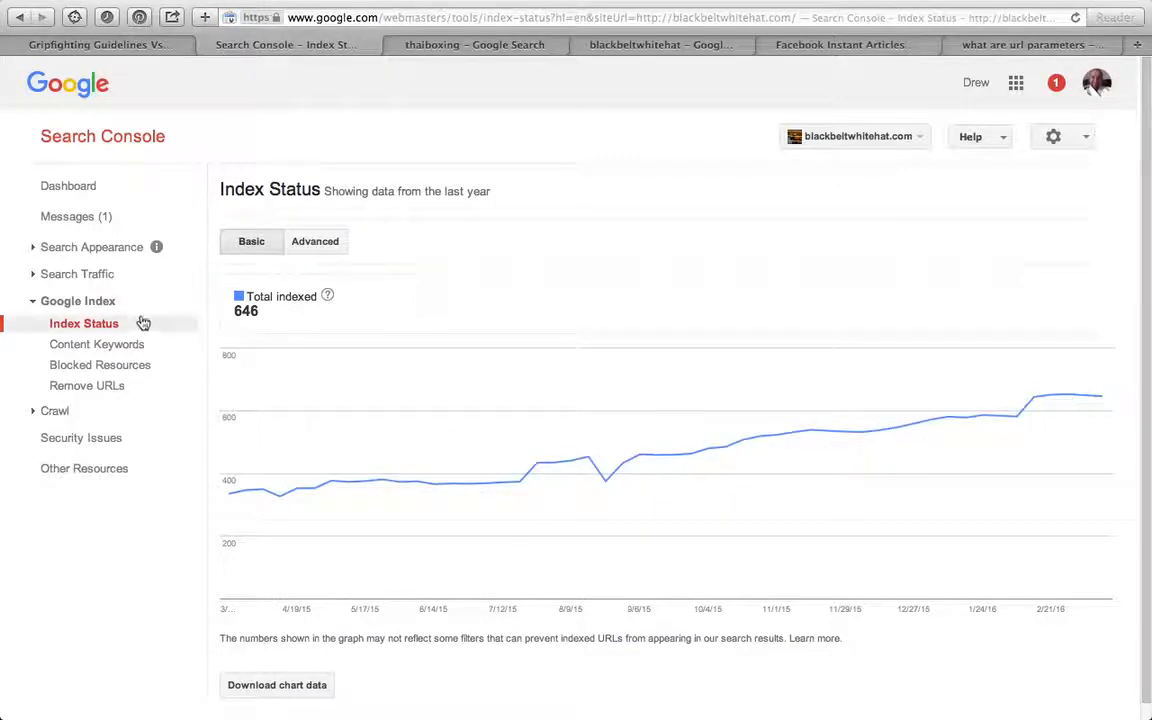
pyautogui.click(96, 344)
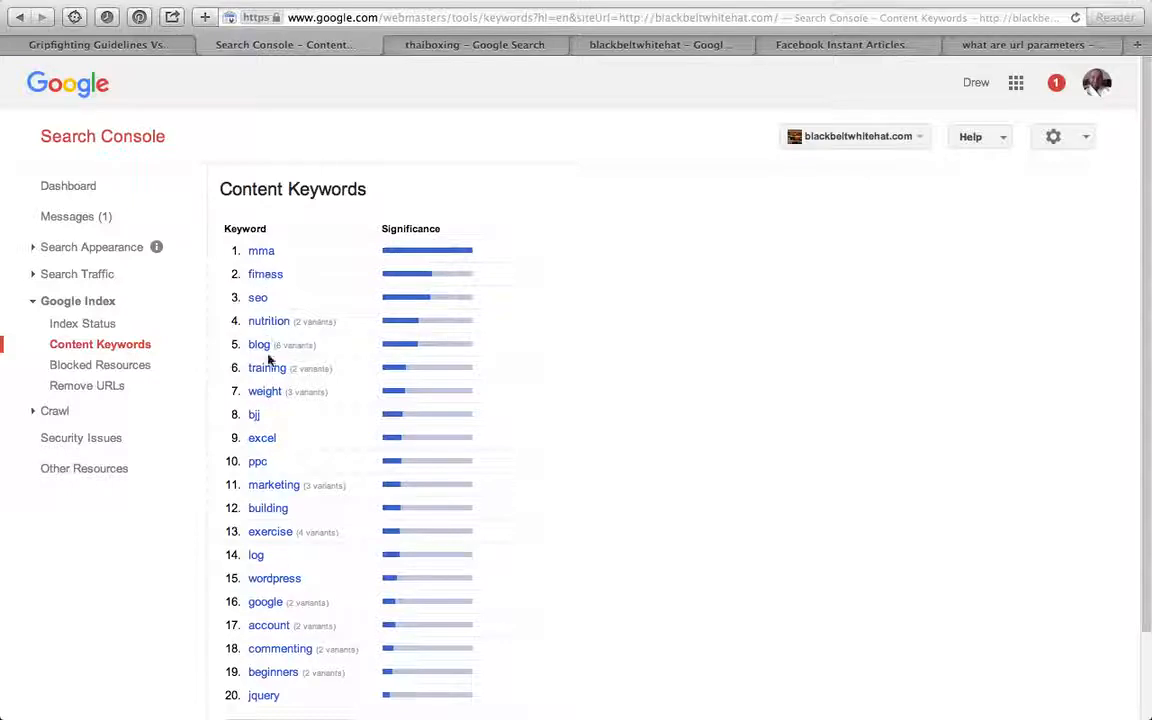
pyautogui.moveTo(305, 210)
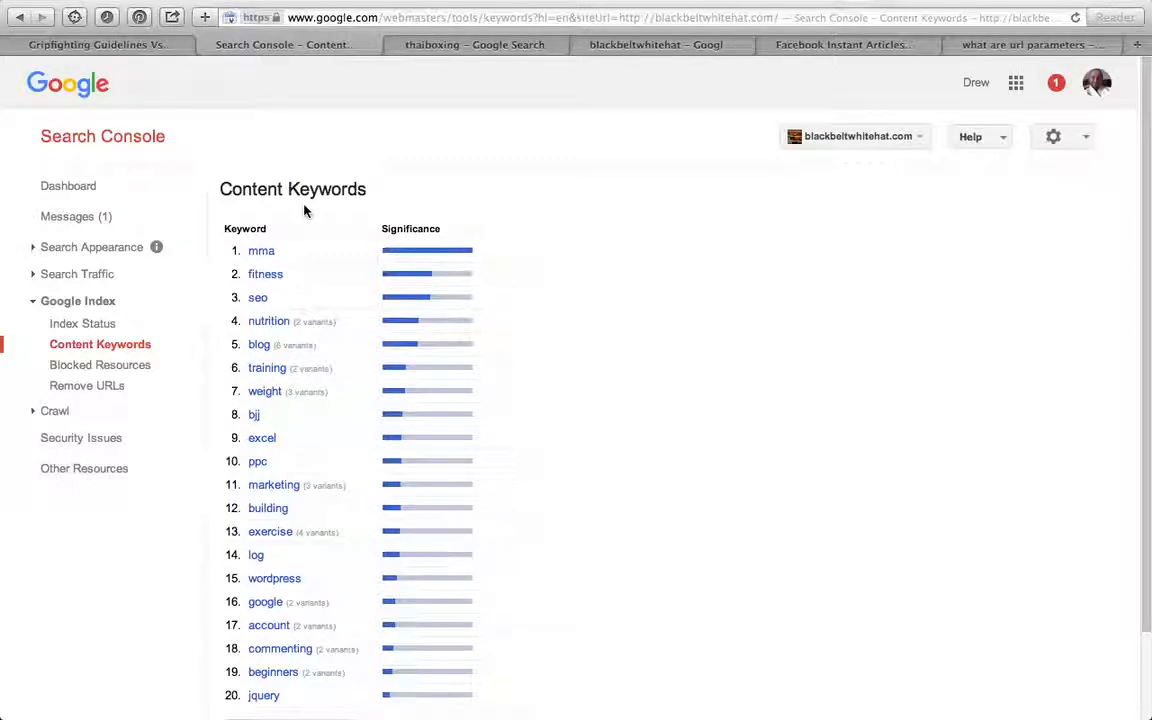
pyautogui.scroll(-3)
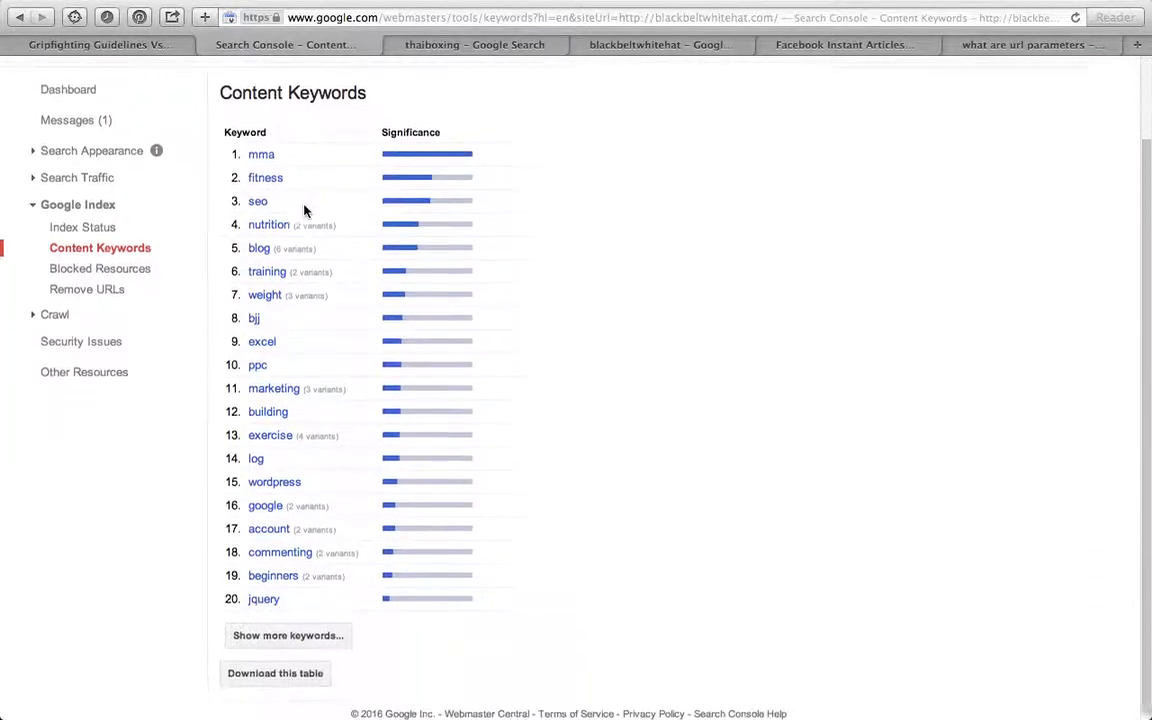
pyautogui.scroll(-3)
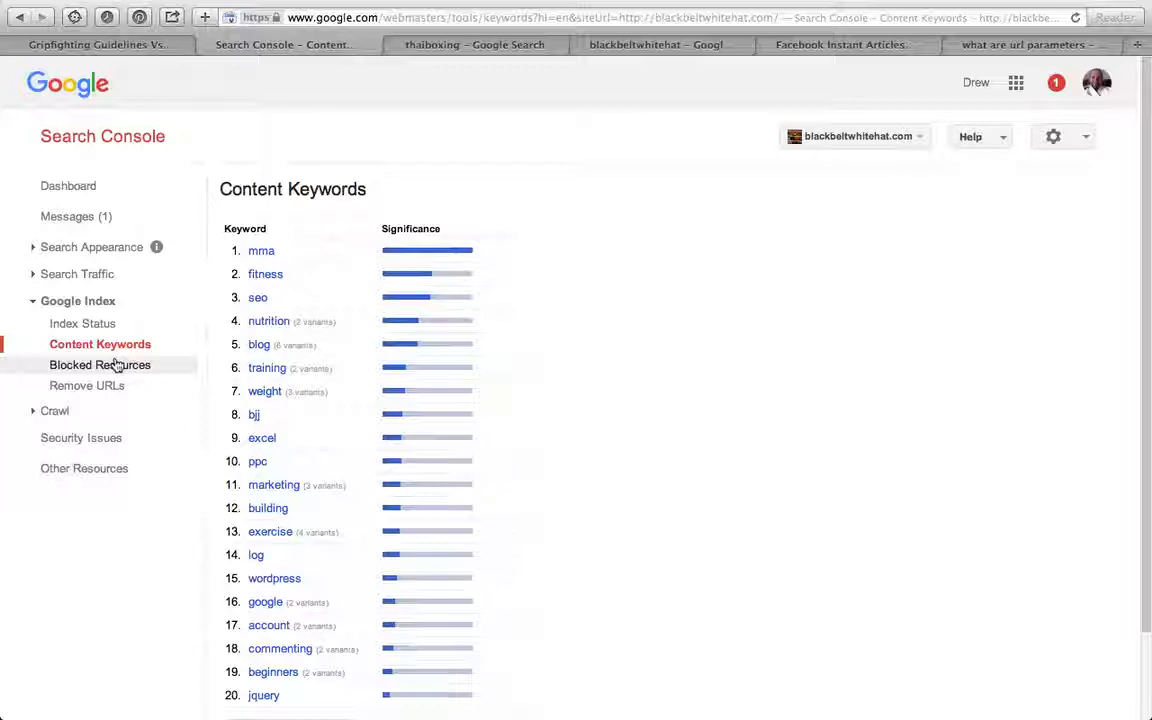
pyautogui.click(100, 365)
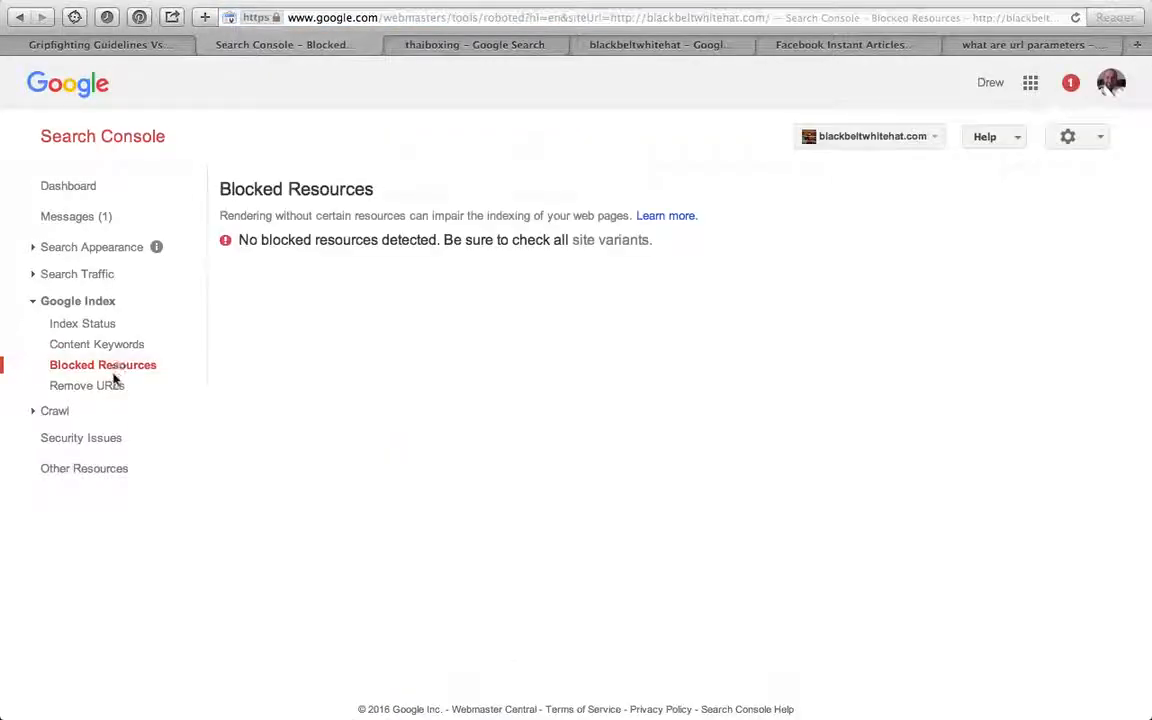
pyautogui.moveTo(87, 385)
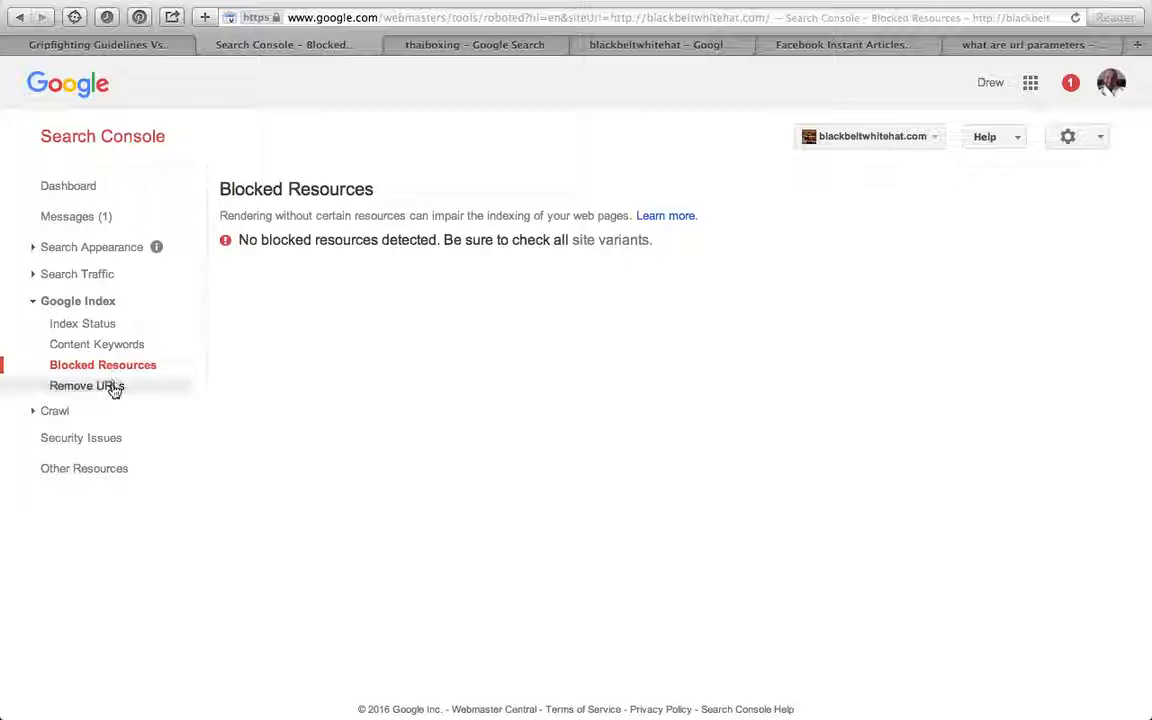
# Step: View Remove URLs, which shows no removal requests in 6 months, and expand Crawl reports
pyautogui.click(87, 385)
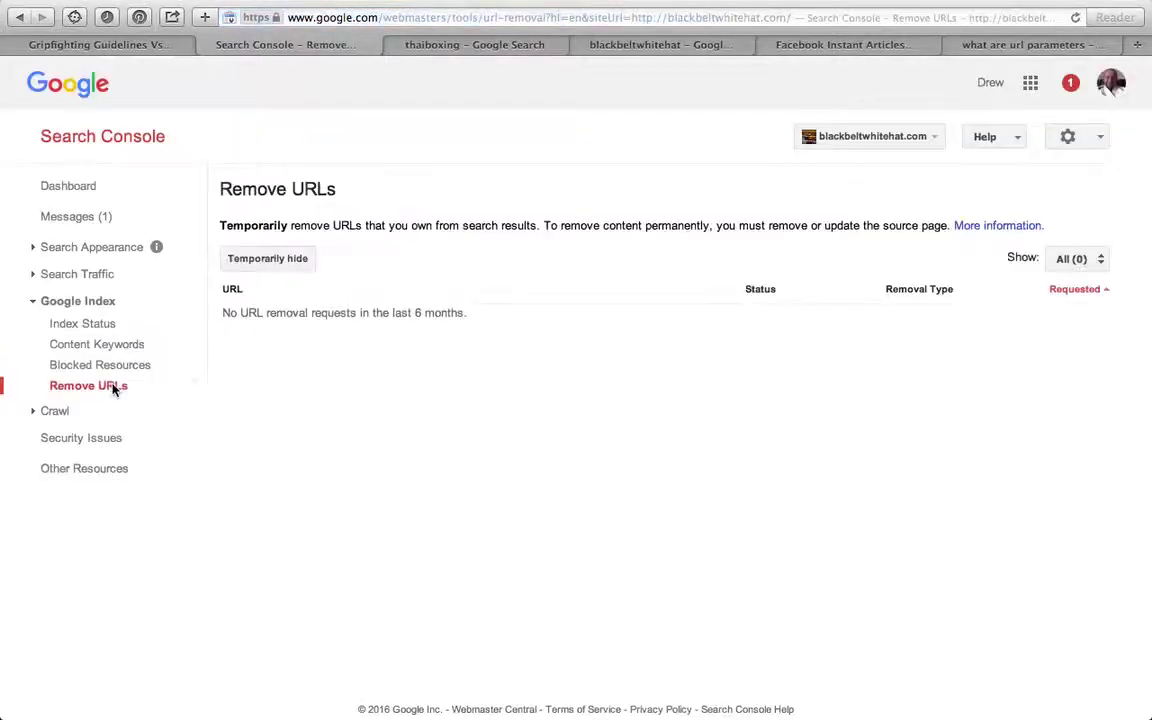
pyautogui.moveTo(203, 311)
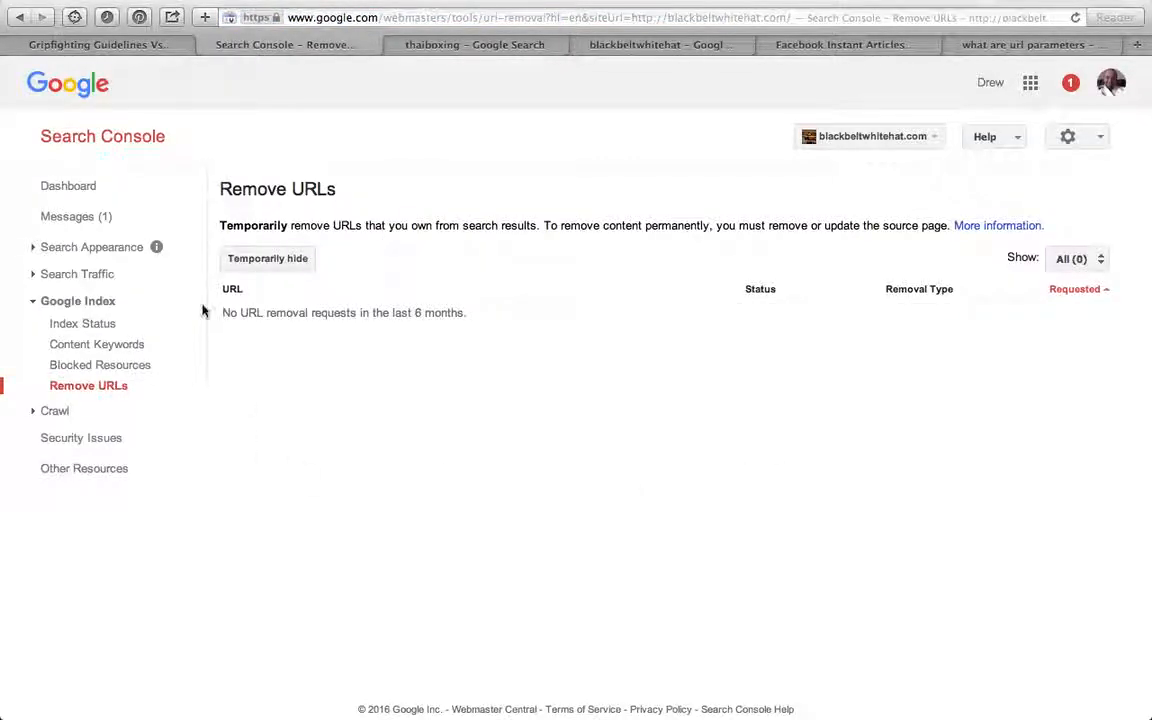
pyautogui.moveTo(69, 247)
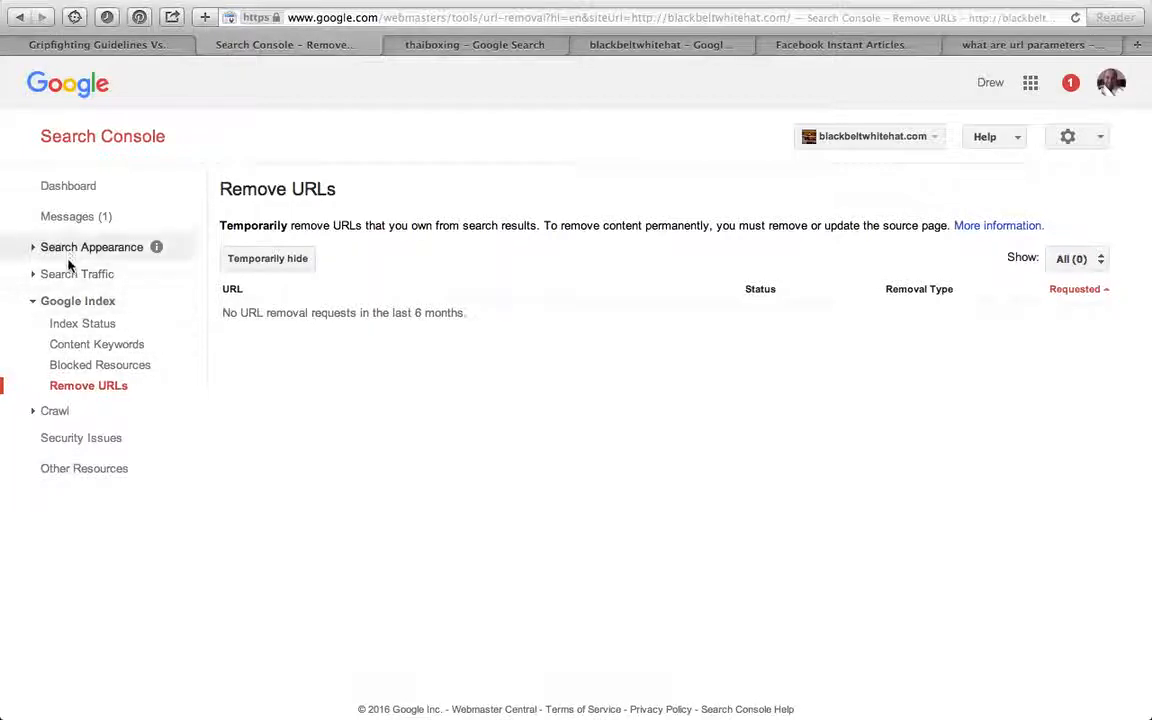
pyautogui.click(55, 411)
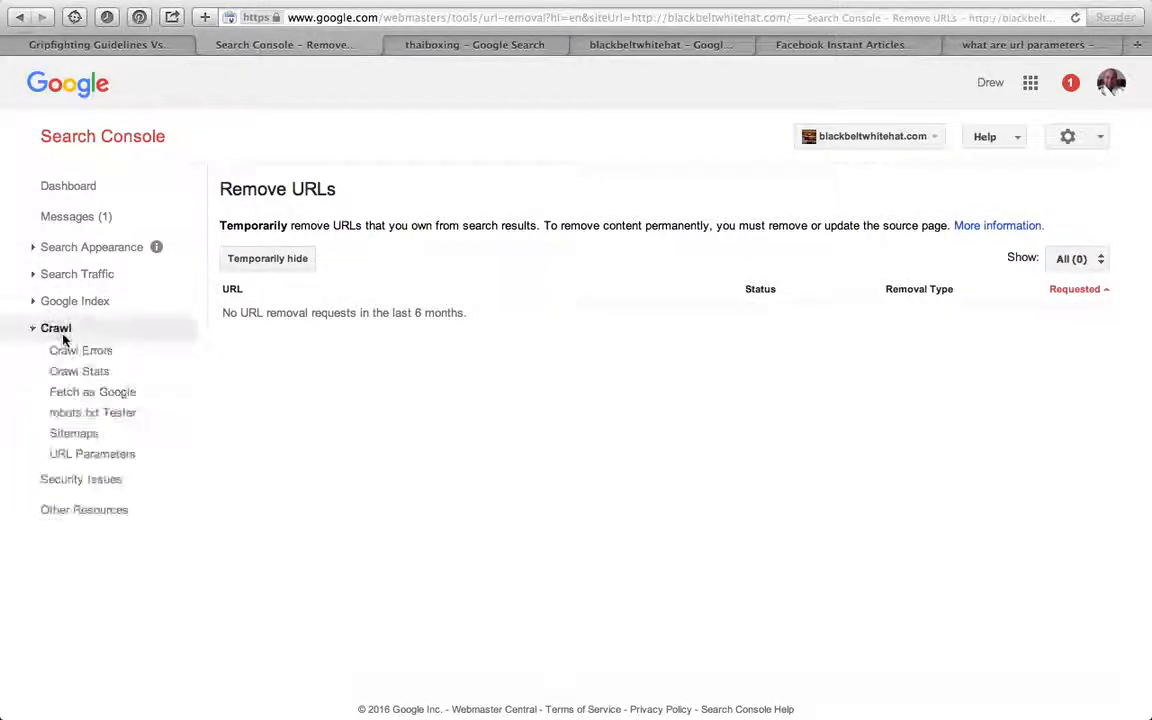
# Step: Review Crawl Errors: no site errors and 148 desktop URLs not found
pyautogui.click(84, 350)
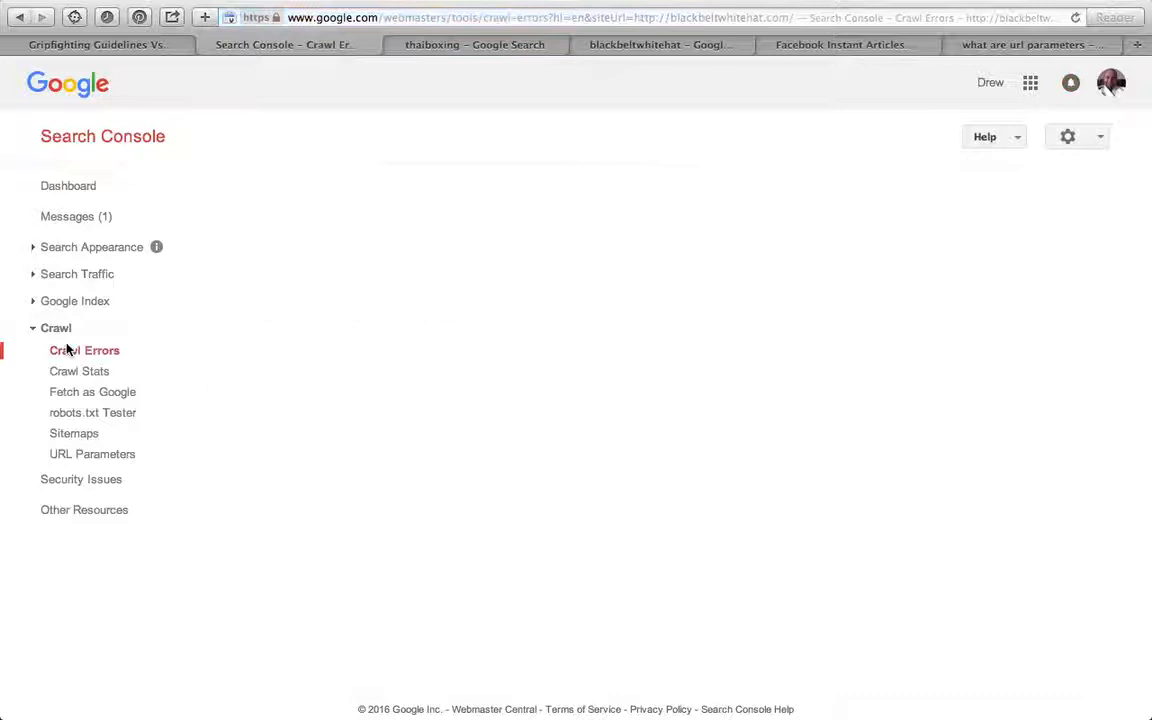
pyautogui.click(84, 350)
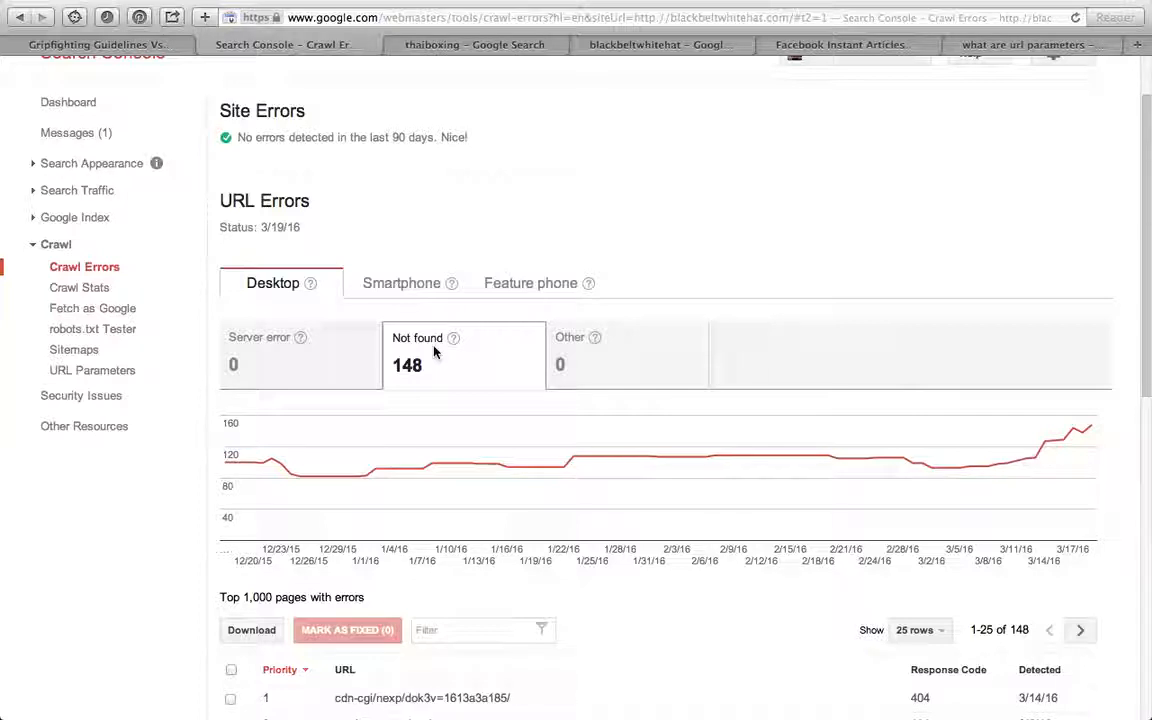
pyautogui.moveTo(376, 326)
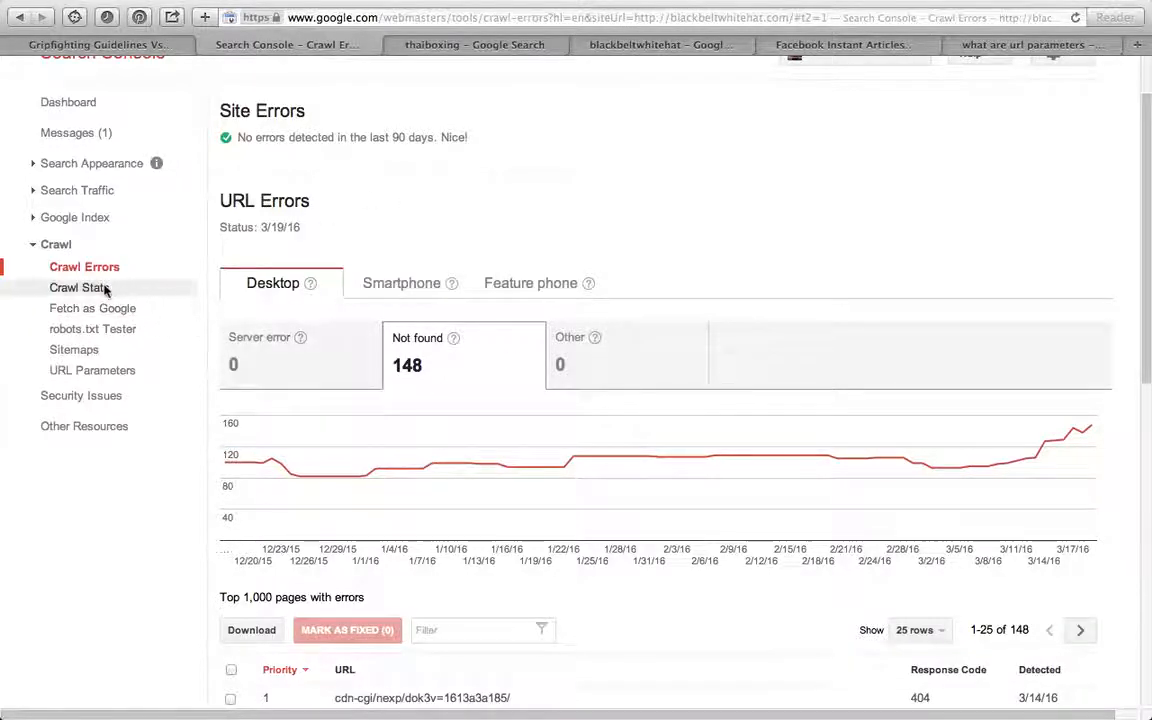
pyautogui.click(77, 287)
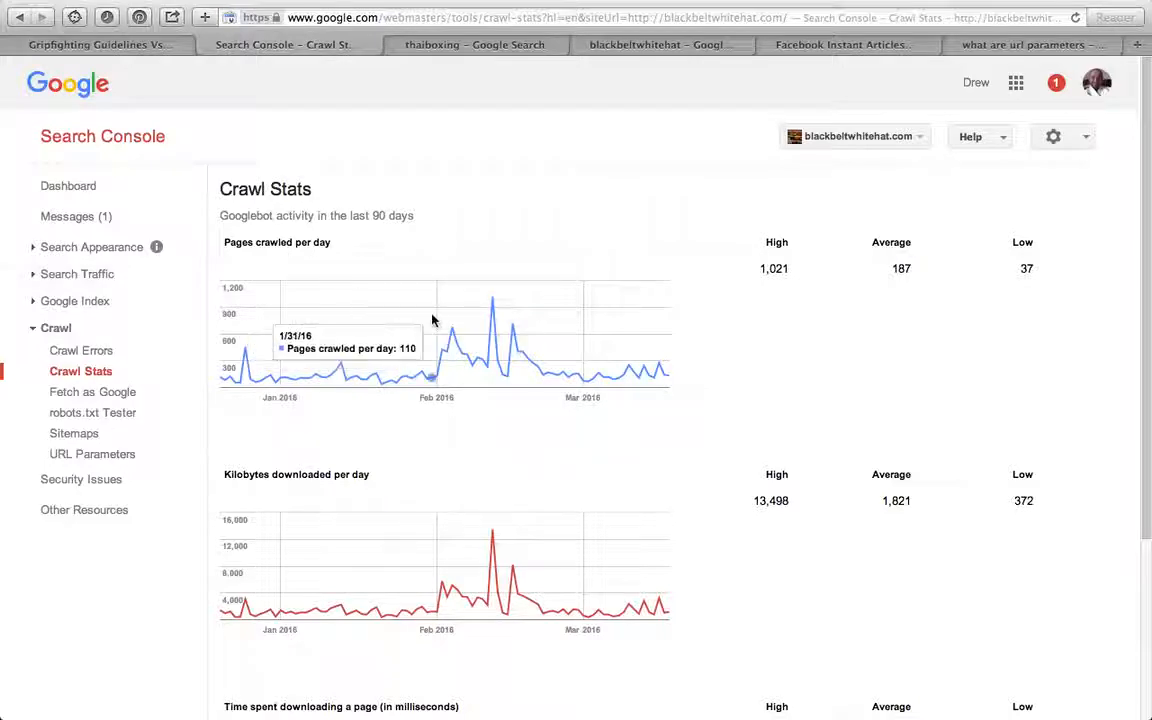
pyautogui.moveTo(480, 293)
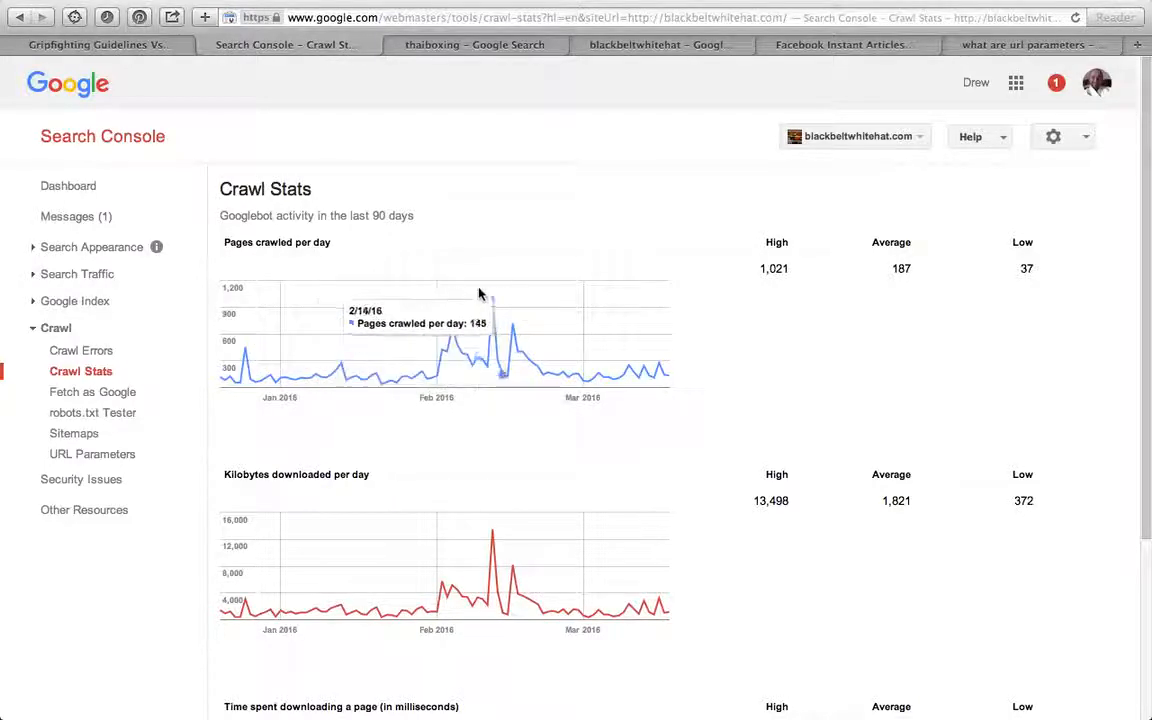
pyautogui.moveTo(485, 310)
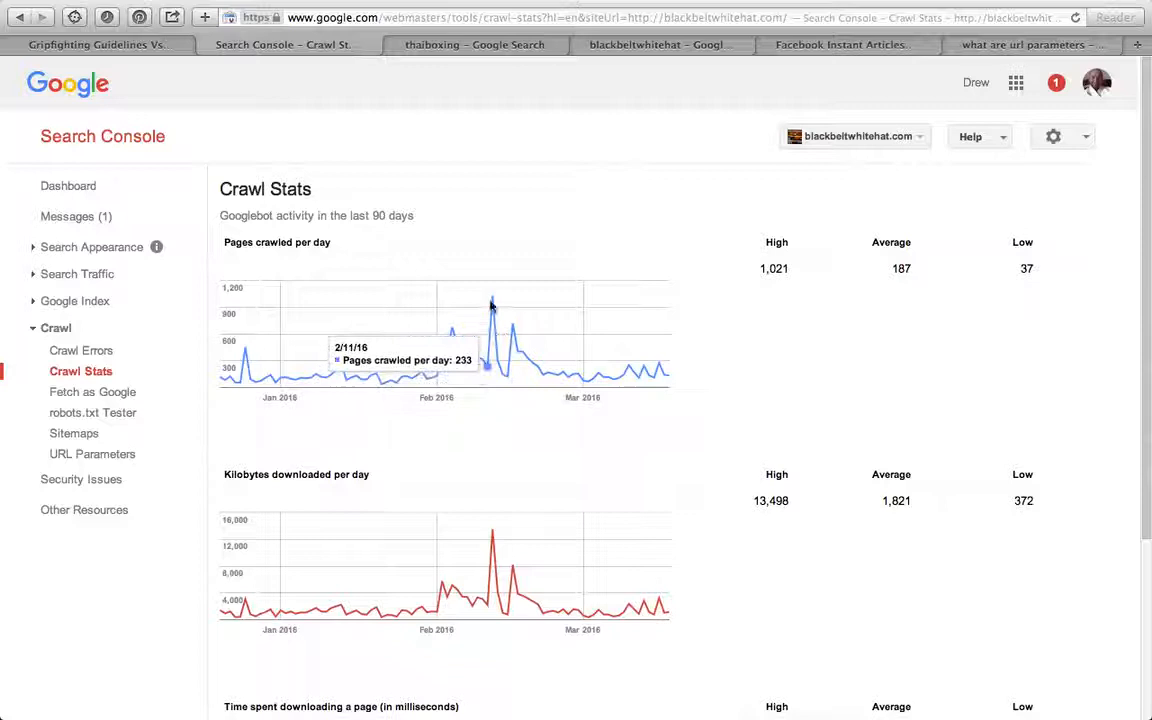
pyautogui.moveTo(219, 335)
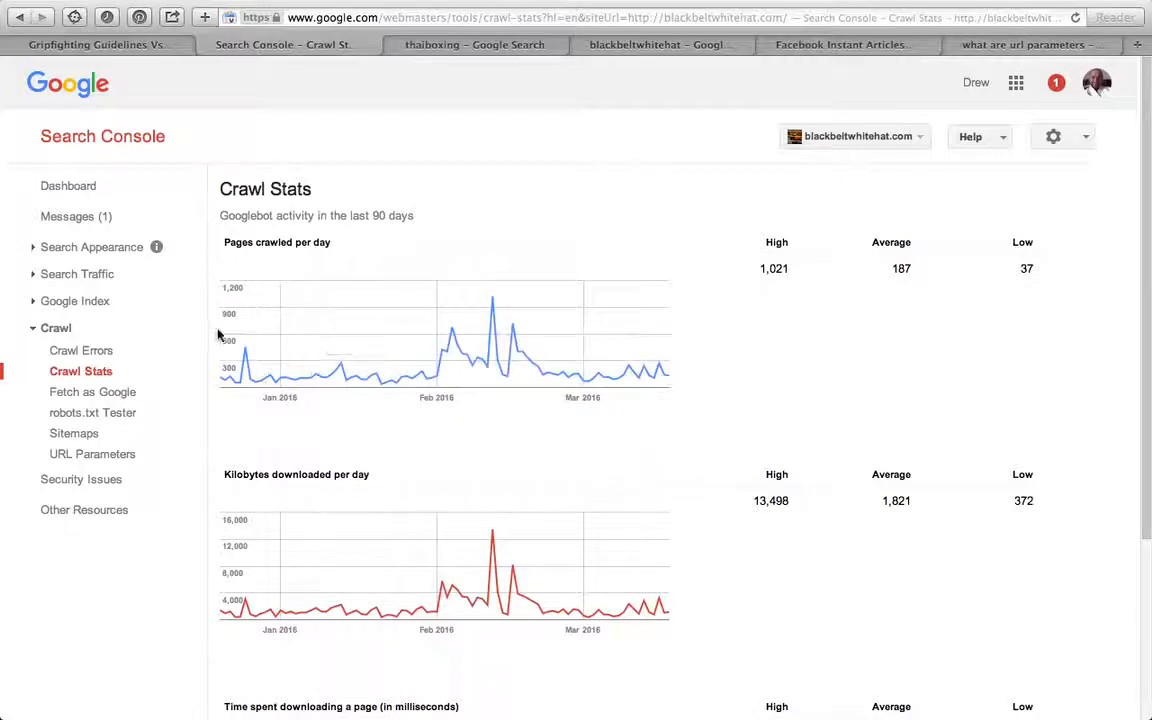
pyautogui.moveTo(340, 365)
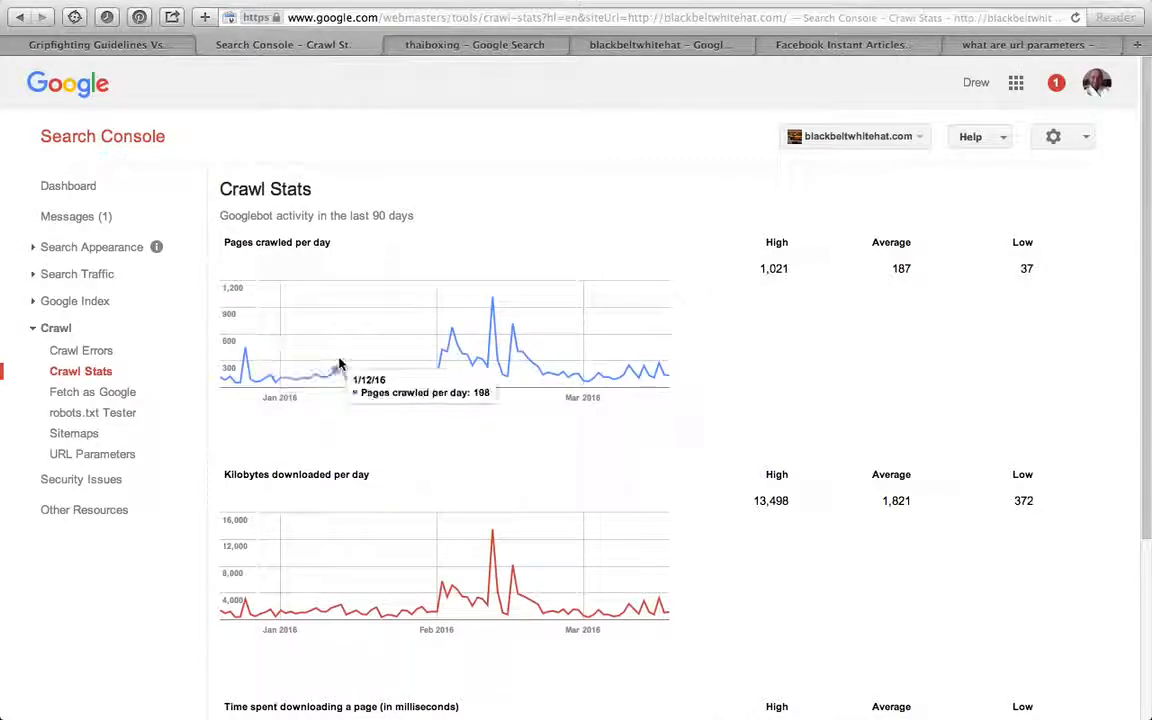
# Step: Review 90-day Crawl Stats: 1,021 high, 187 average, 37 low pages crawled daily
pyautogui.scroll(3)
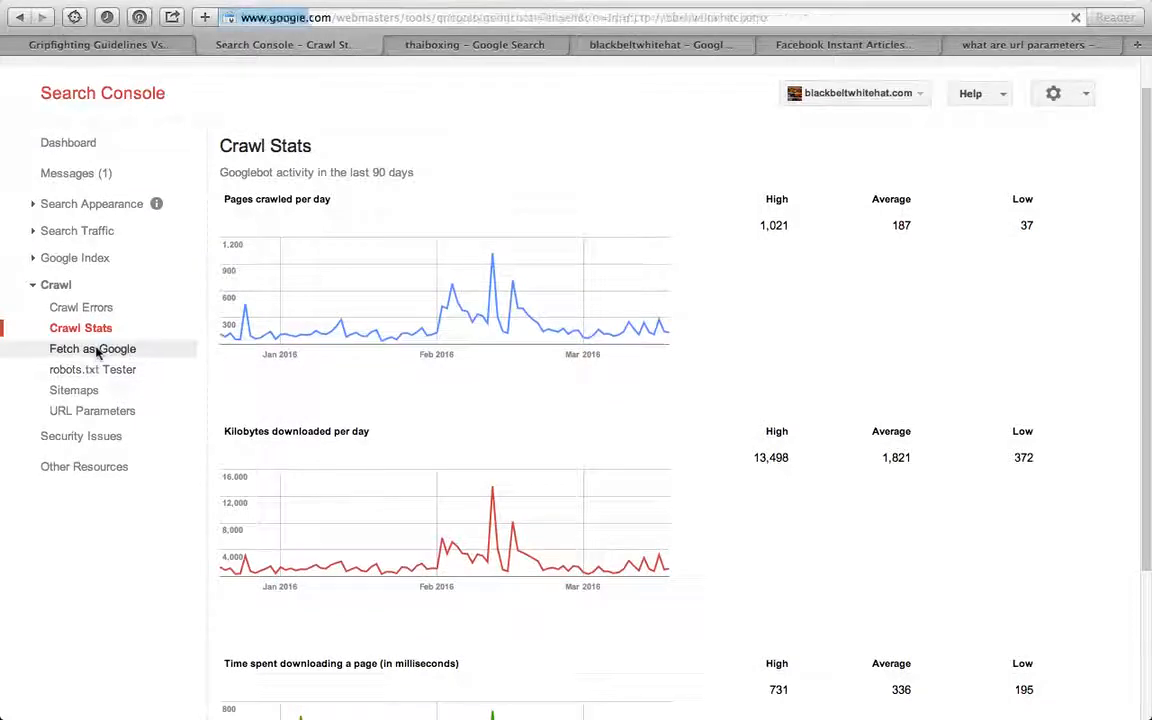
pyautogui.click(92, 348)
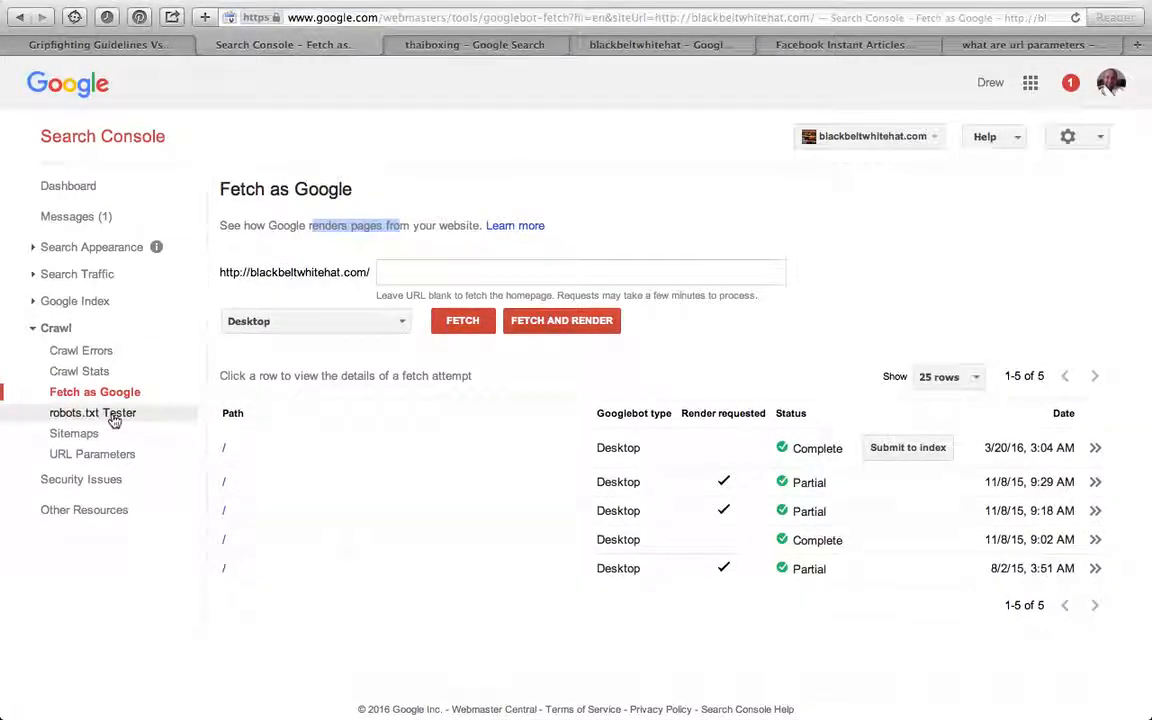
# Step: Check the robots.txt Tester, showing 0 errors and 1 warning, after reviewing past fetches
pyautogui.click(94, 412)
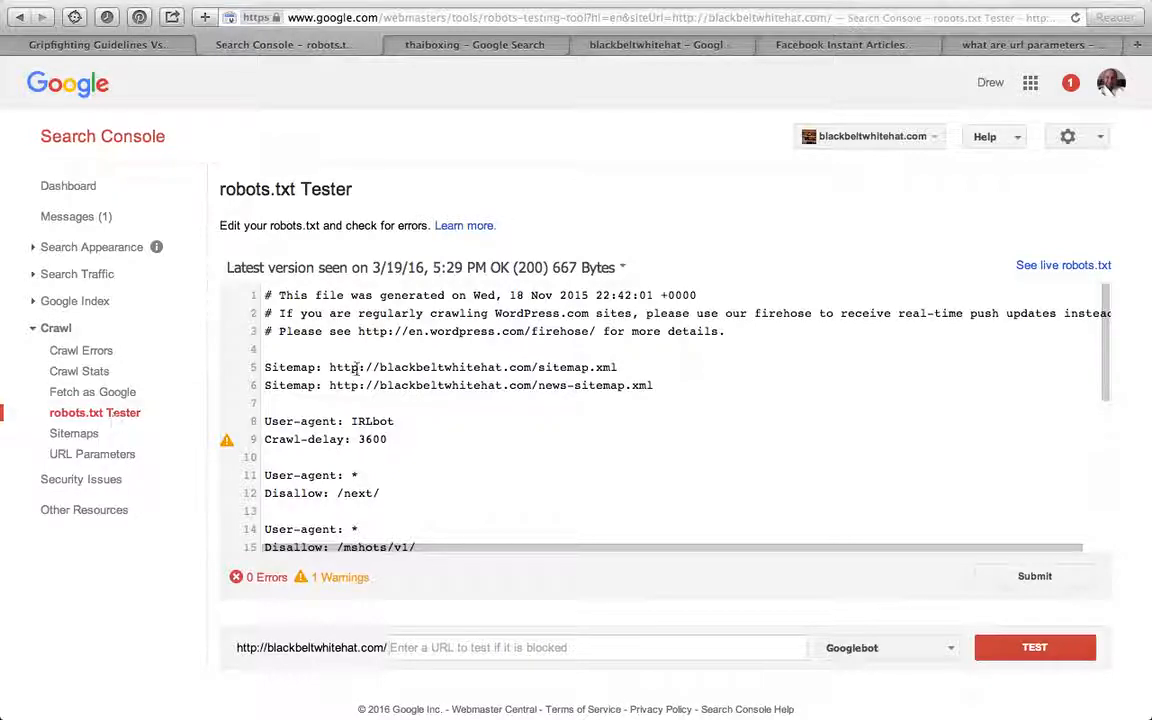
pyautogui.click(75, 433)
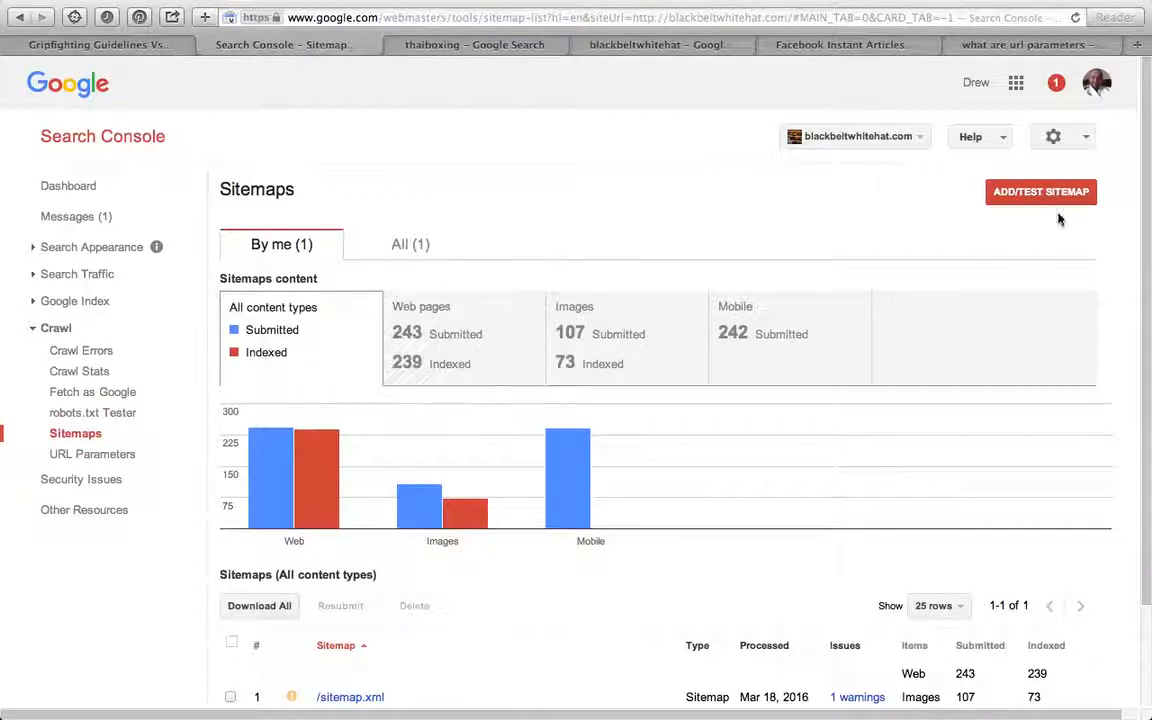
# Step: Open and cancel Add/Test Sitemap, then view URL Parameters reporting no coverage problems
pyautogui.click(1040, 191)
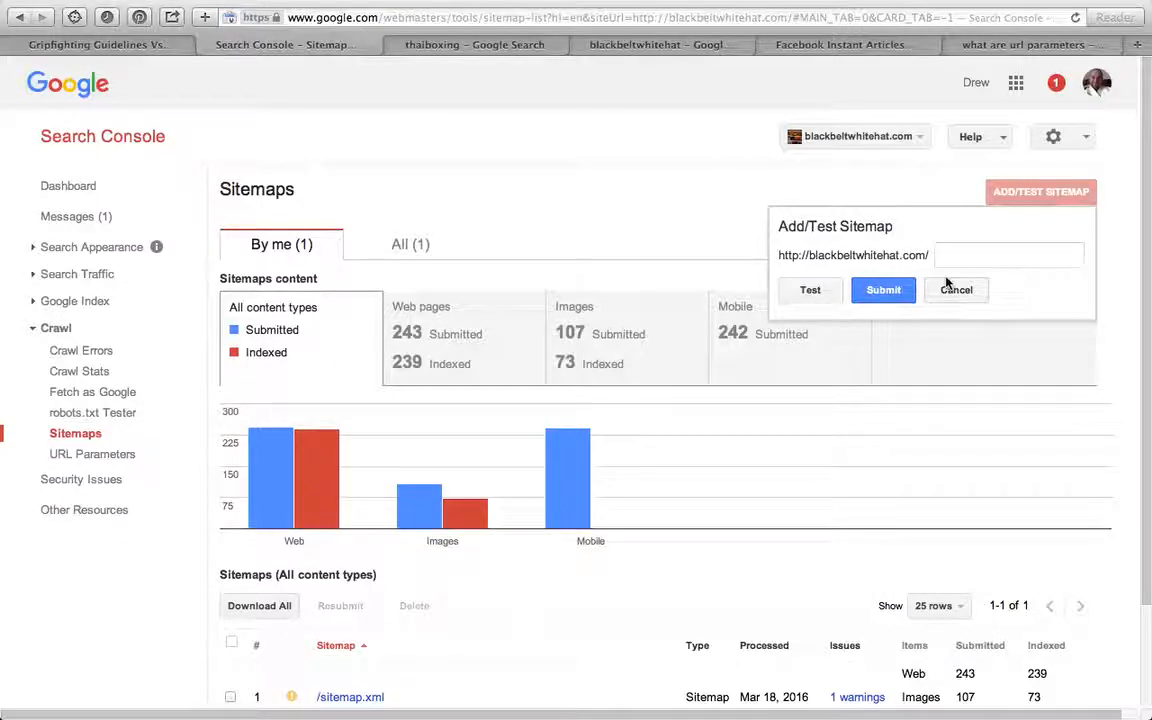
pyautogui.click(956, 290)
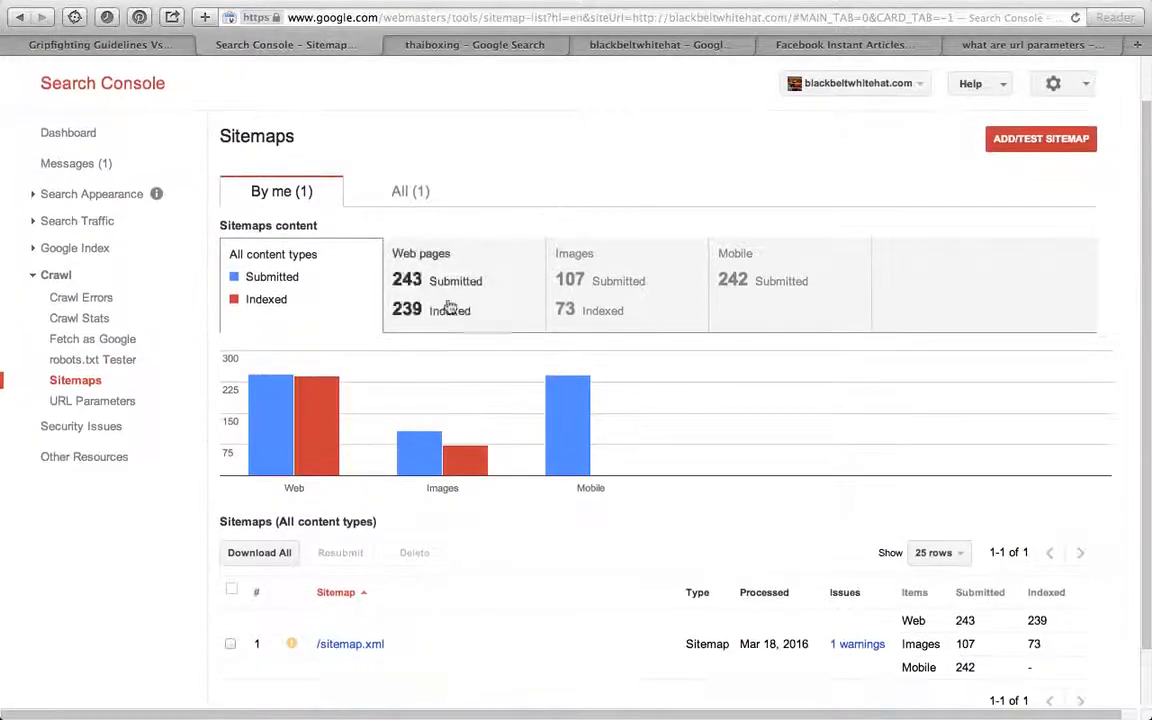
pyautogui.click(92, 401)
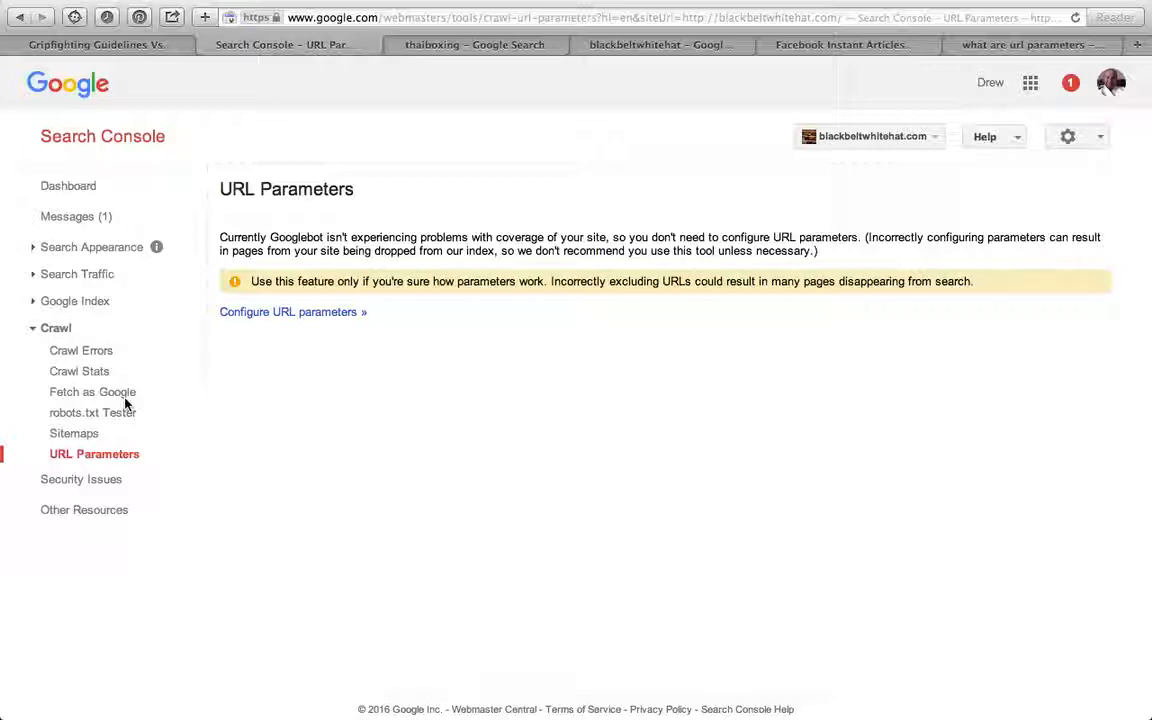
pyautogui.moveTo(67, 322)
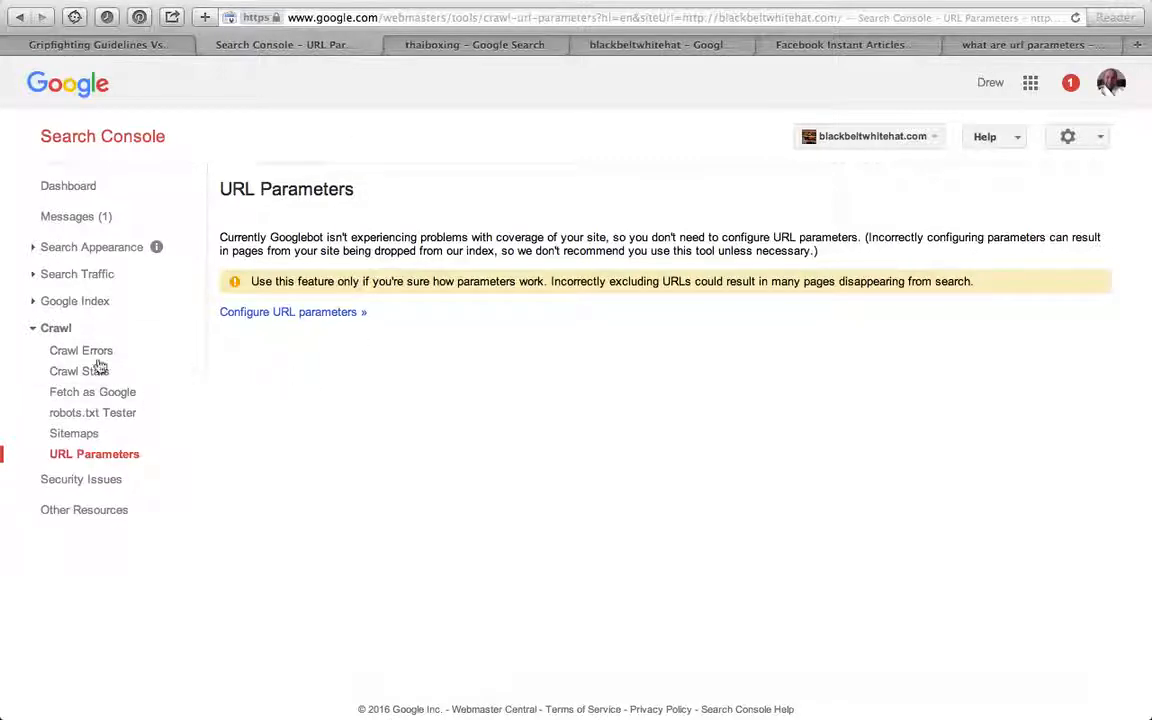
# Step: Collapse Crawl, visit Security Issues and Other Resources, and return to the Dashboard
pyautogui.click(56, 327)
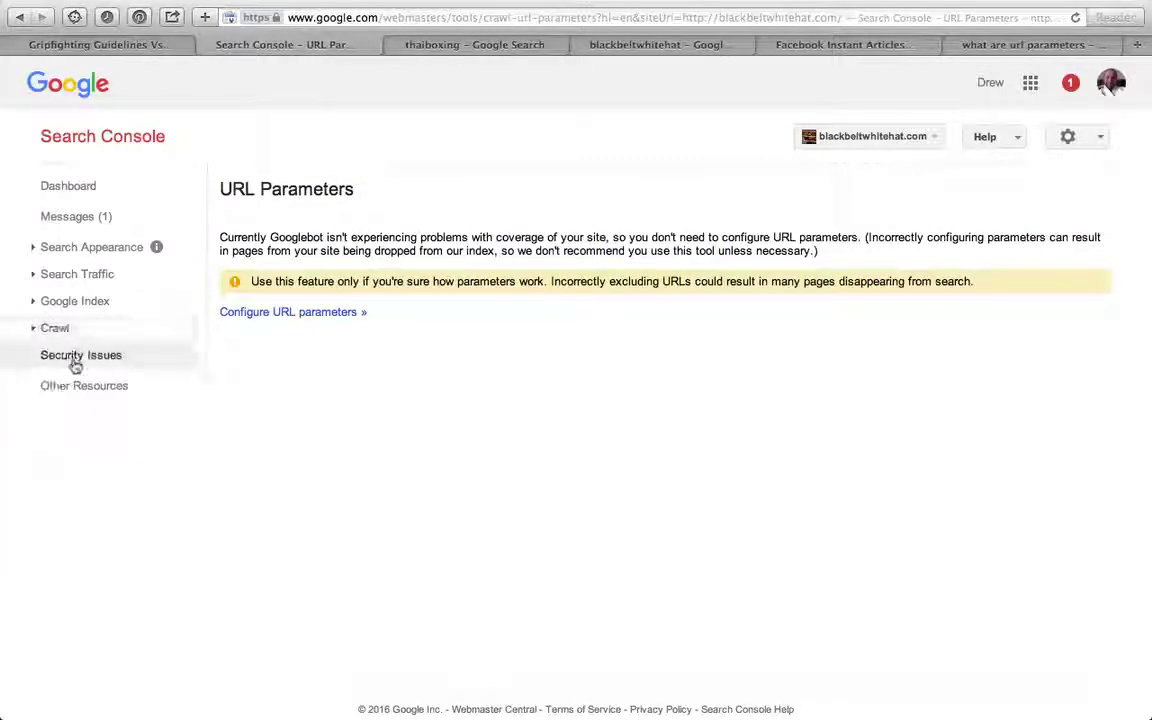
pyautogui.click(83, 355)
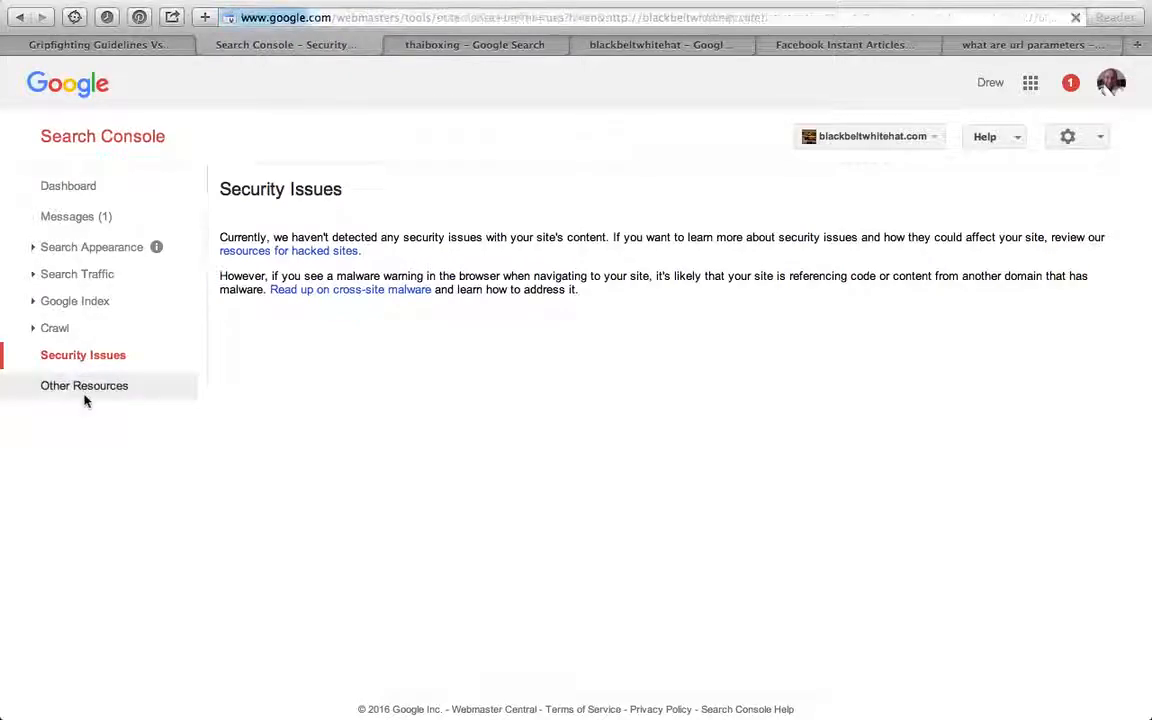
pyautogui.click(84, 385)
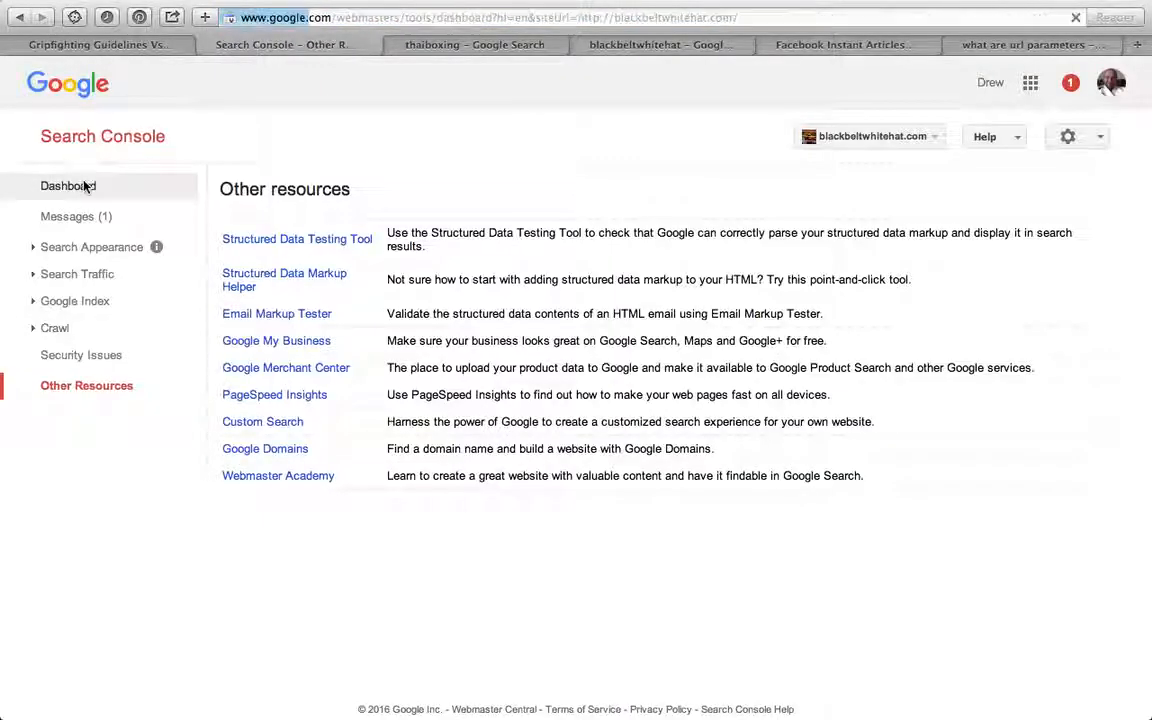
pyautogui.click(67, 186)
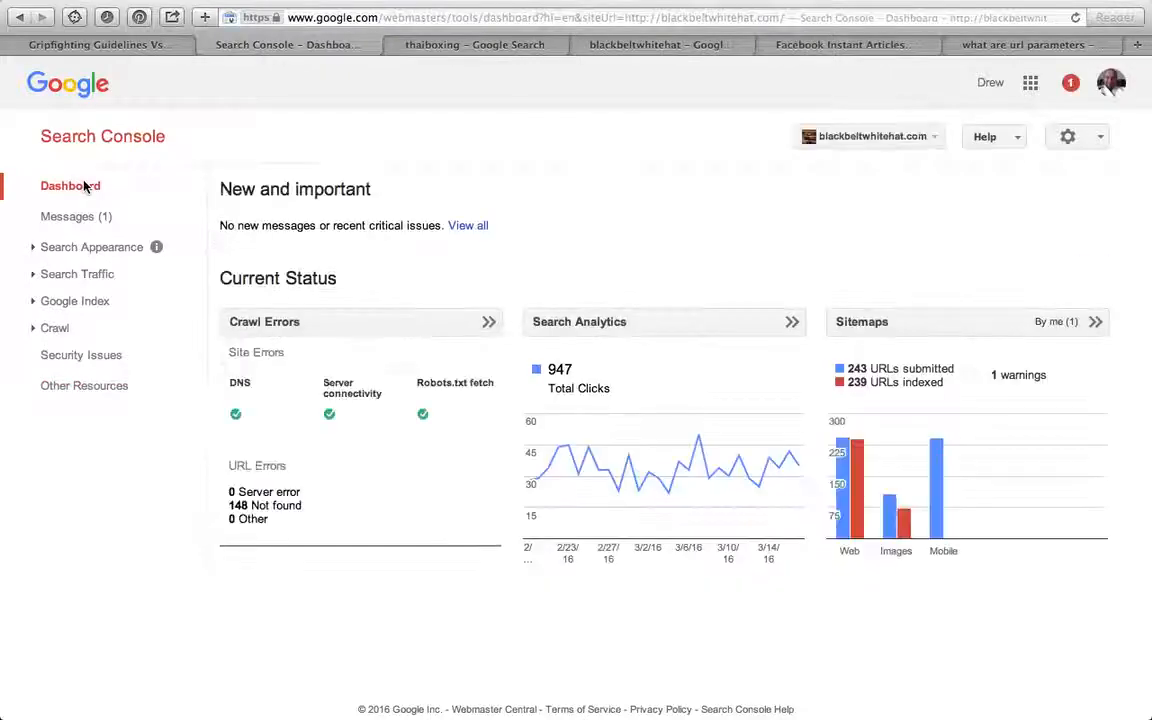